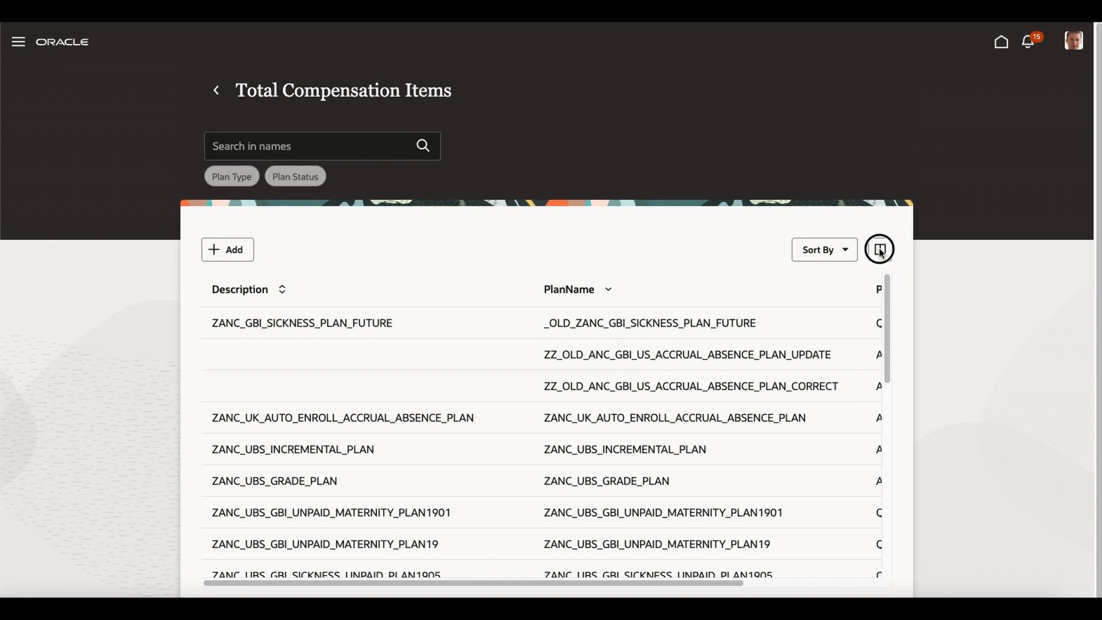
# Step: Use the Columns chooser to hide StatusCd, toggling Description off and back on, then close it
pyautogui.click(878, 250)
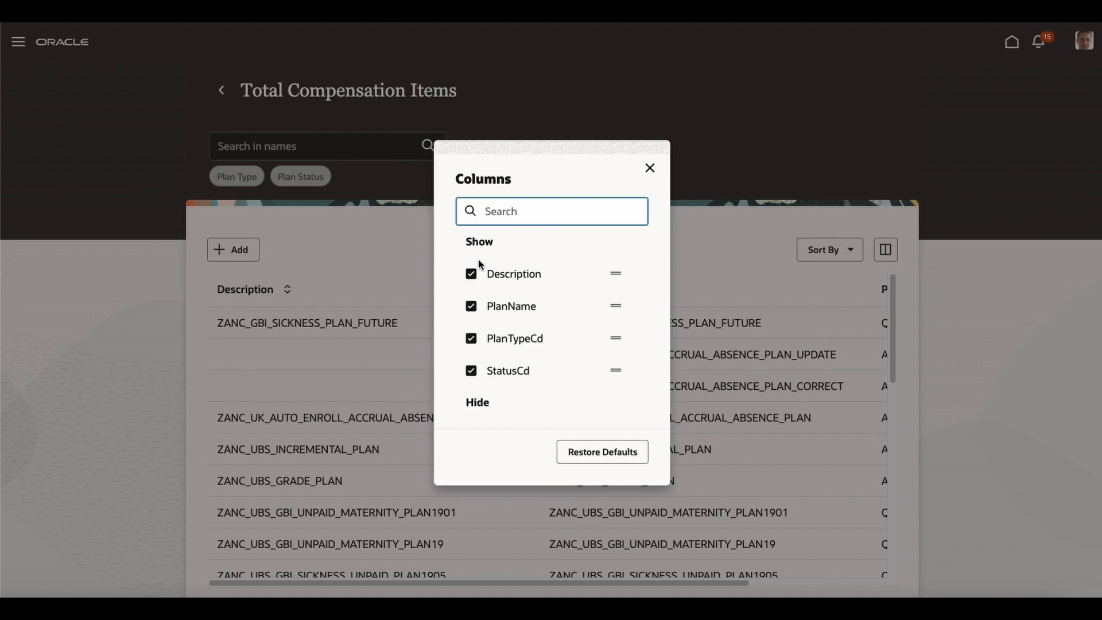
pyautogui.moveTo(464, 296)
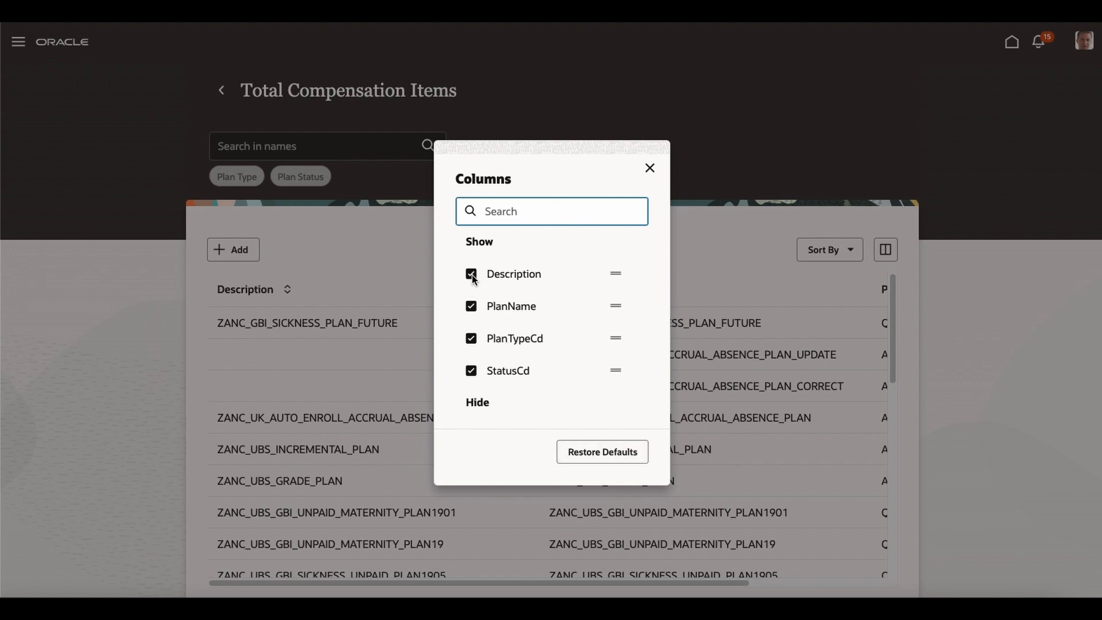
pyautogui.click(470, 273)
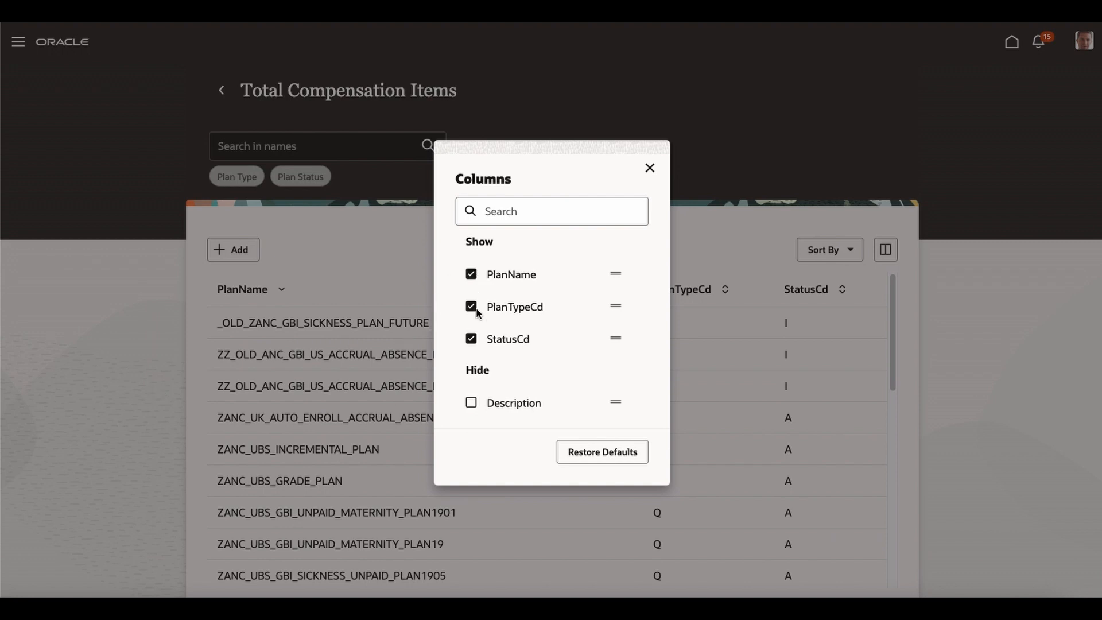
pyautogui.click(471, 339)
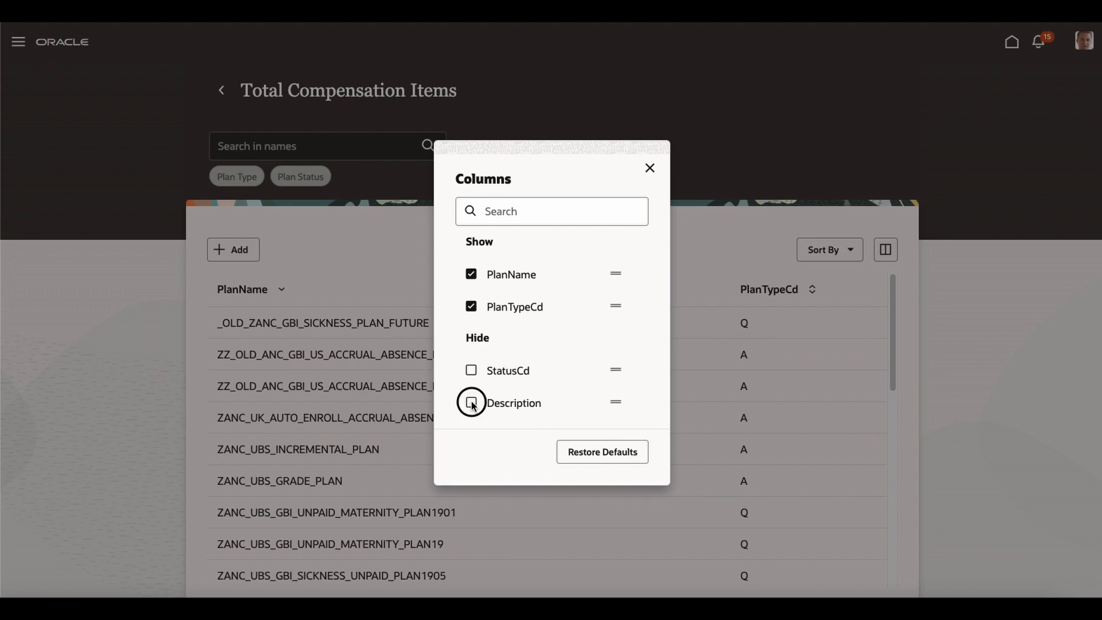
pyautogui.click(471, 403)
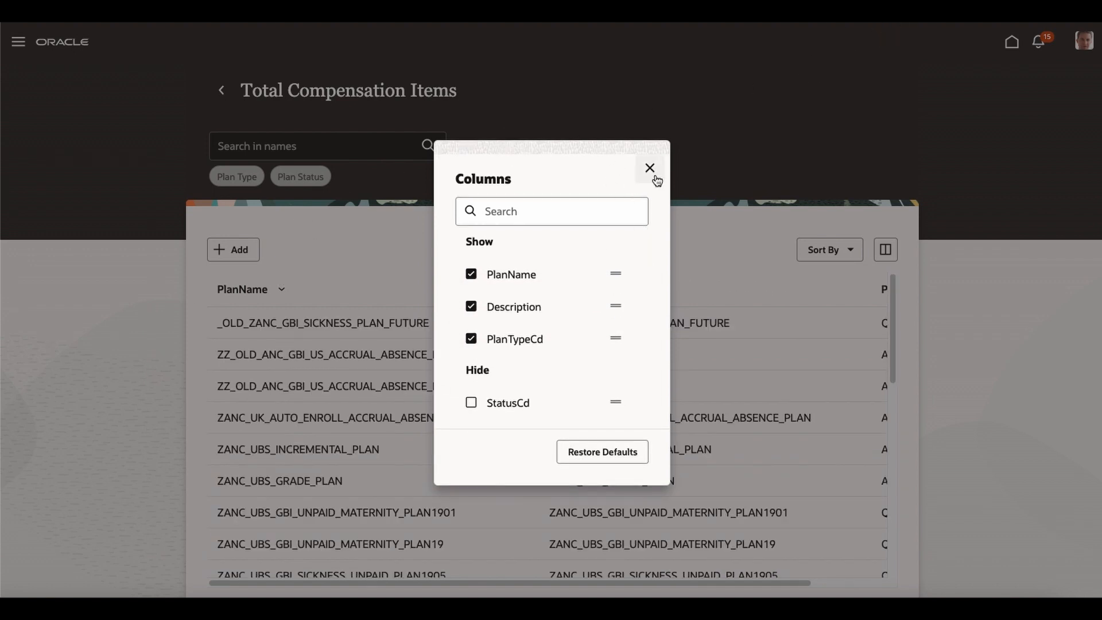
pyautogui.click(648, 168)
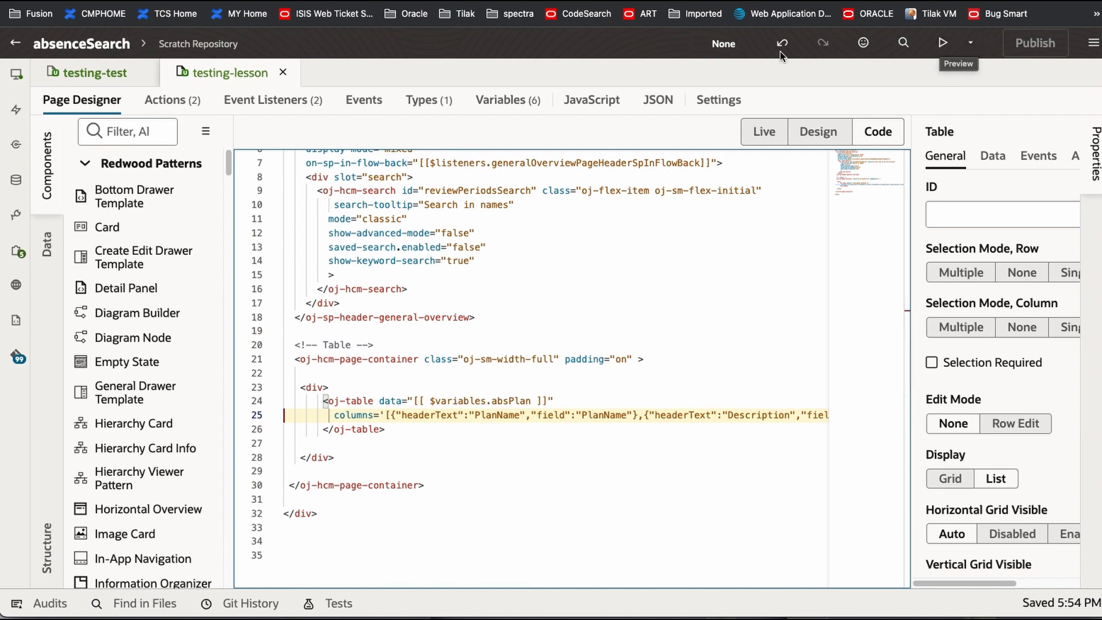
pyautogui.click(943, 43)
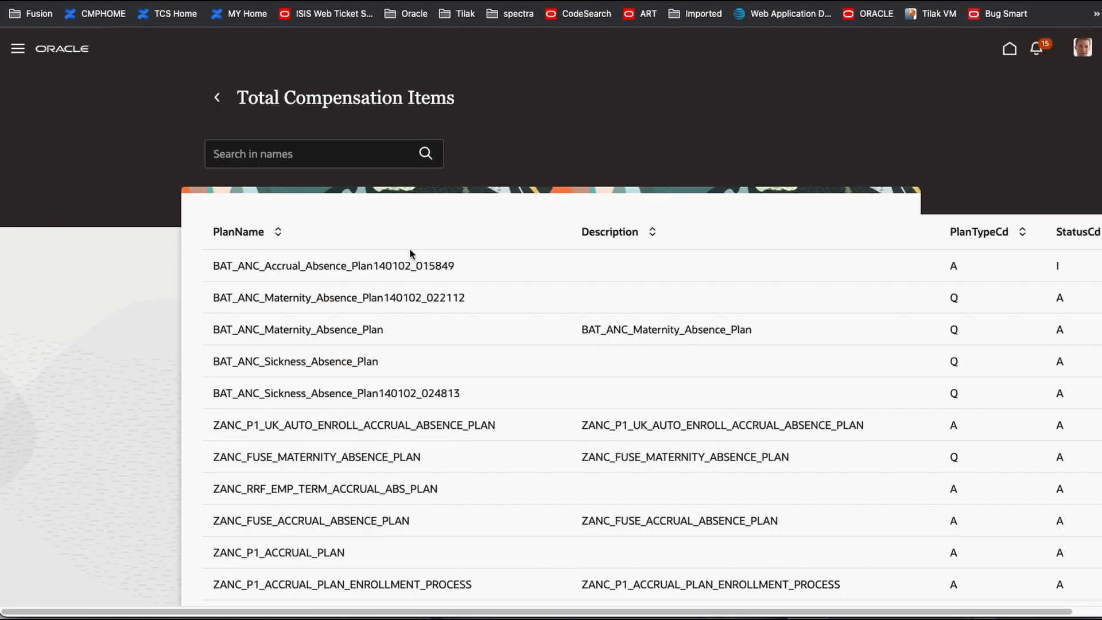
pyautogui.moveTo(932, 251)
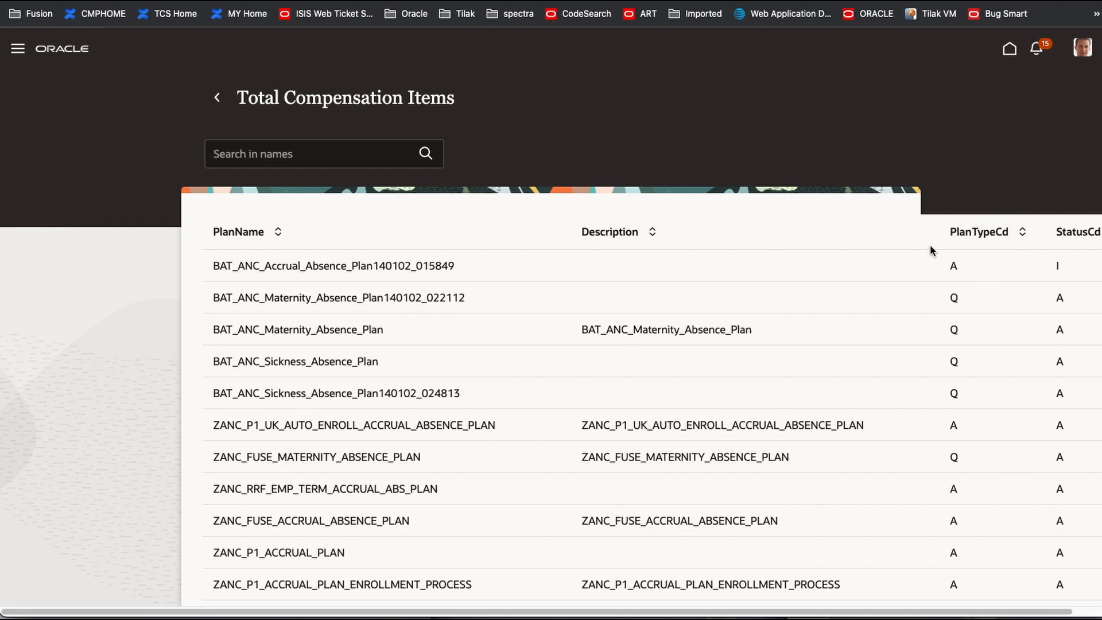
pyautogui.moveTo(1034, 223)
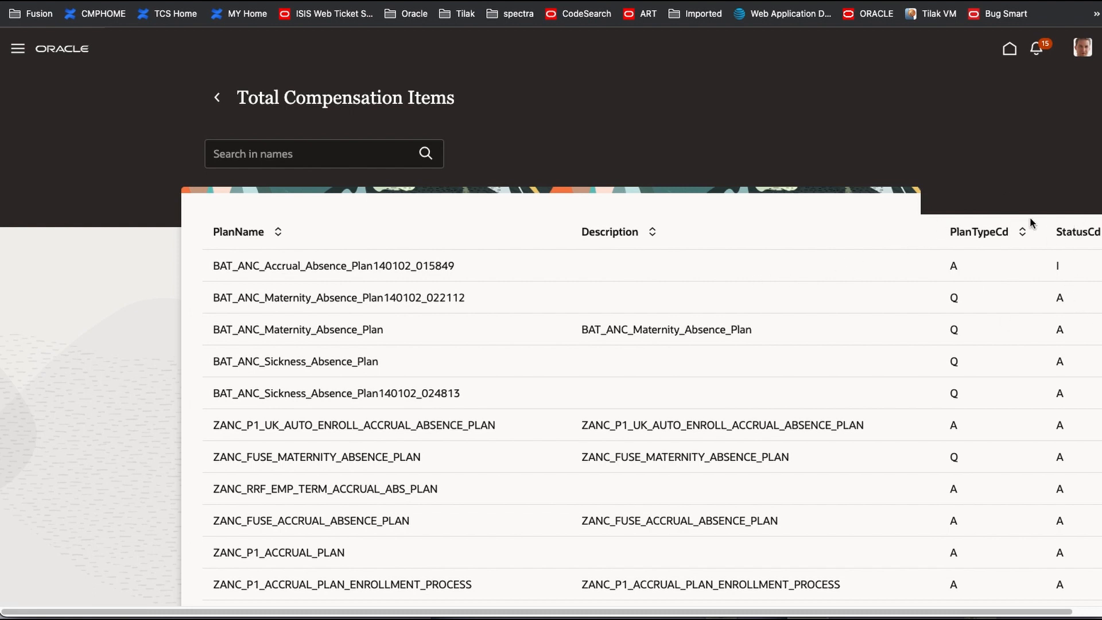
pyautogui.moveTo(907, 190)
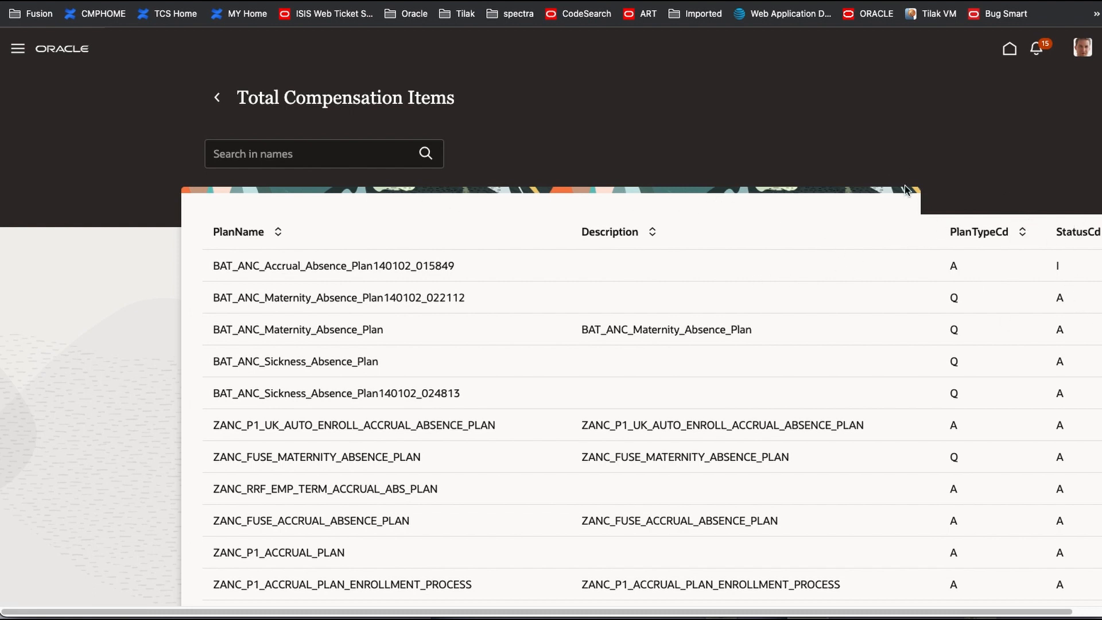
pyautogui.moveTo(786, 218)
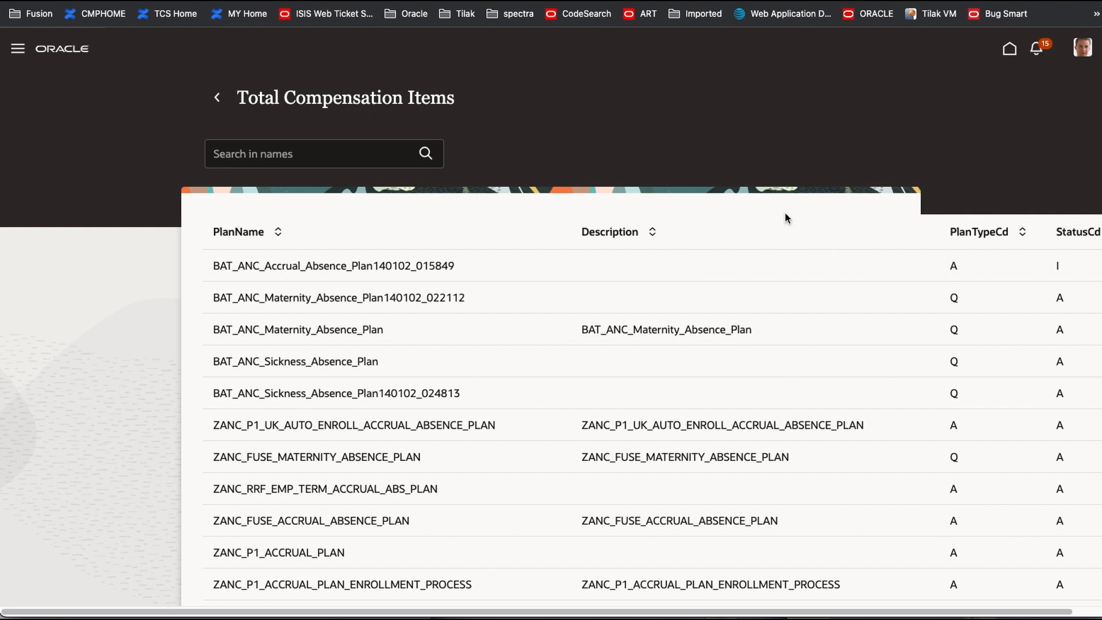
pyautogui.moveTo(1072, 203)
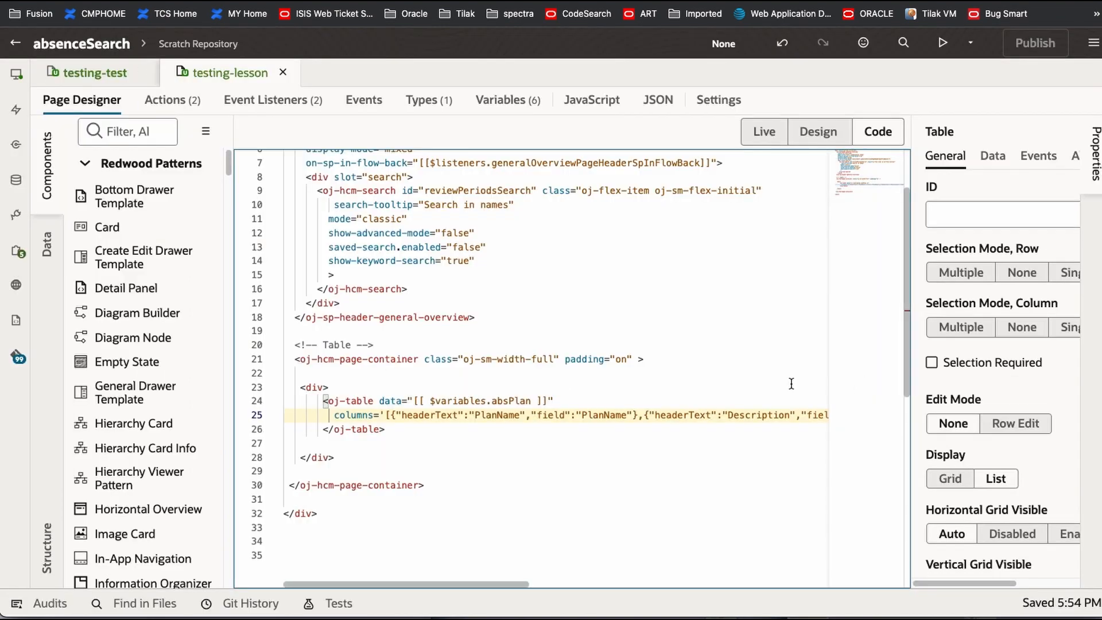
pyautogui.moveTo(500, 99)
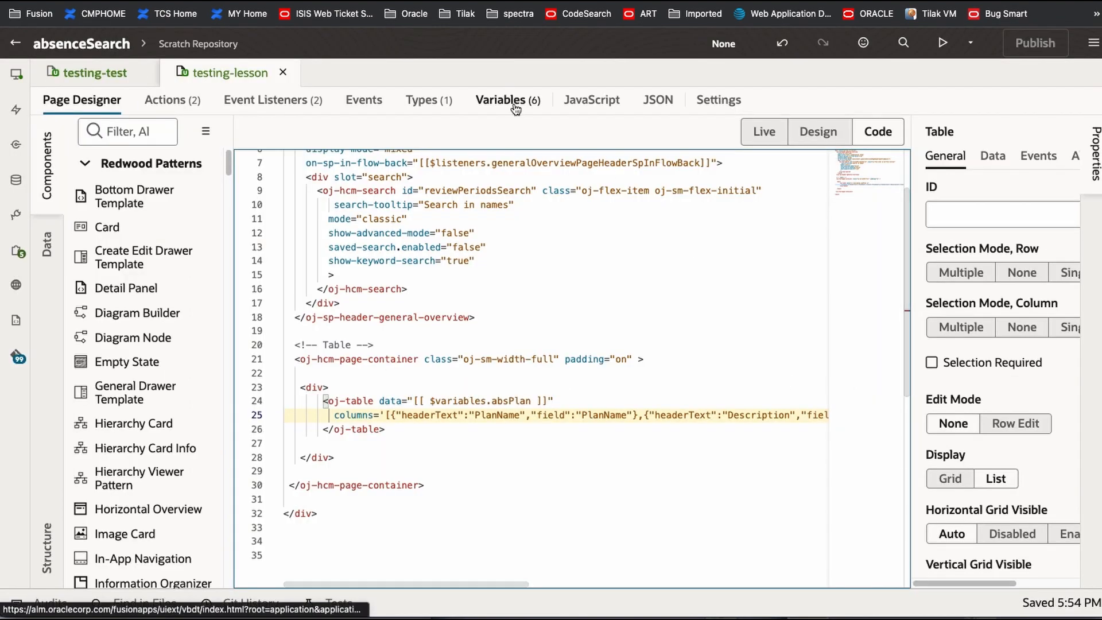
# Step: Create a page variable include_Columns of type Array via Create & New
pyautogui.click(500, 100)
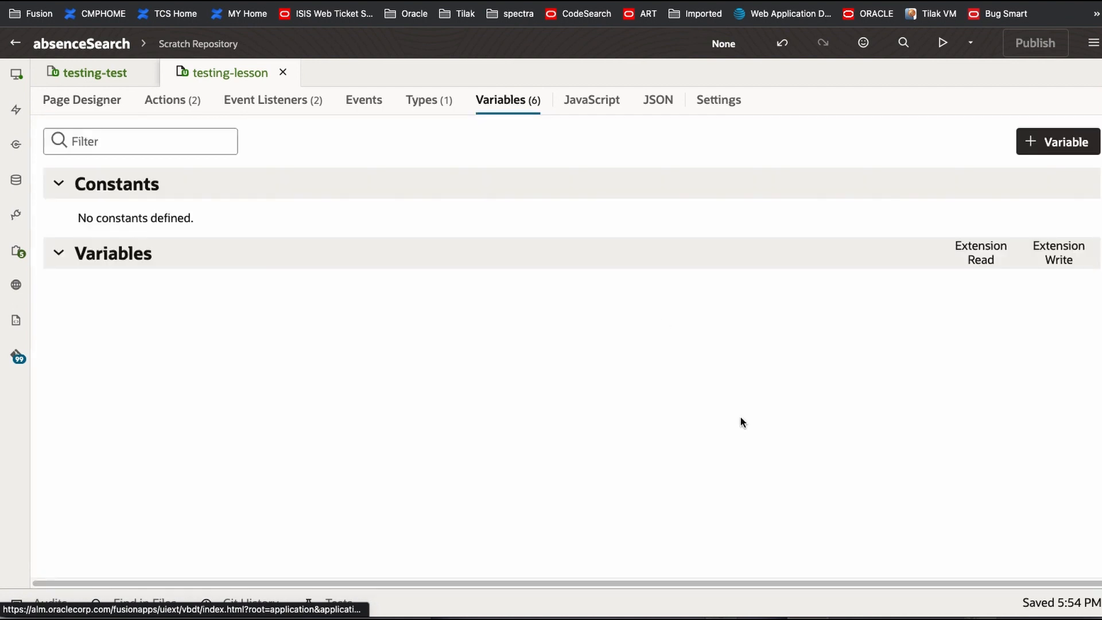
pyautogui.click(113, 281)
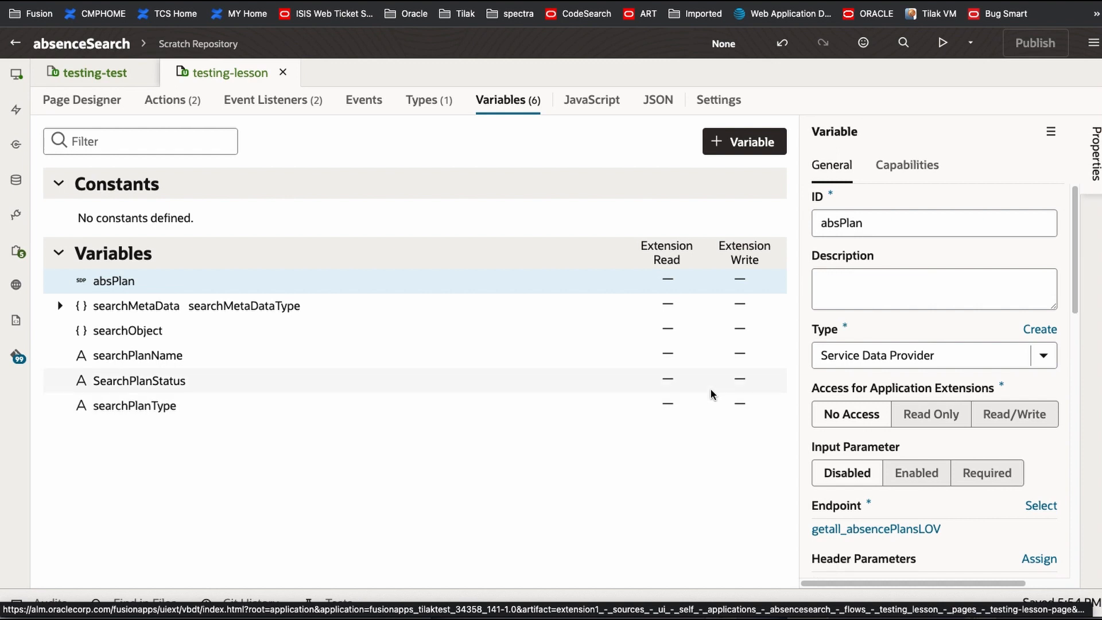
pyautogui.click(744, 142)
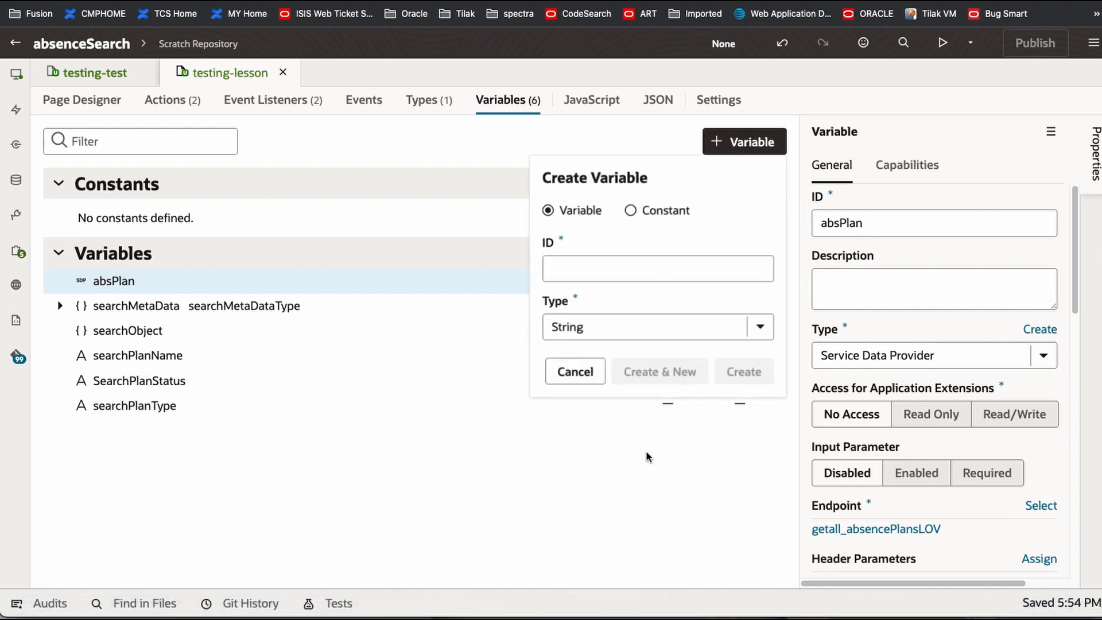
pyautogui.write('incl')
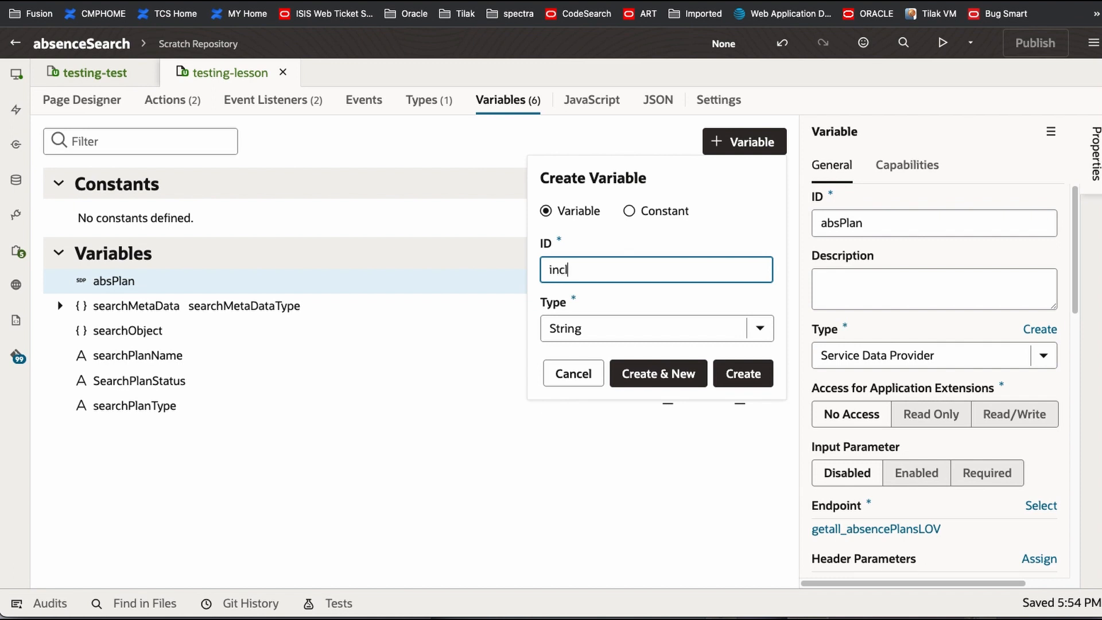
pyautogui.write('ude')
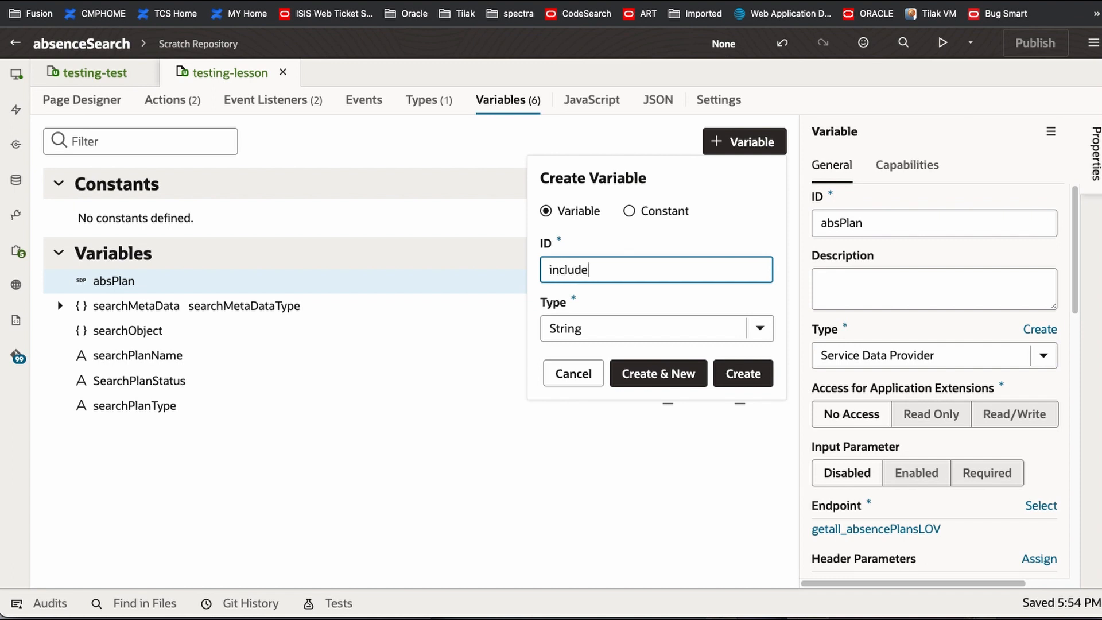
pyautogui.write('_Columns')
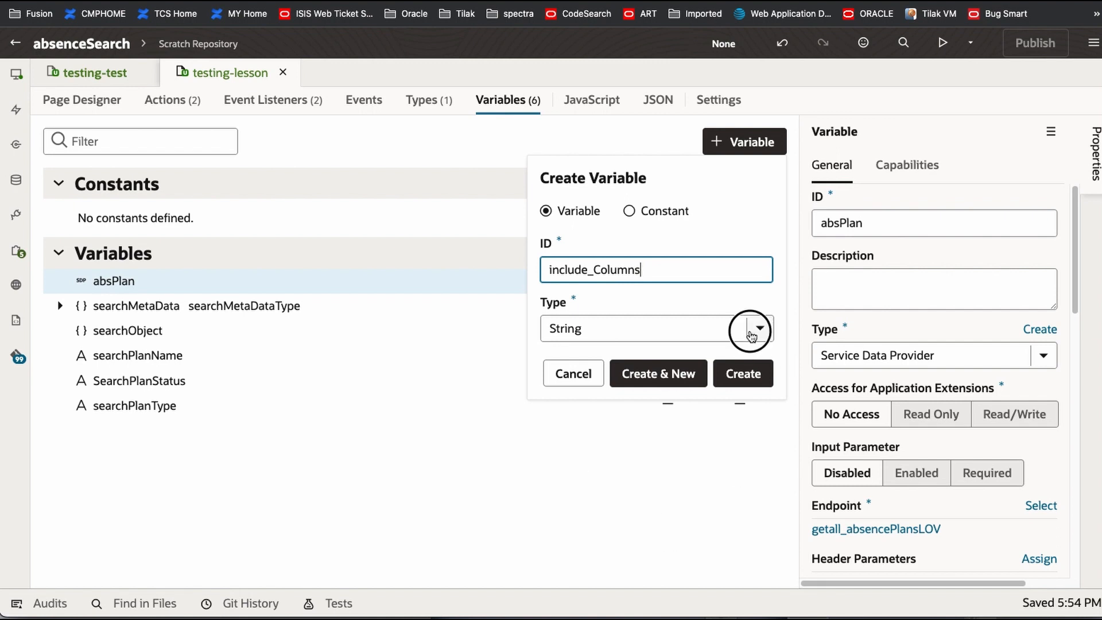
pyautogui.click(751, 328)
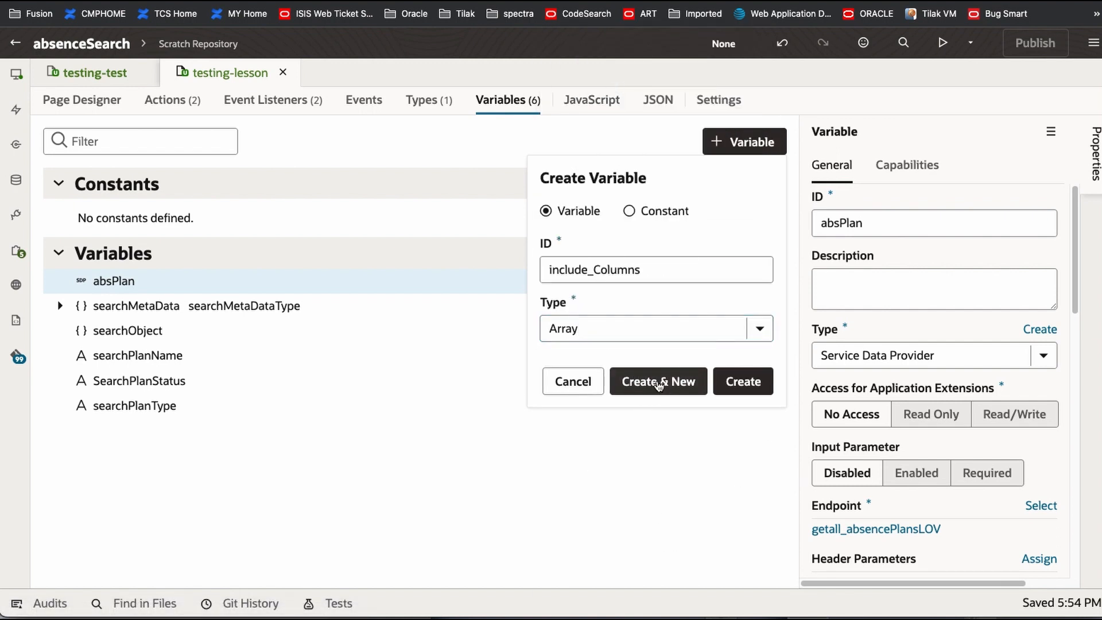
pyautogui.click(657, 381)
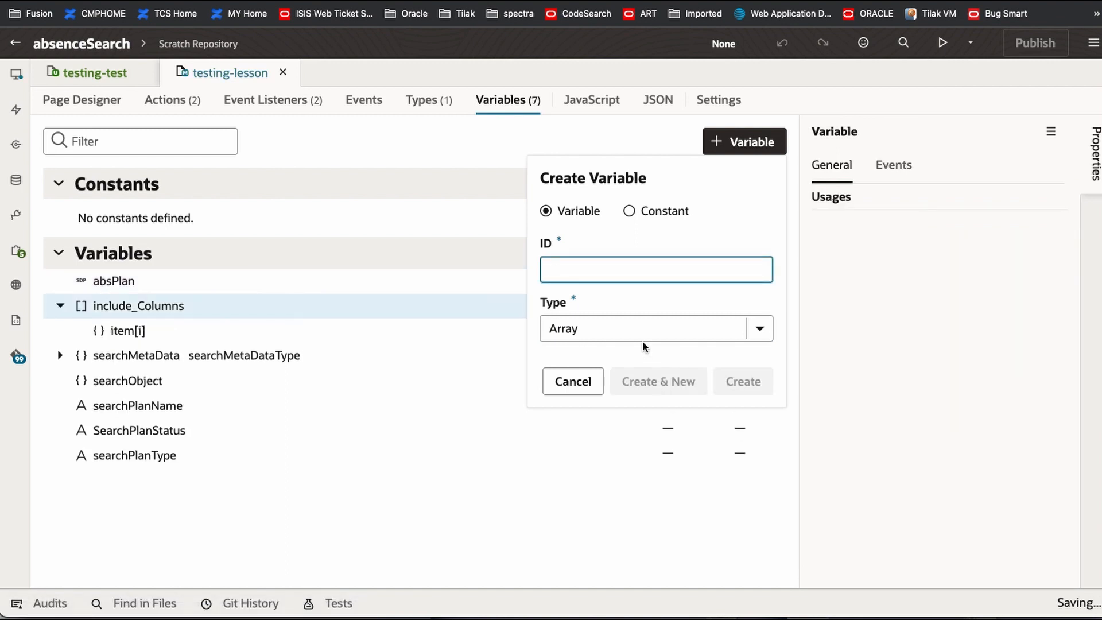
# Step: Create a second array variable named exclude_columns
pyautogui.write('exclude')
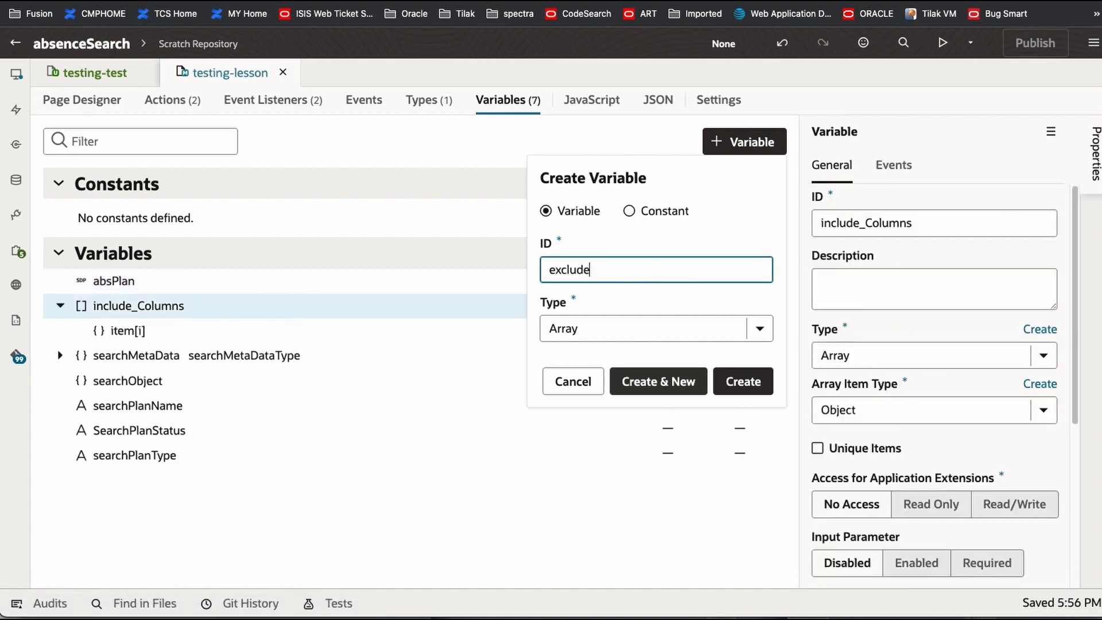
pyautogui.write('_colum')
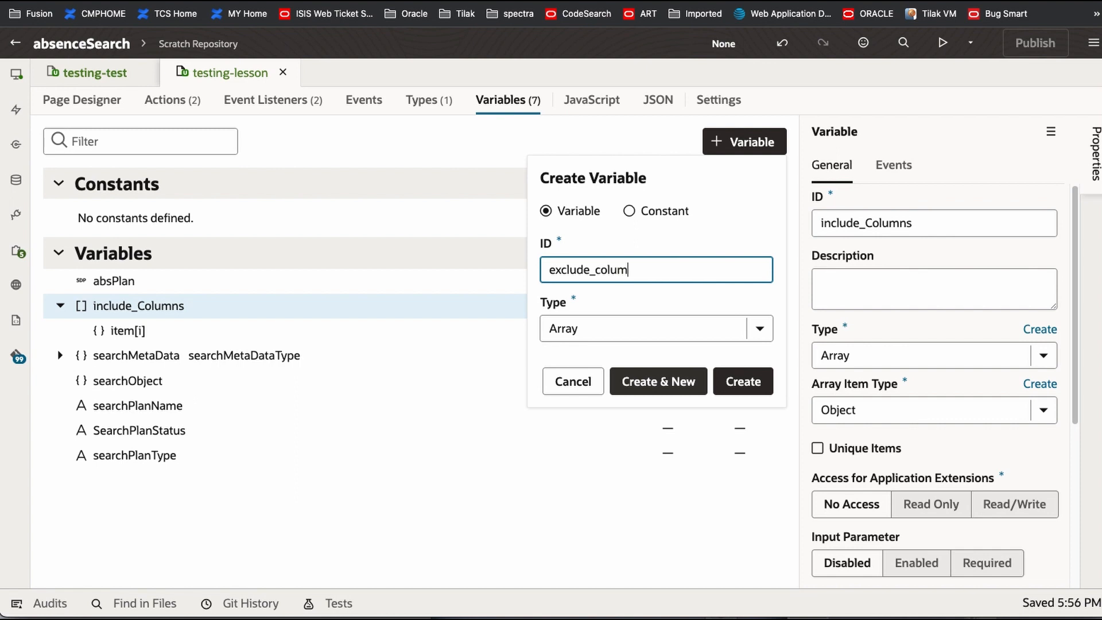
pyautogui.write('ns')
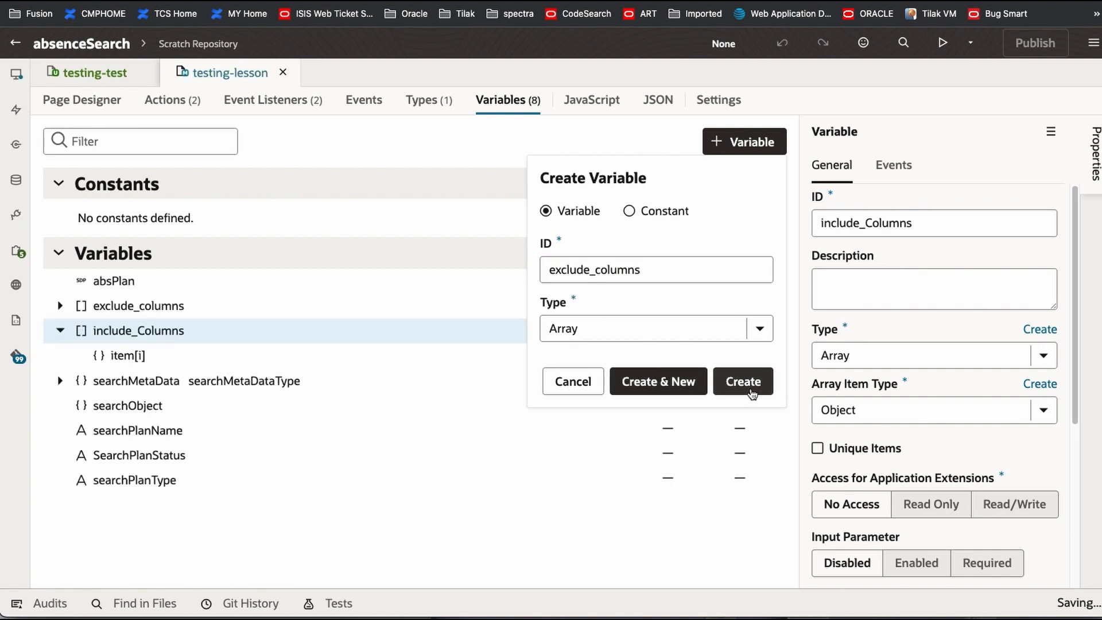
pyautogui.click(743, 382)
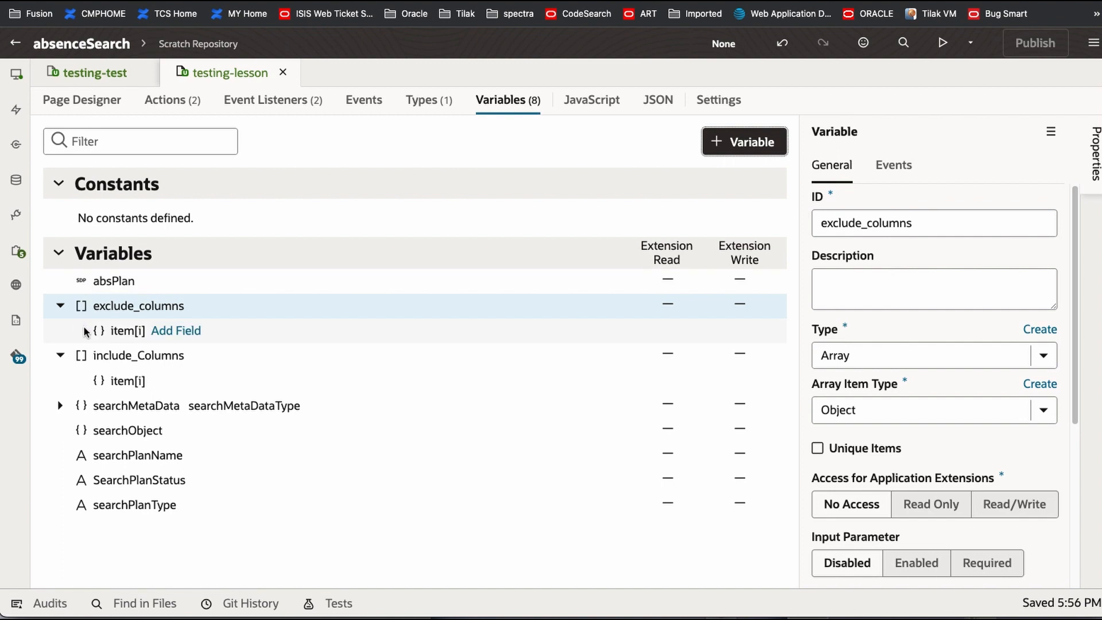
pyautogui.moveTo(175, 323)
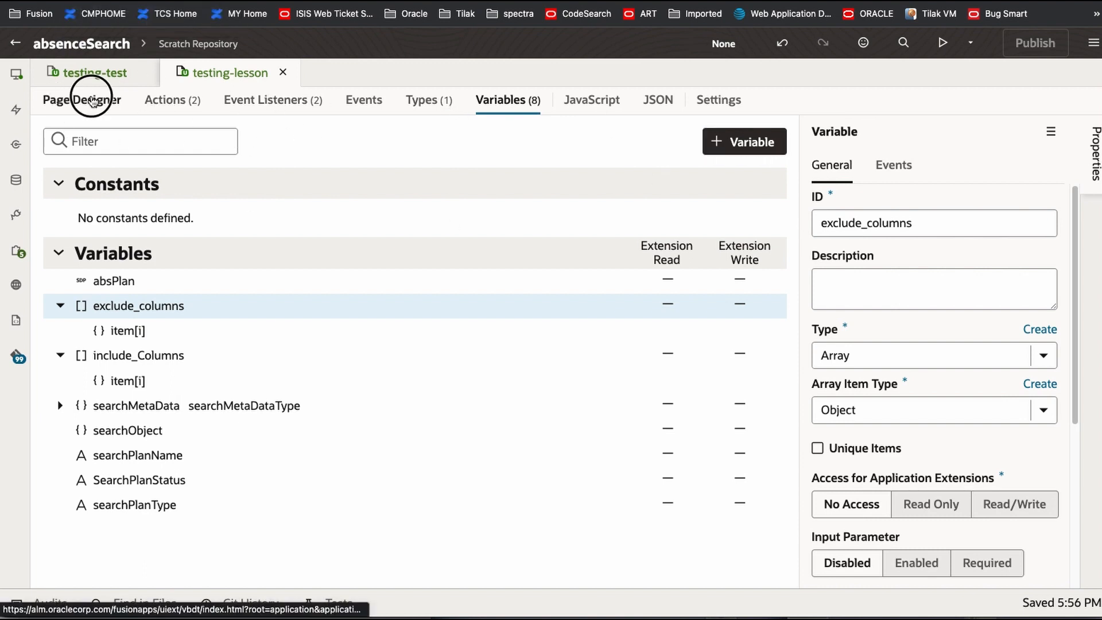
# Step: Review the table's four column definitions as JSON under Table Columns, then go to Variables
pyautogui.click(82, 100)
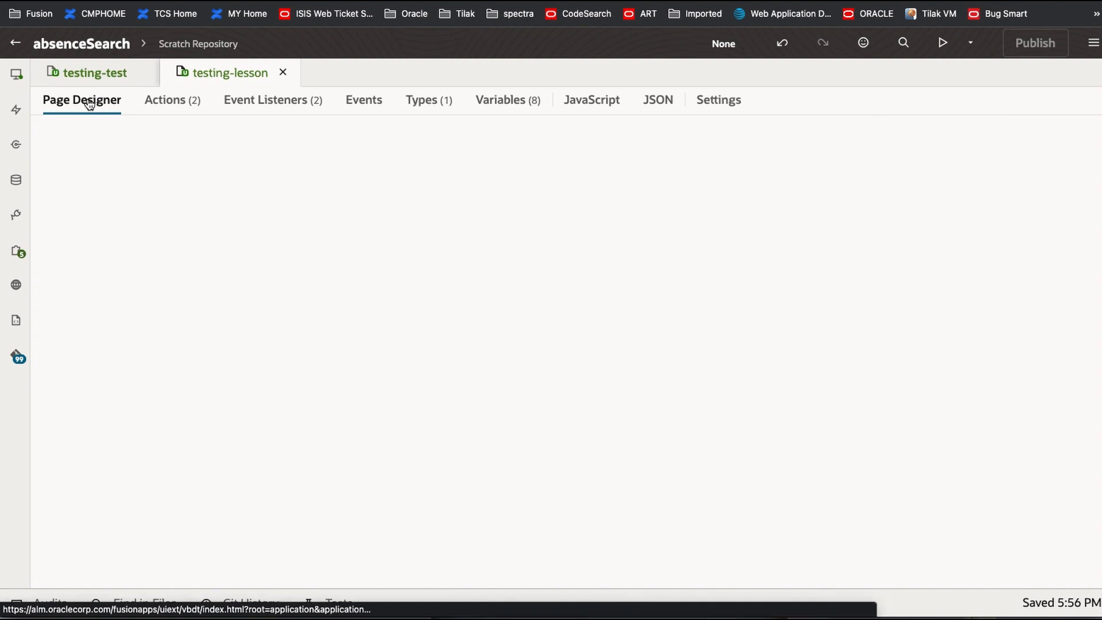
pyautogui.click(82, 99)
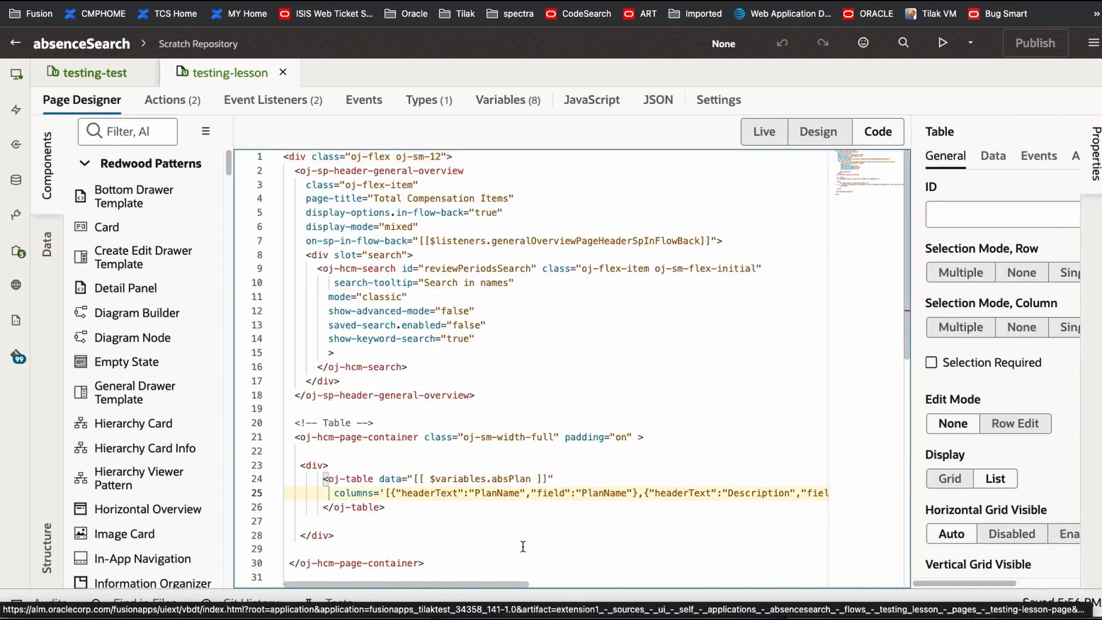
pyautogui.click(354, 492)
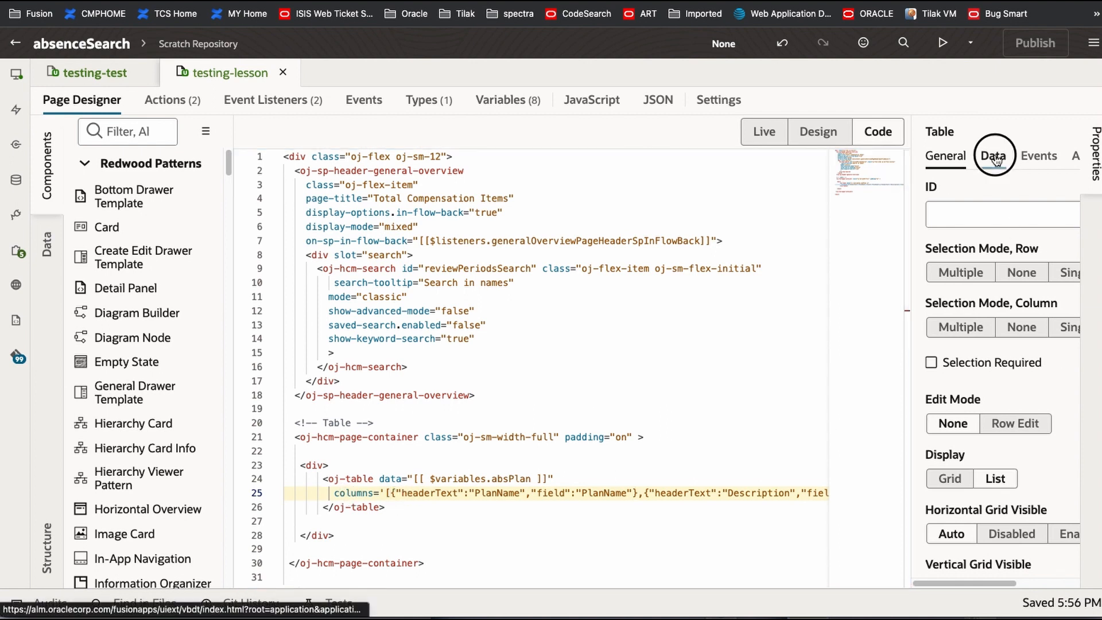
pyautogui.click(994, 155)
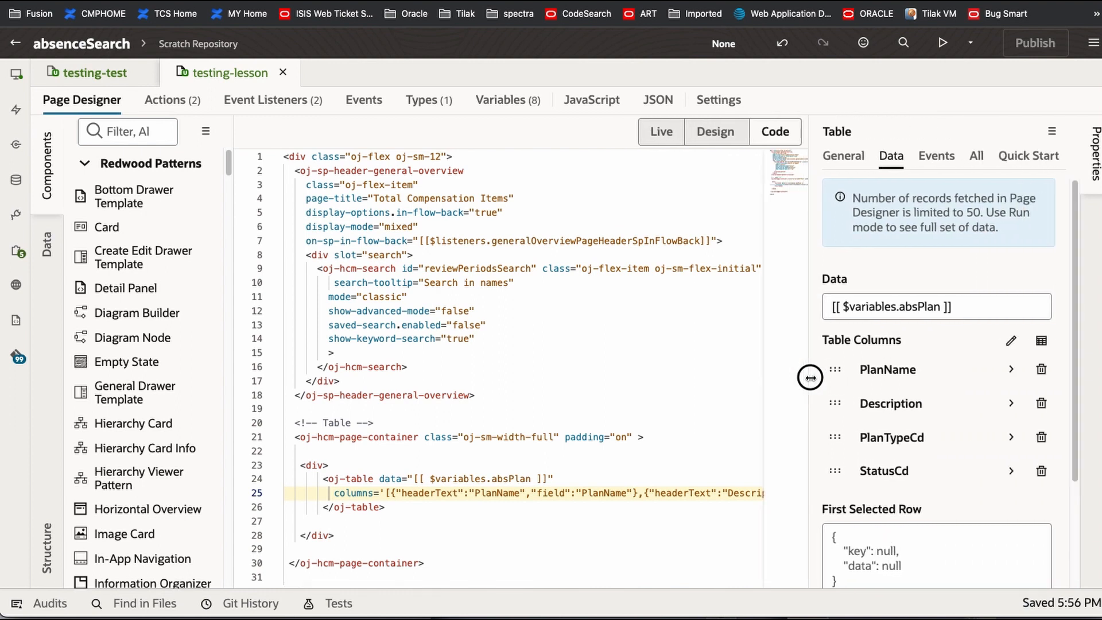
pyautogui.click(1011, 341)
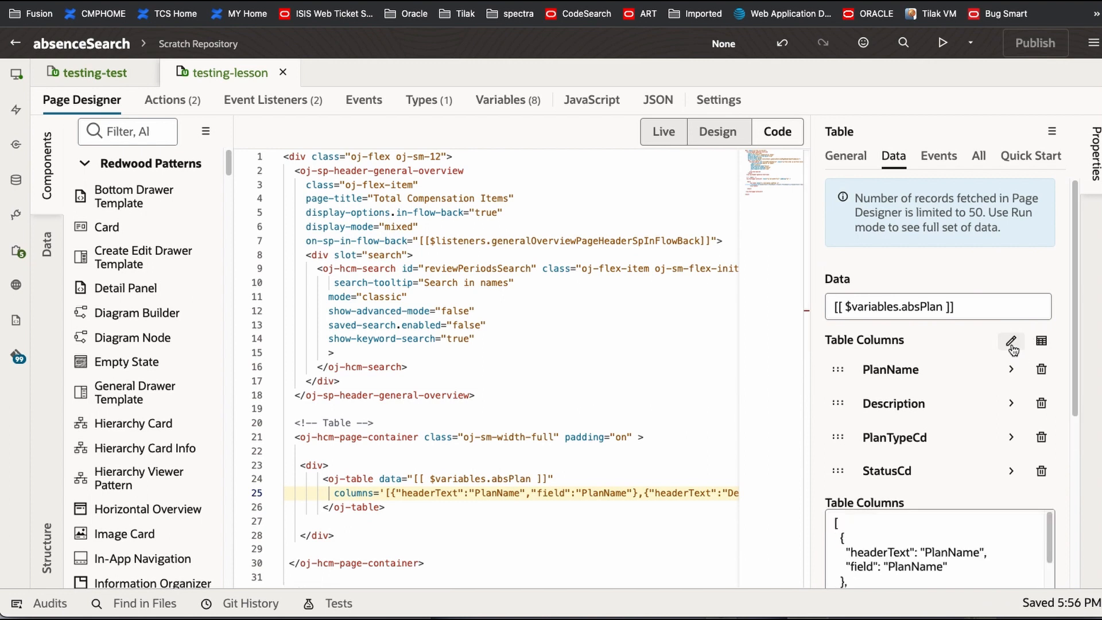
pyautogui.scroll(-3)
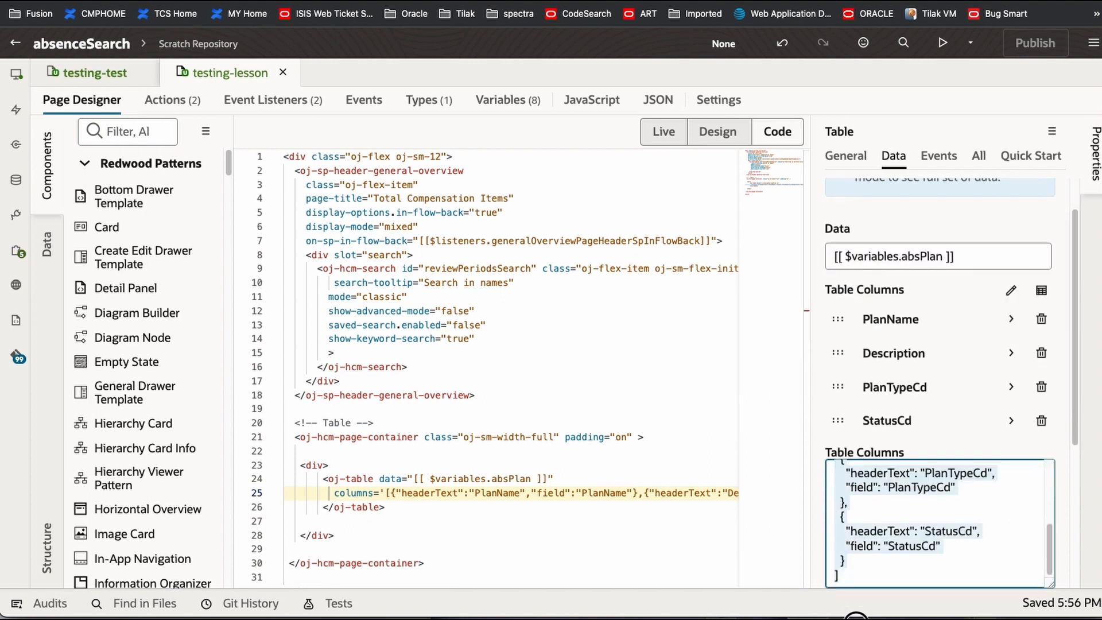
pyautogui.scroll(-3)
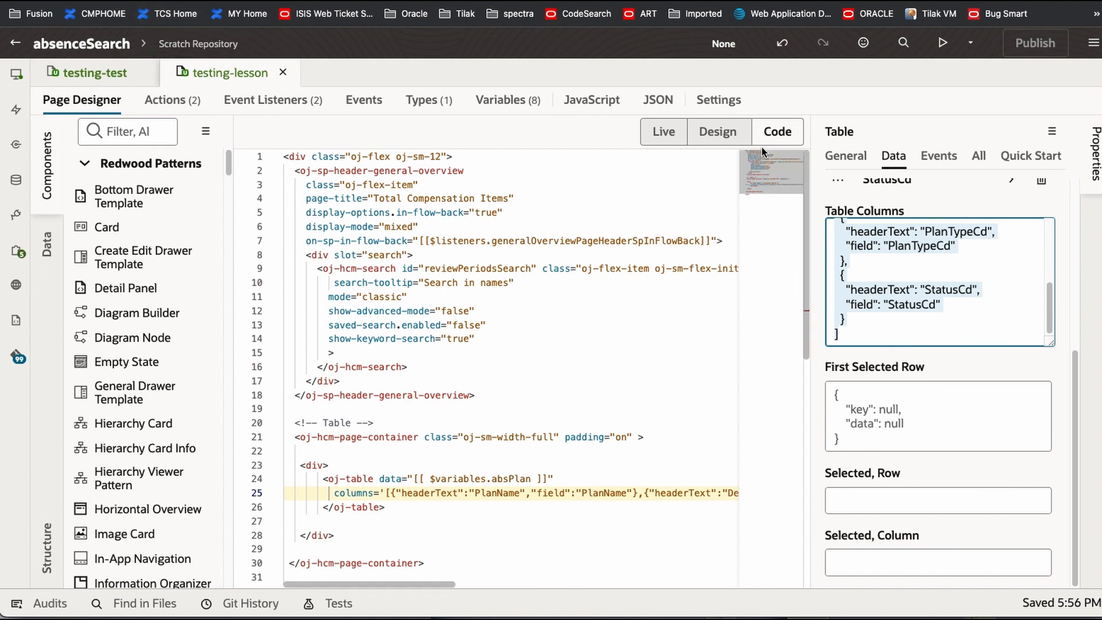
pyautogui.click(500, 99)
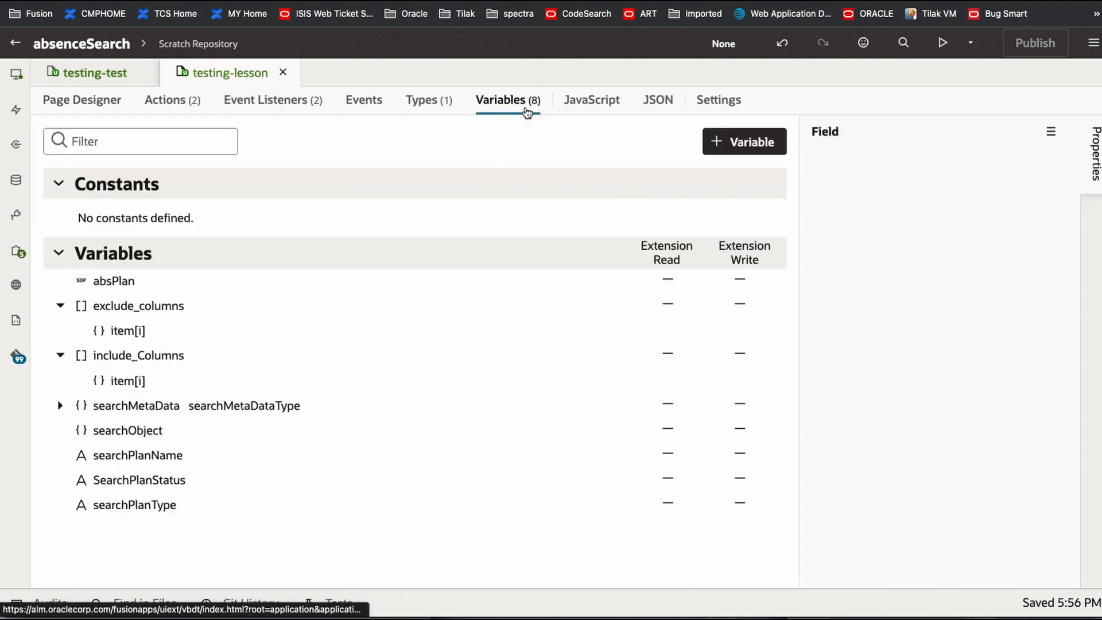
# Step: Set include_Columns' default value to the copied four-column JSON and return to Page Designer
pyautogui.click(138, 354)
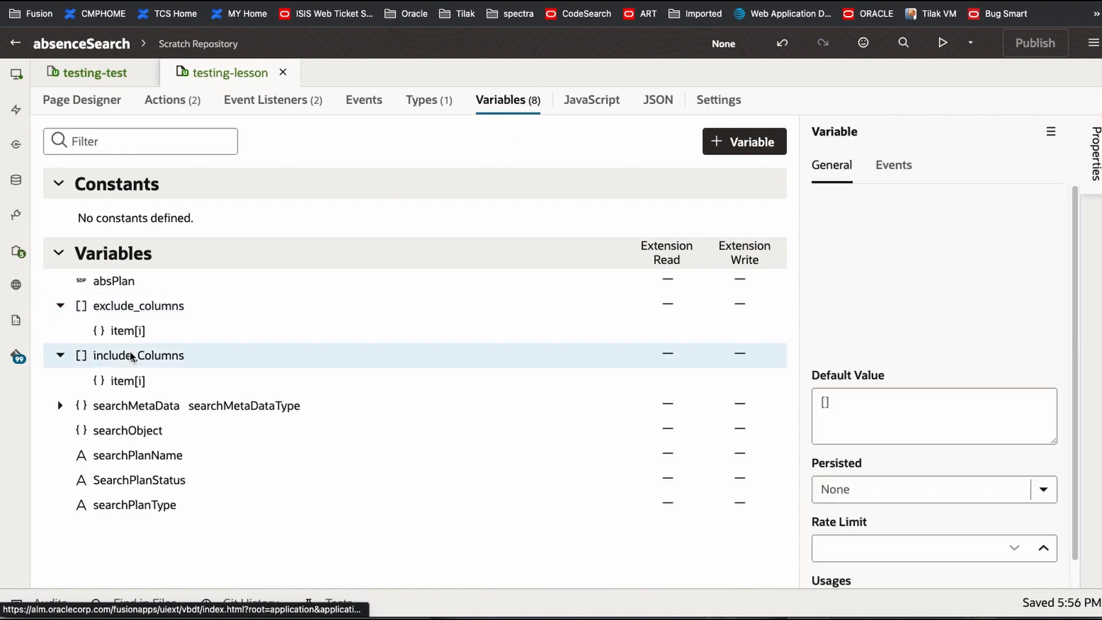
pyautogui.click(138, 355)
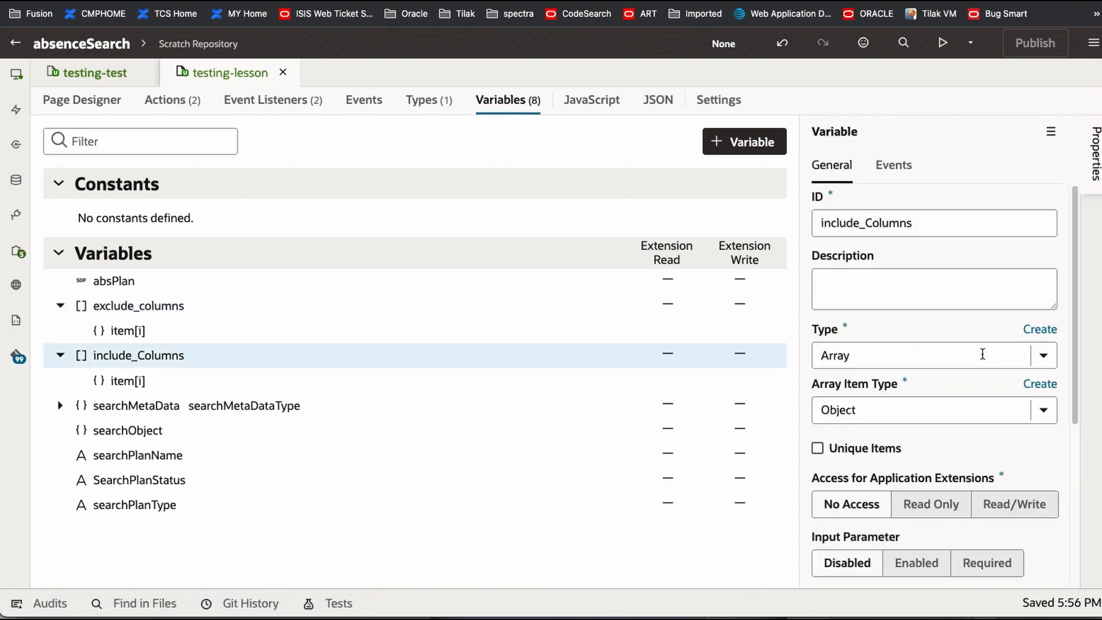
pyautogui.scroll(-3)
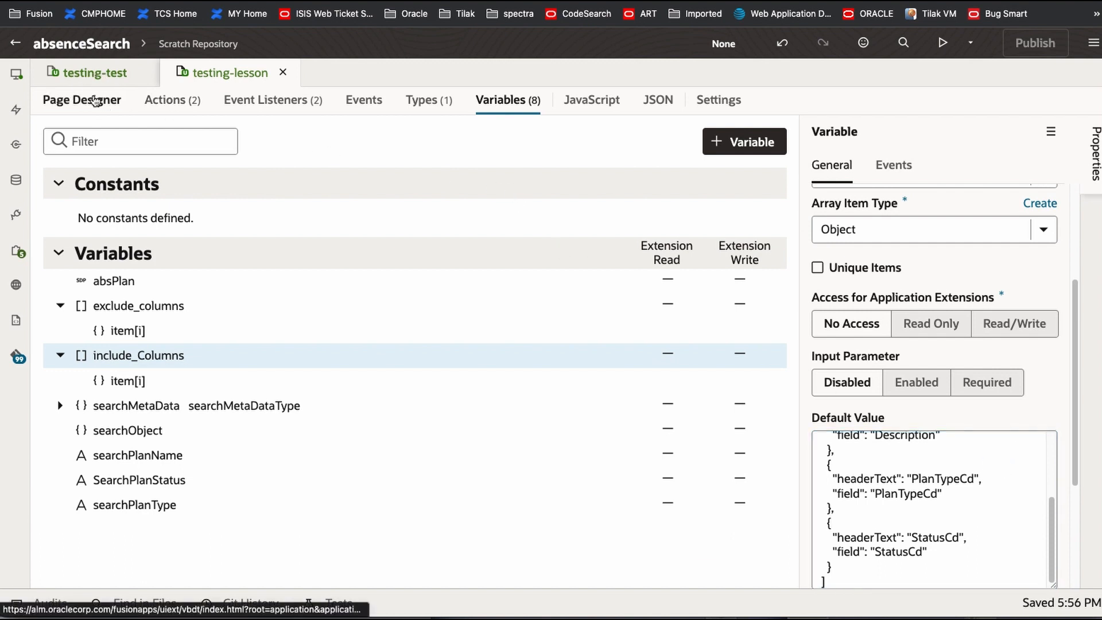
pyautogui.click(82, 100)
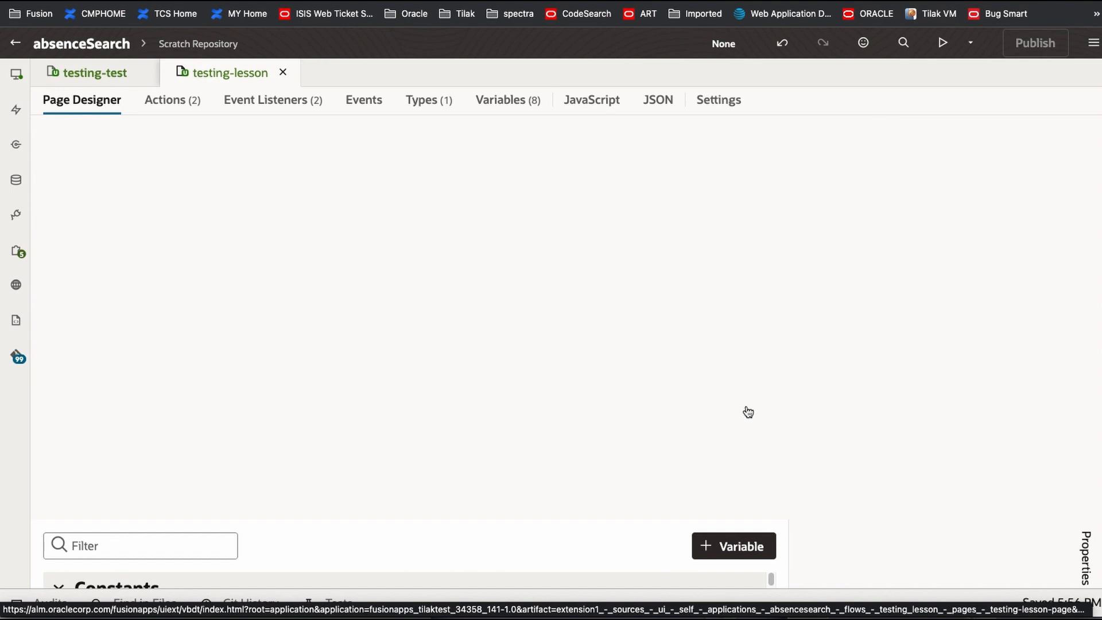
# Step: Wrap the table's div in an <oj-sp-collection-container> element with its closing tag after the div
pyautogui.click(777, 131)
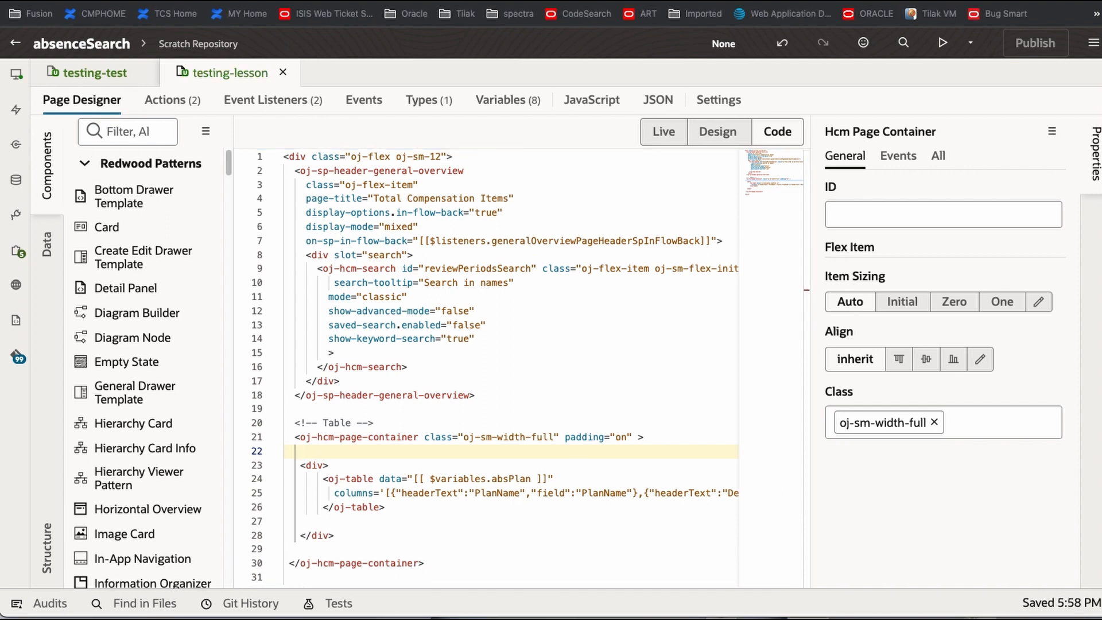
pyautogui.moveTo(535, 453)
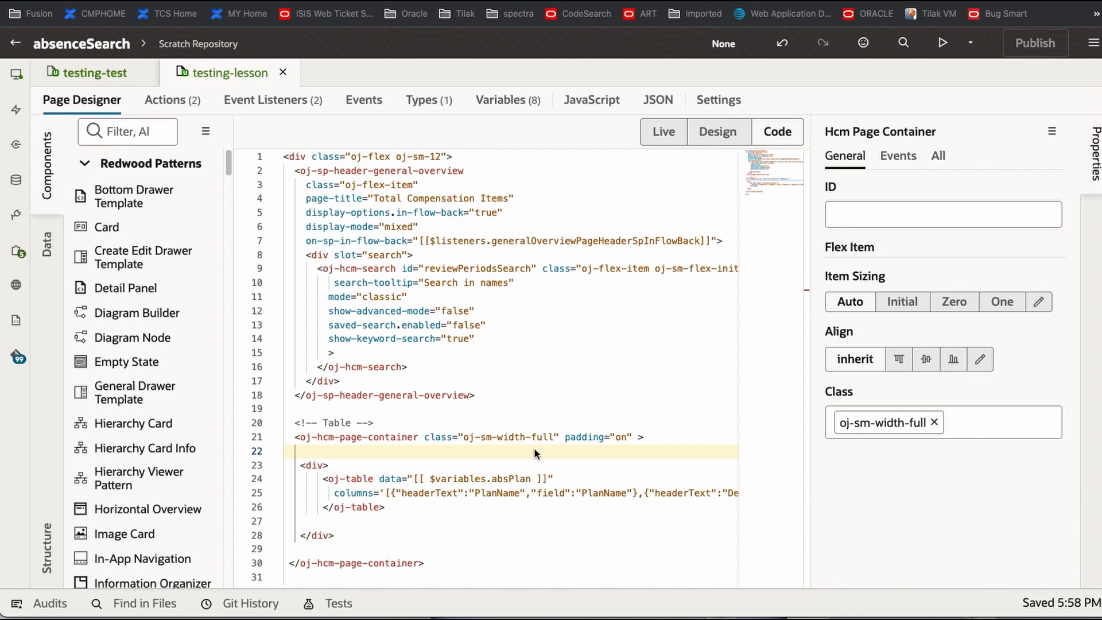
pyautogui.click(302, 451)
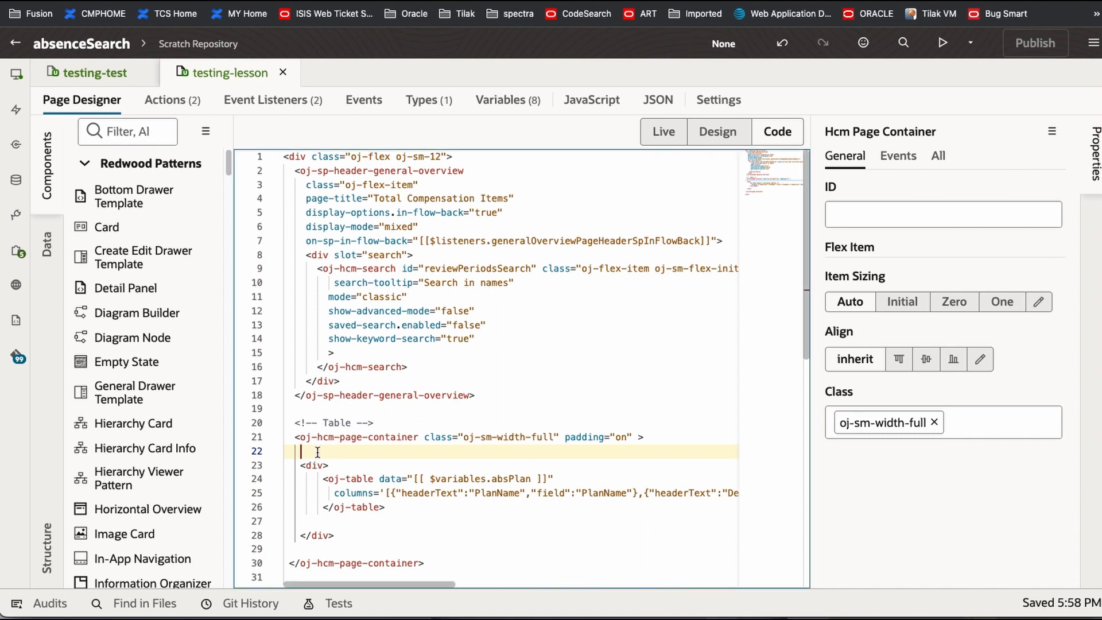
pyautogui.write('oj-sp-collection-container')
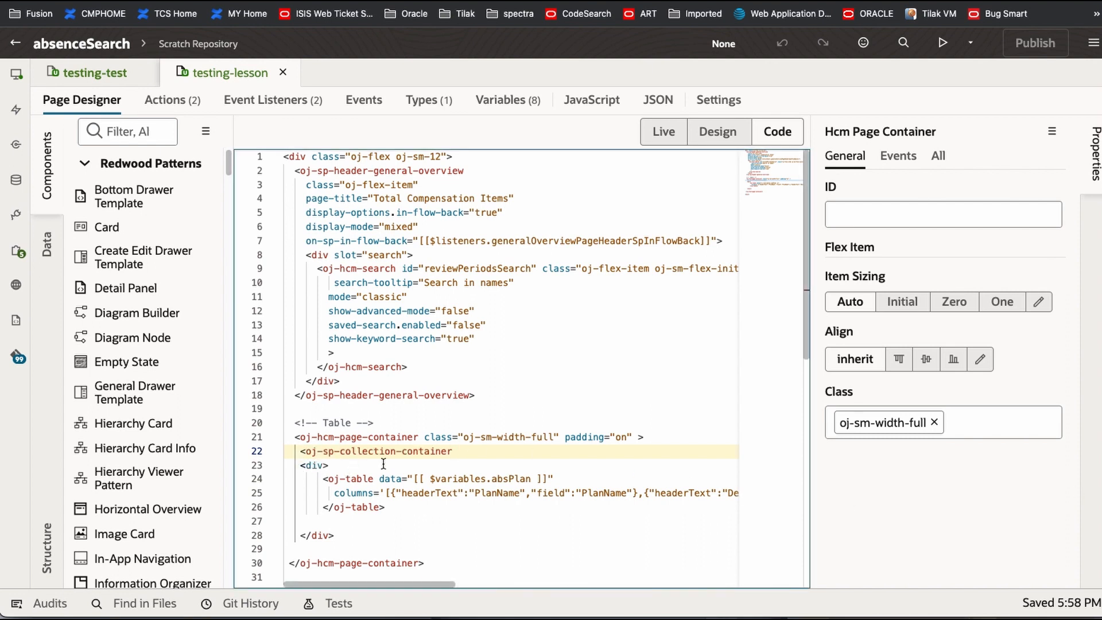
pyautogui.click(376, 451)
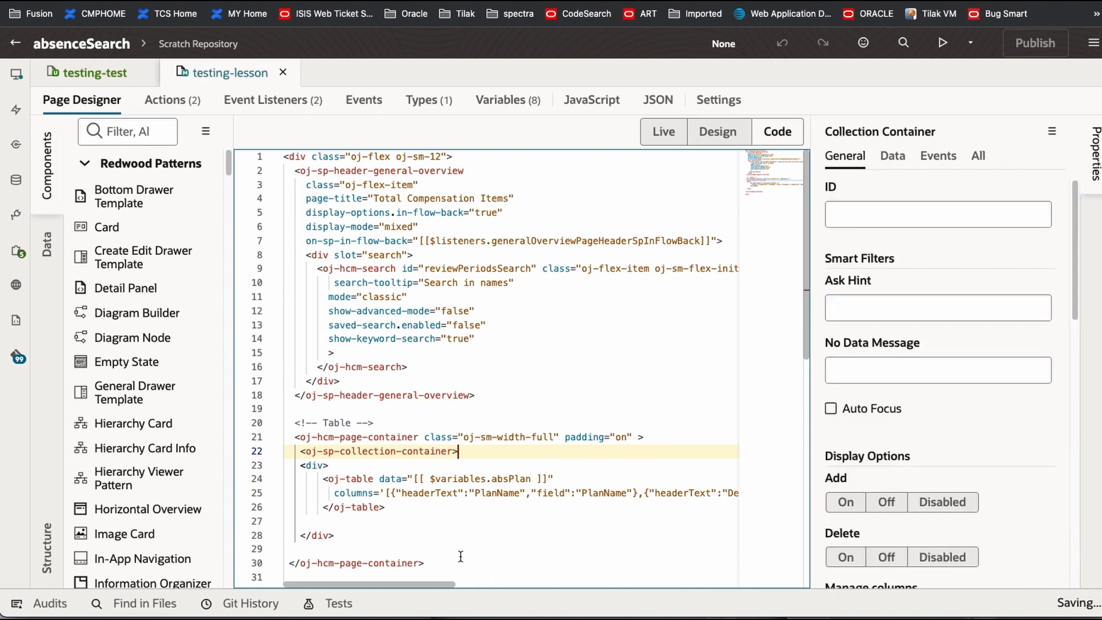
pyautogui.click(365, 535)
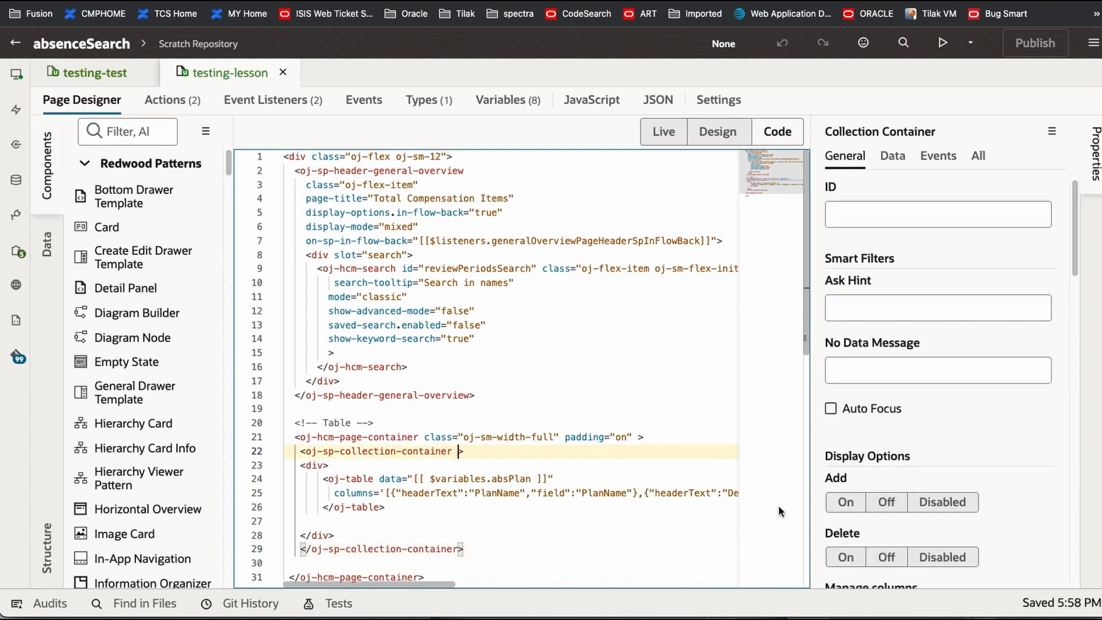
# Step: Add class="oj-flex-item oj-sm-flex-initial" to the collection container's opening tag
pyautogui.write('cla\\')
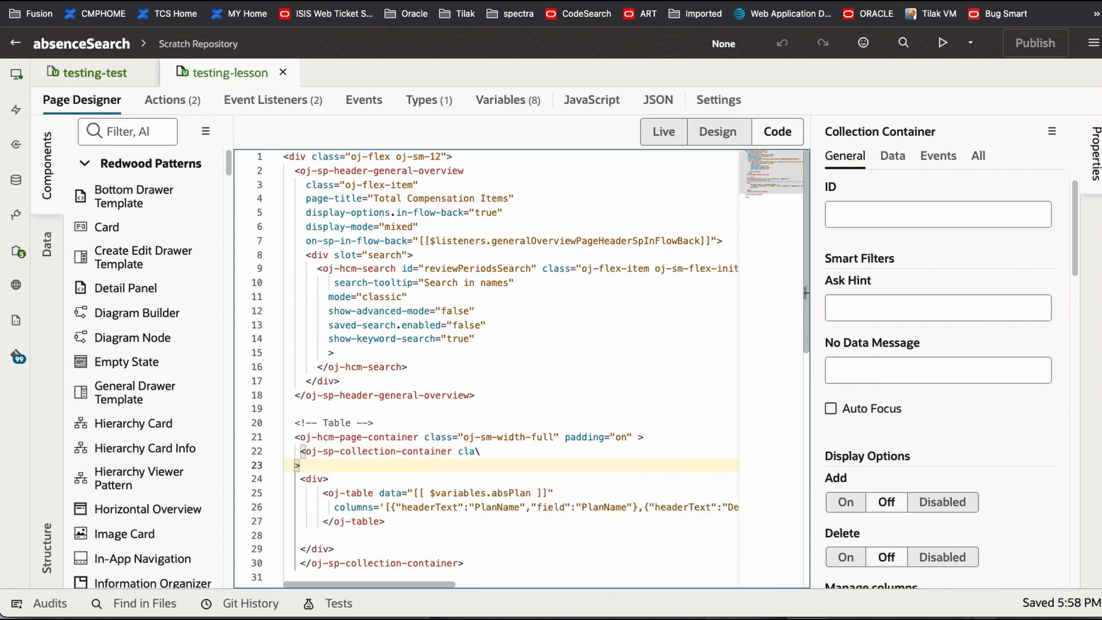
pyautogui.write('ss="">')
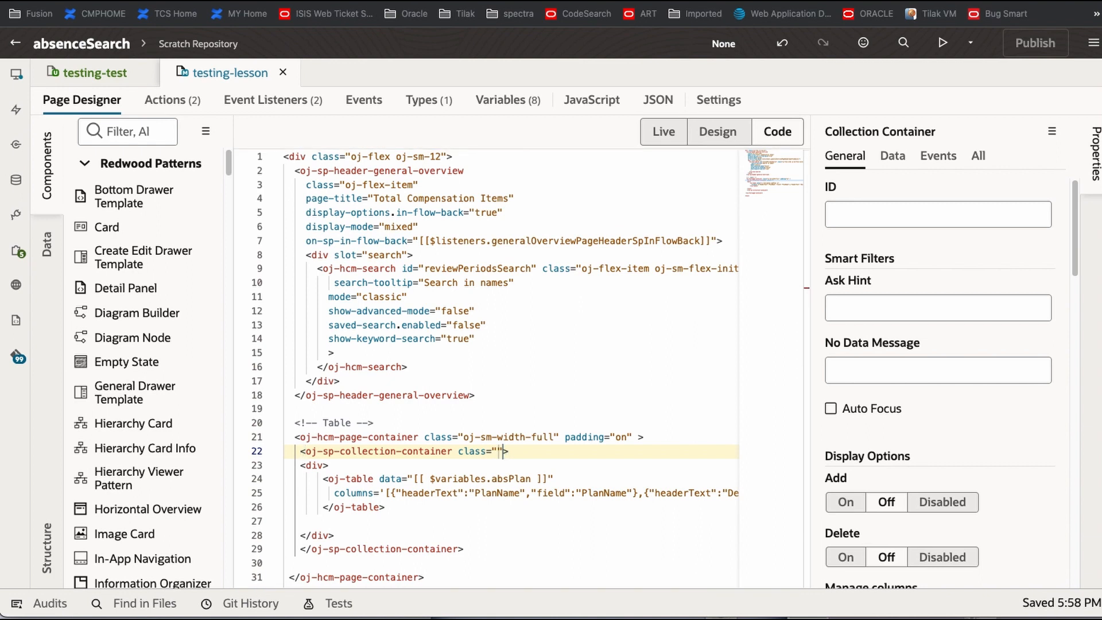
pyautogui.moveTo(729, 421)
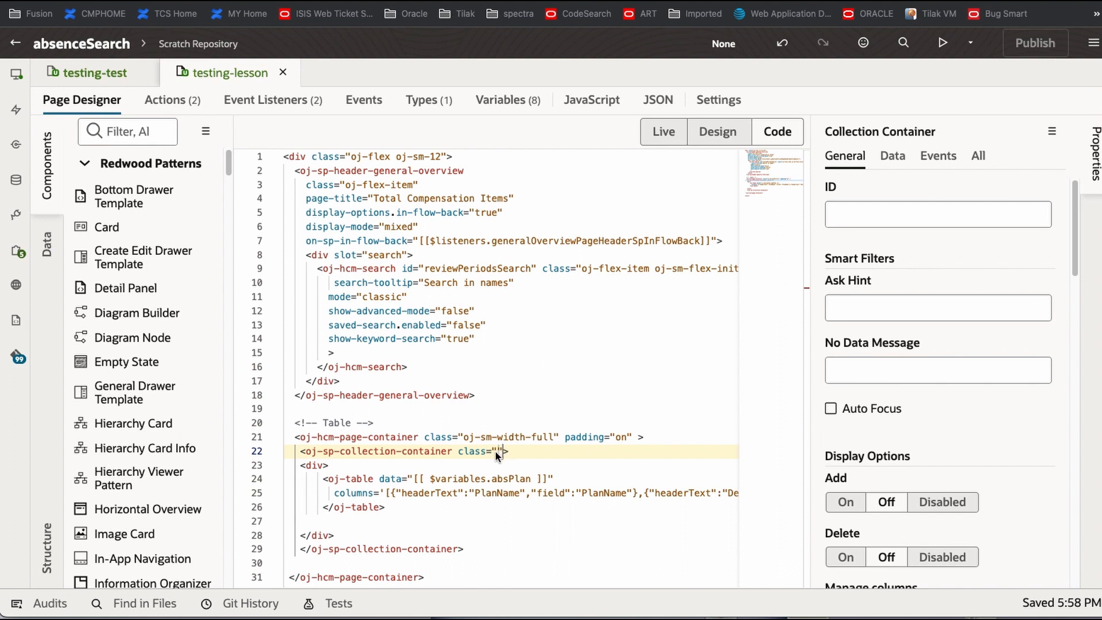
pyautogui.write('oj-flex-item oj-sm-flex-initial')
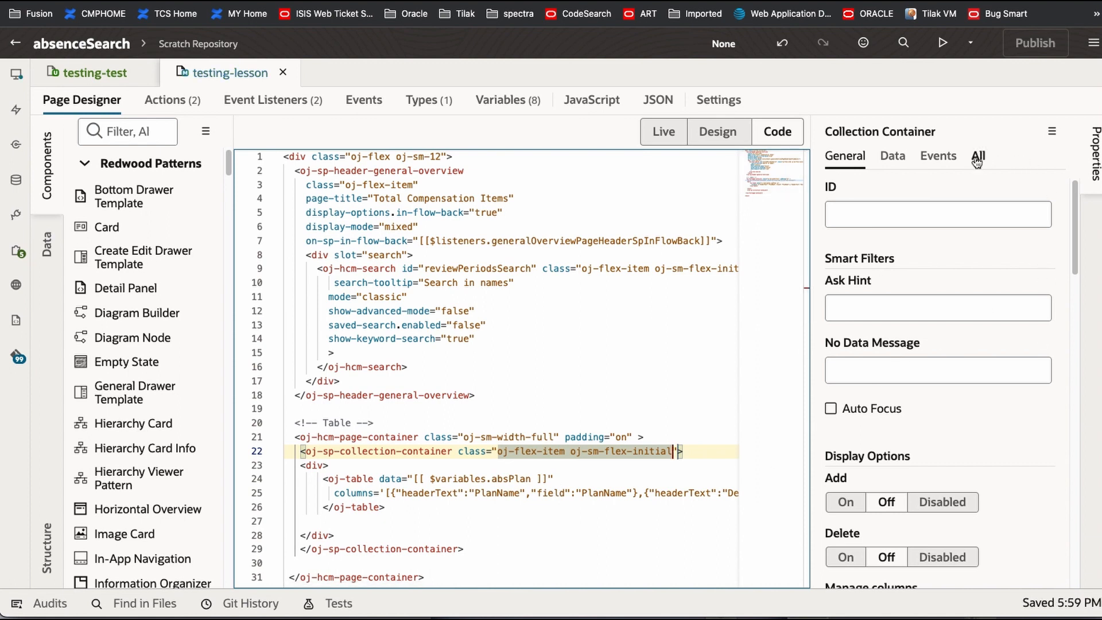
# Step: Bind Active Columns to {{ $variables.include_Columns }} and launch a preview
pyautogui.click(978, 156)
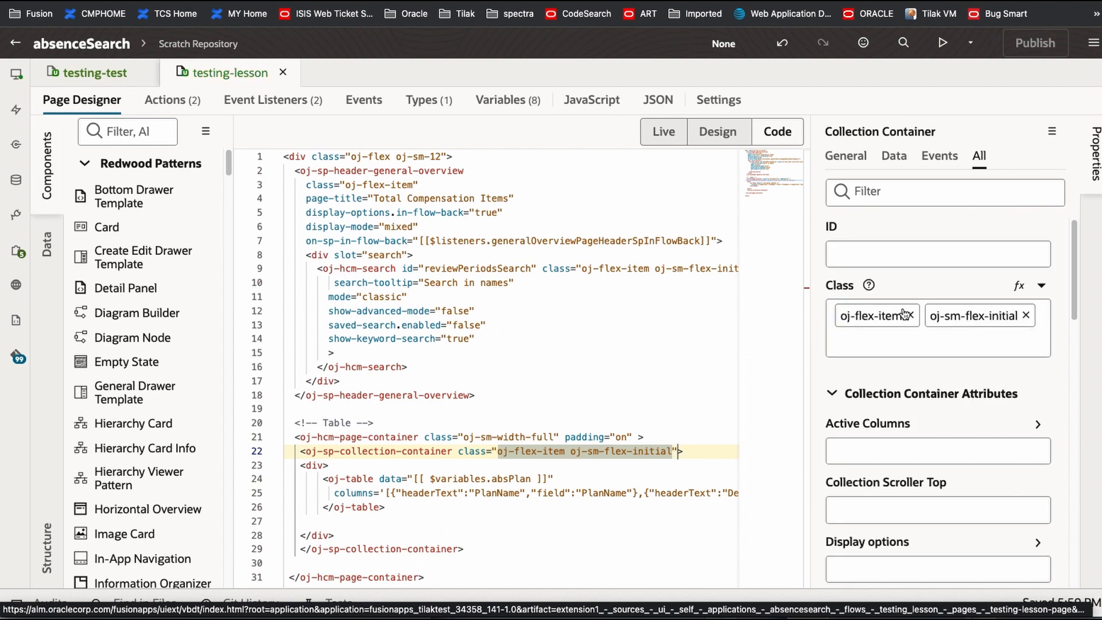
pyautogui.click(937, 450)
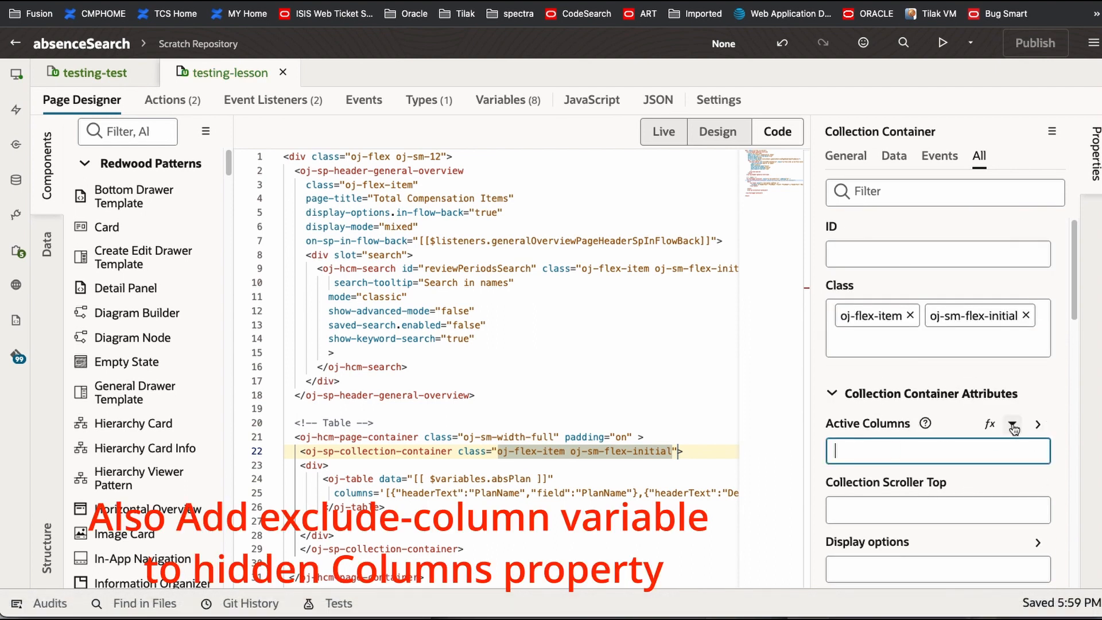
pyautogui.click(1013, 424)
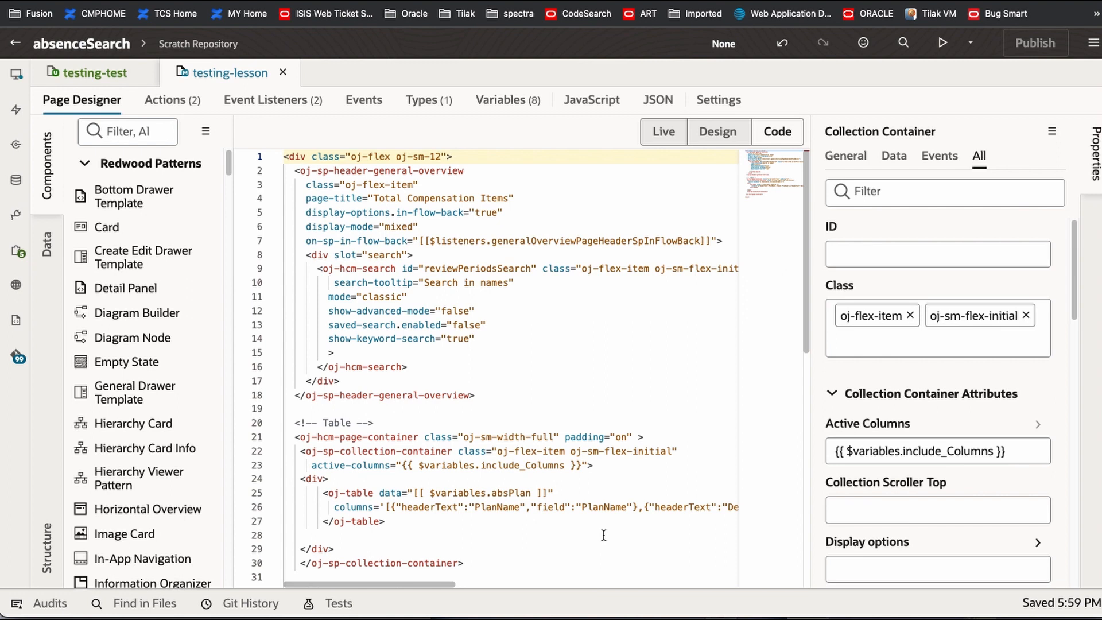
pyautogui.moveTo(724, 444)
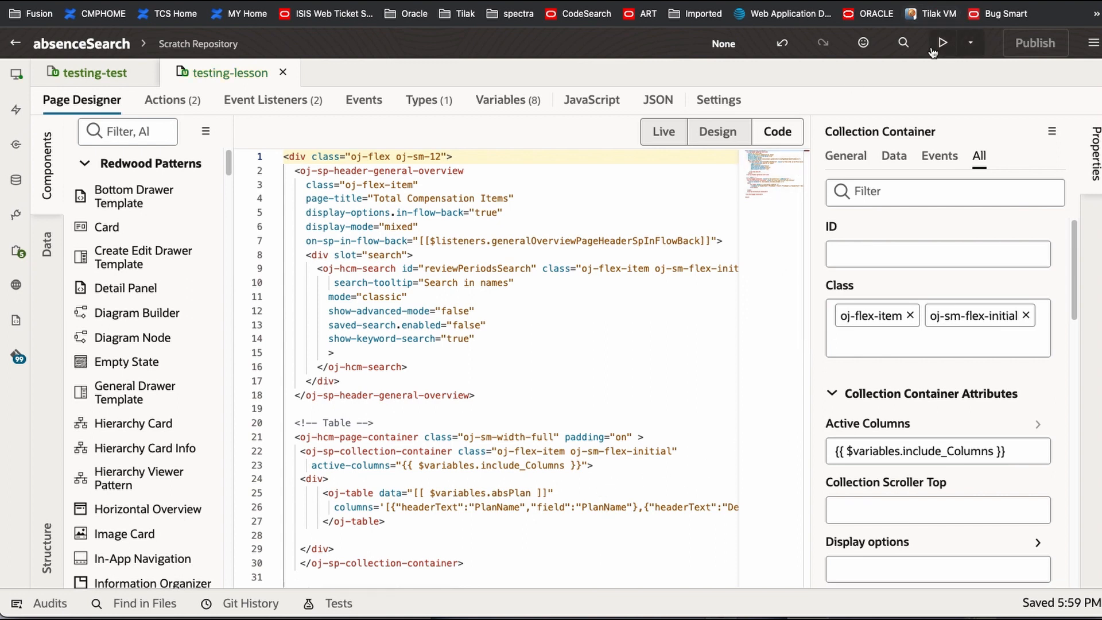
pyautogui.click(942, 43)
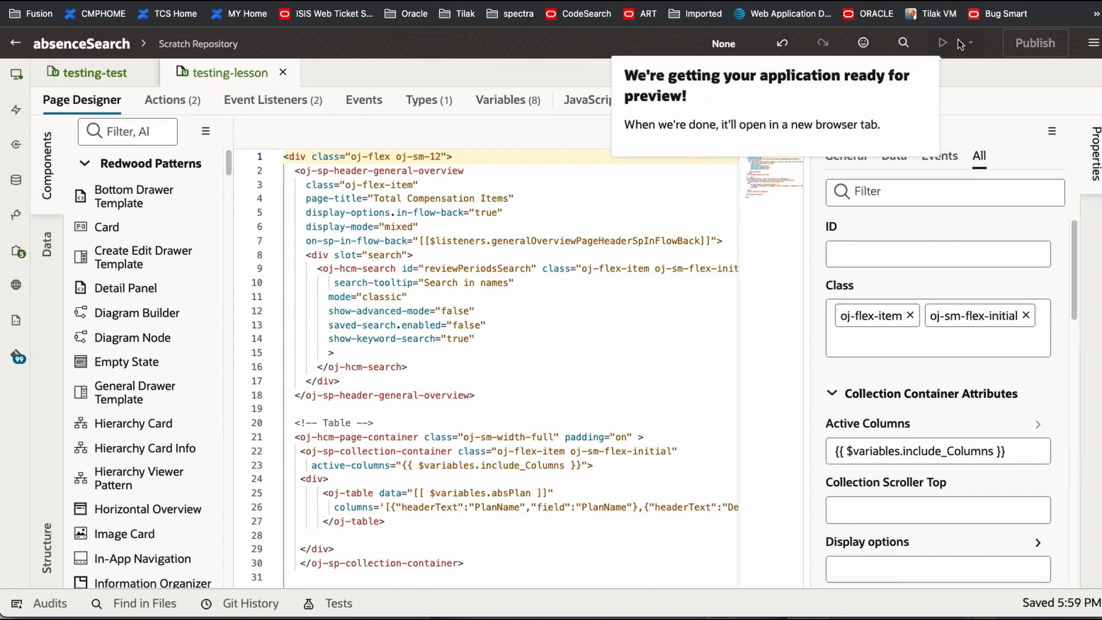
pyautogui.moveTo(968, 43)
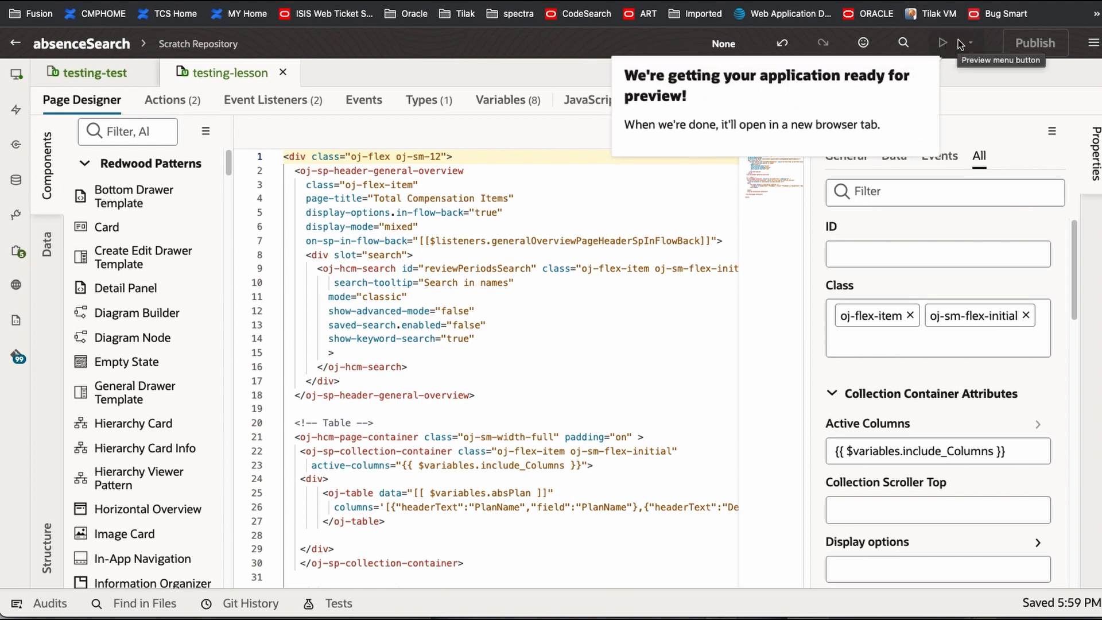
pyautogui.click(943, 43)
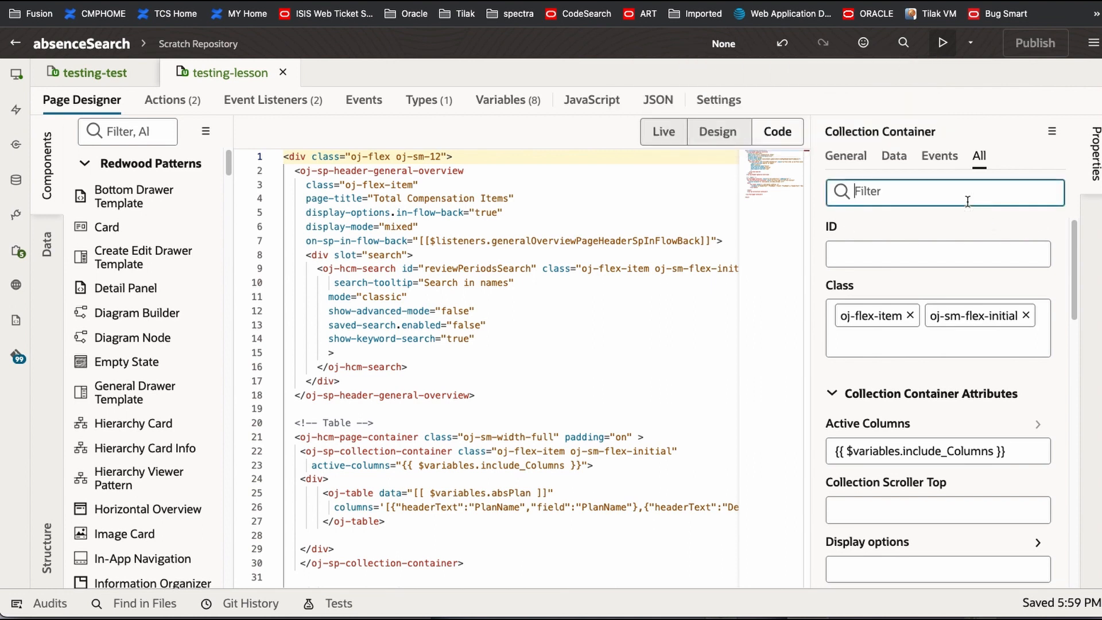
# Step: Set the container's Columns action state to On under Display options and launch a preview
pyautogui.write('displ')
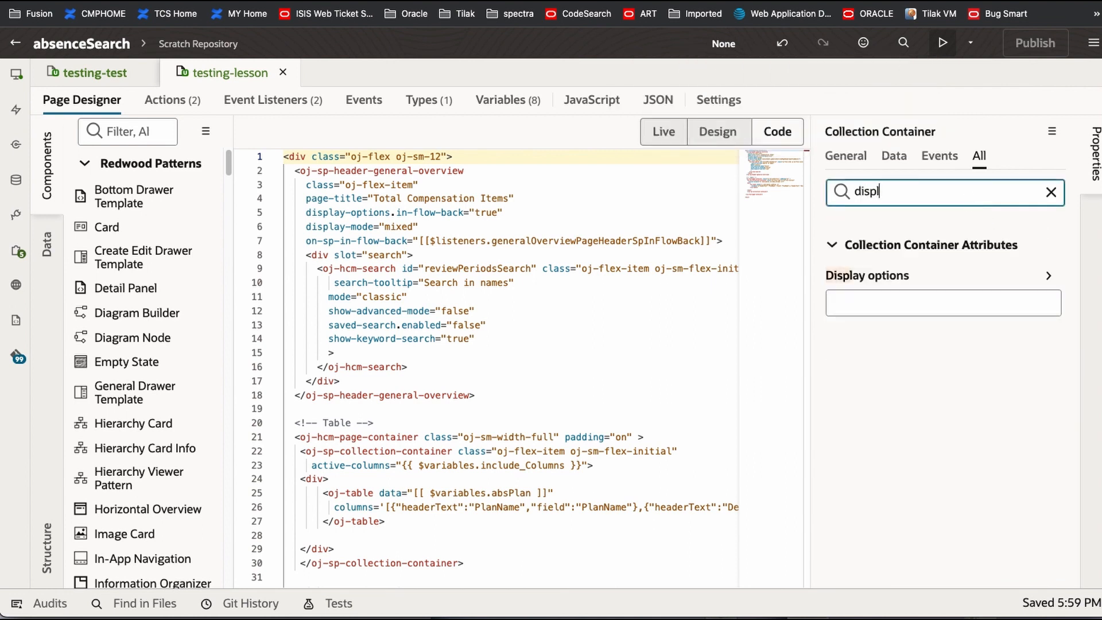
pyautogui.moveTo(1021, 275)
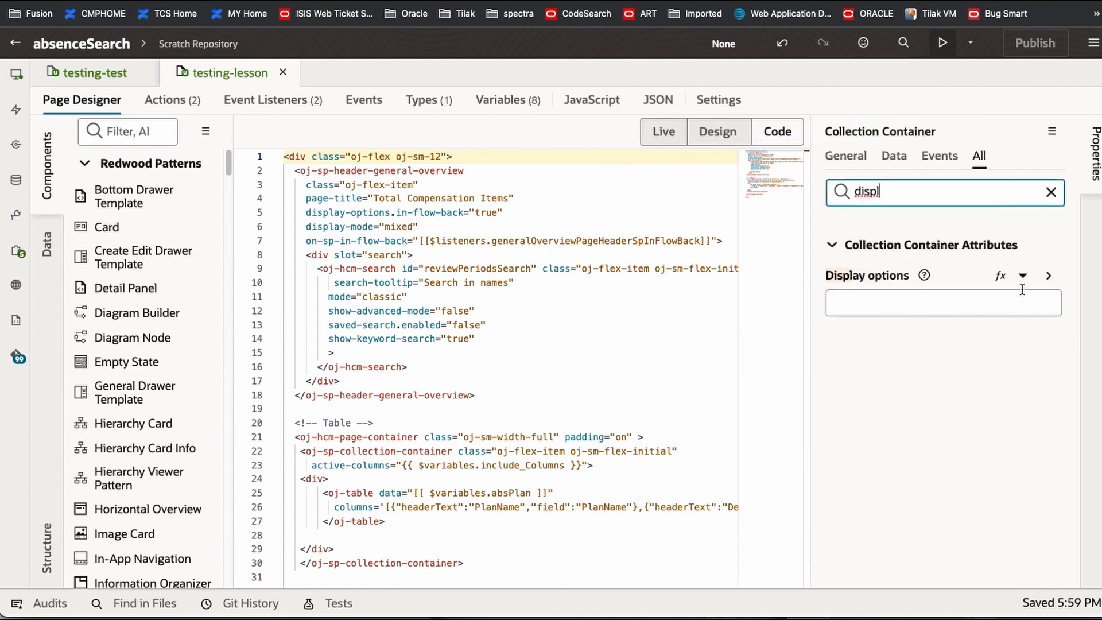
pyautogui.click(1048, 275)
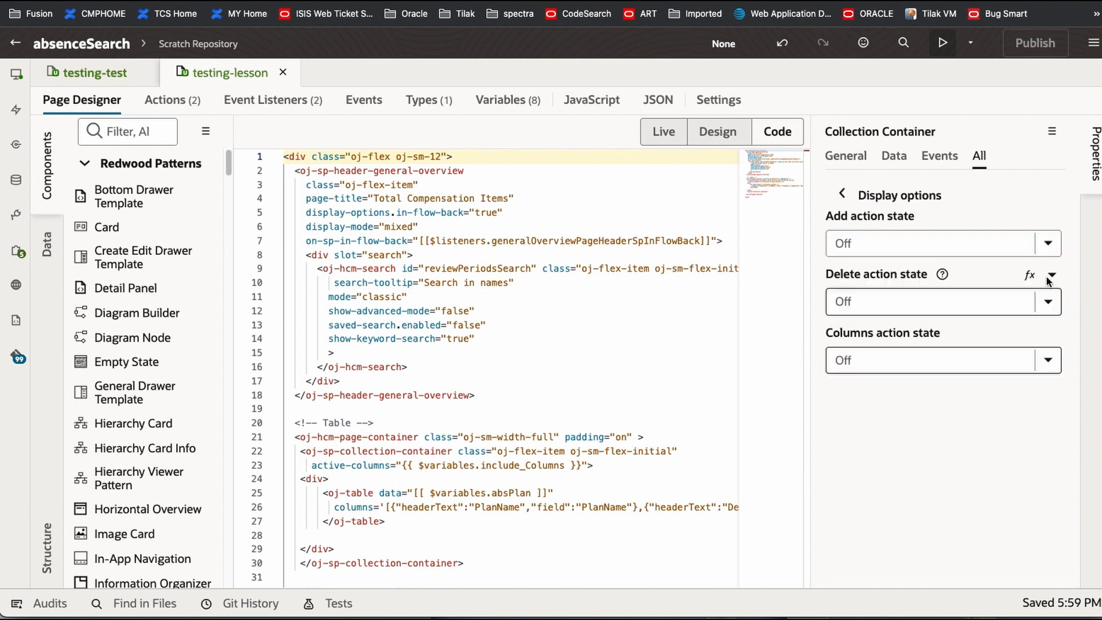
pyautogui.click(1047, 360)
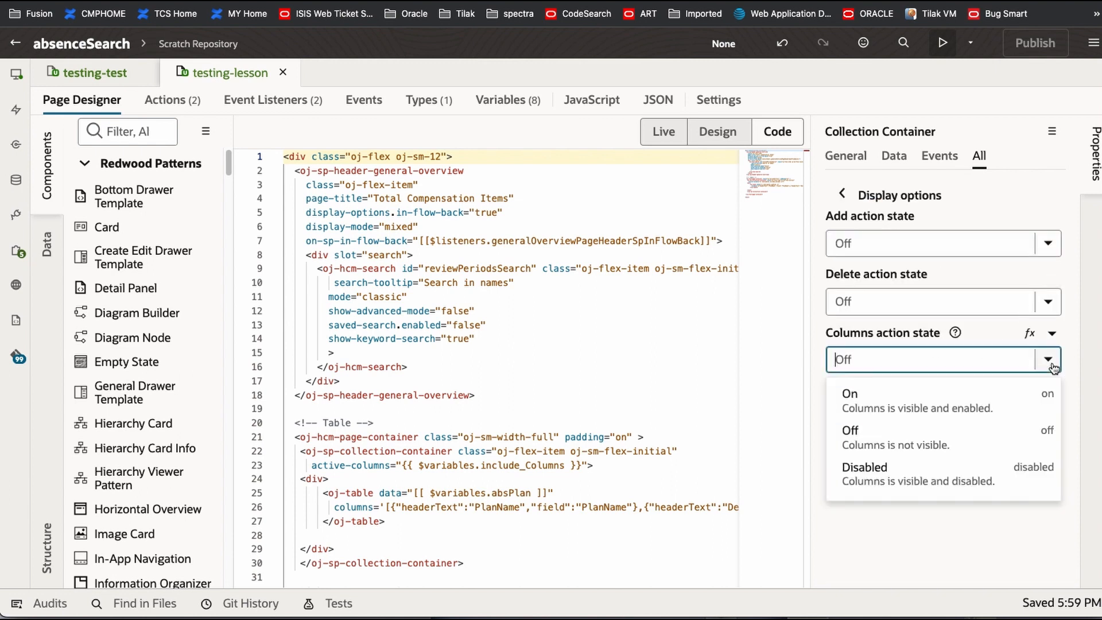
pyautogui.click(849, 393)
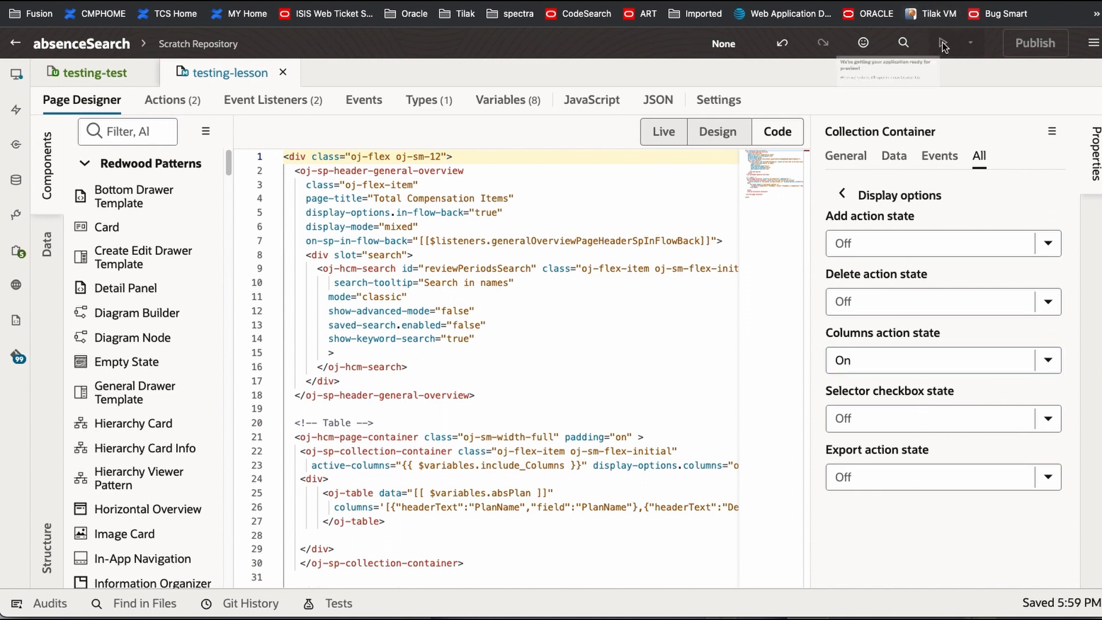
pyautogui.click(943, 43)
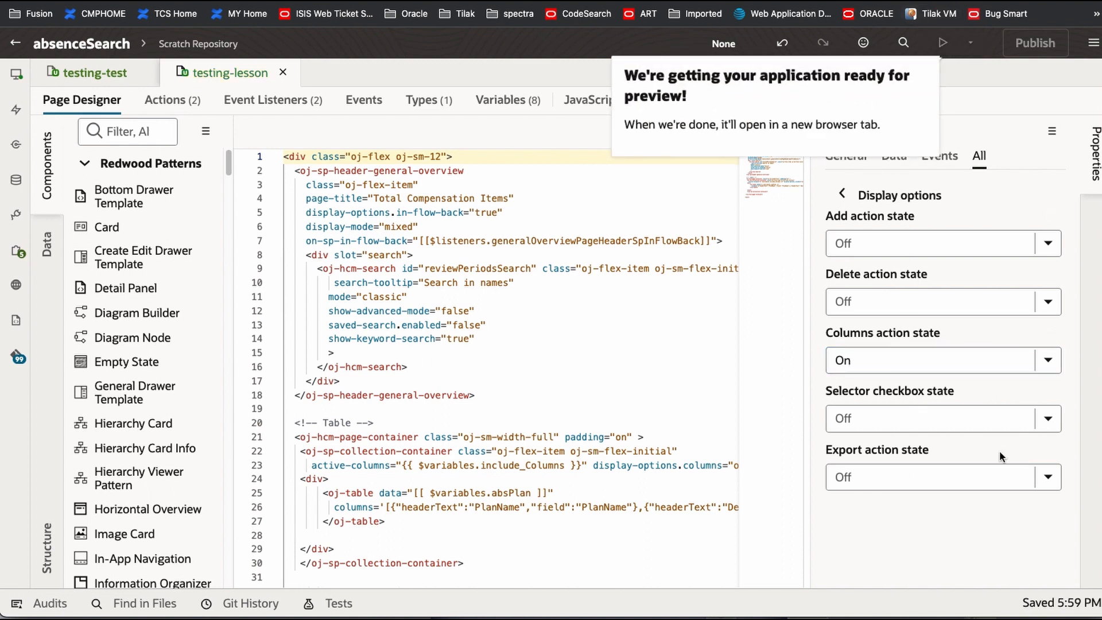
pyautogui.click(943, 43)
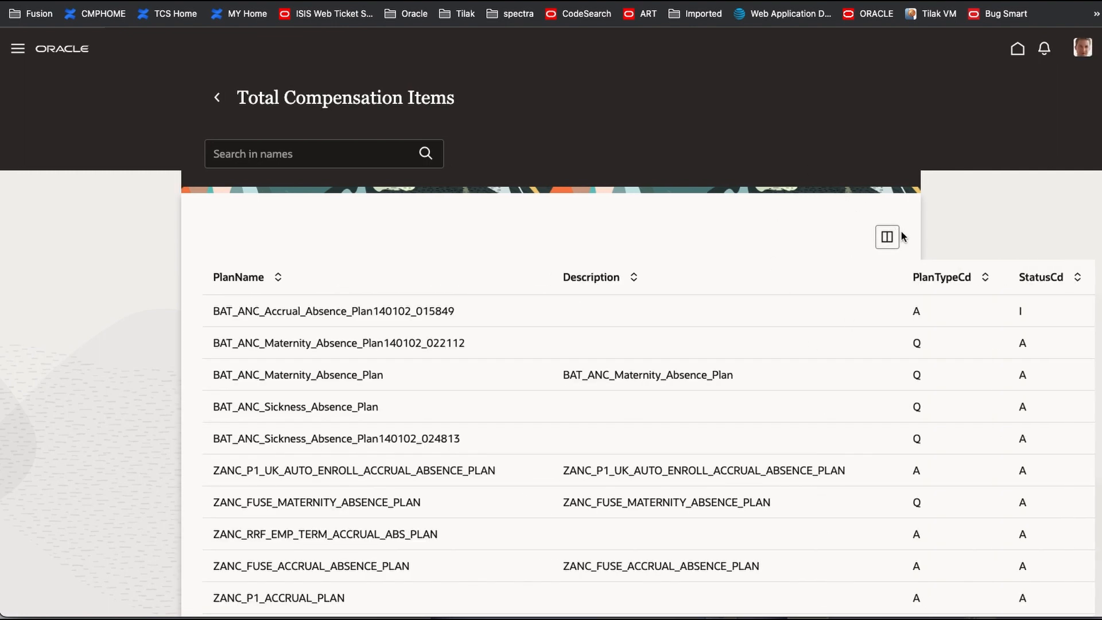
# Step: Inspect the preview's Columns chooser showing only unnamed entries, then close it
pyautogui.click(887, 237)
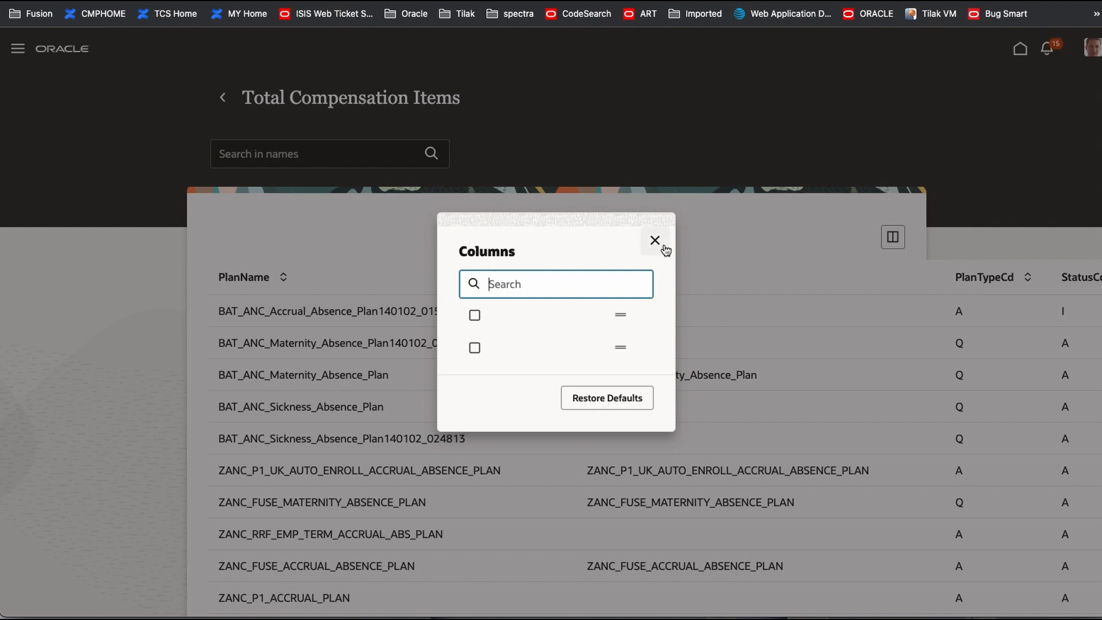
pyautogui.click(654, 241)
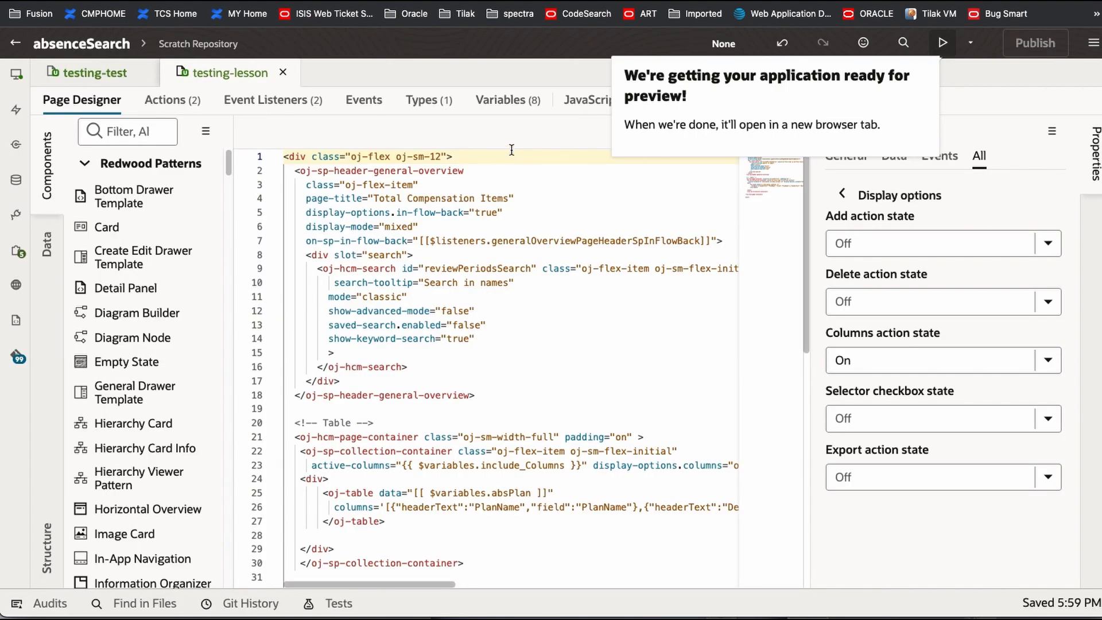
# Step: In include_Columns' default value editor, add "id":"1" to the PlanName entry
pyautogui.click(500, 99)
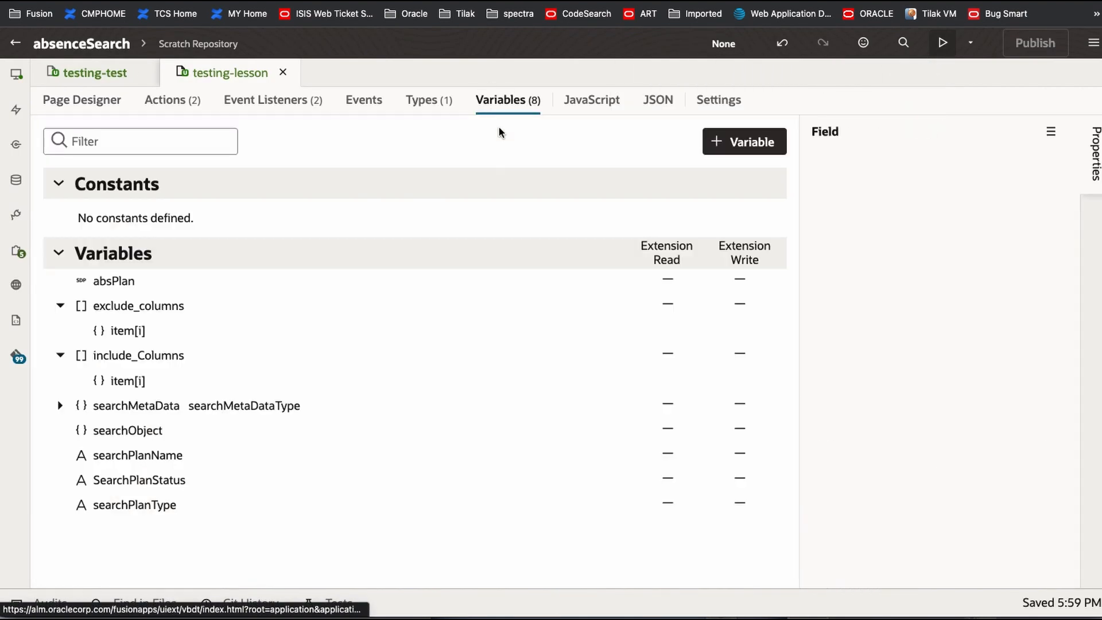
pyautogui.click(138, 354)
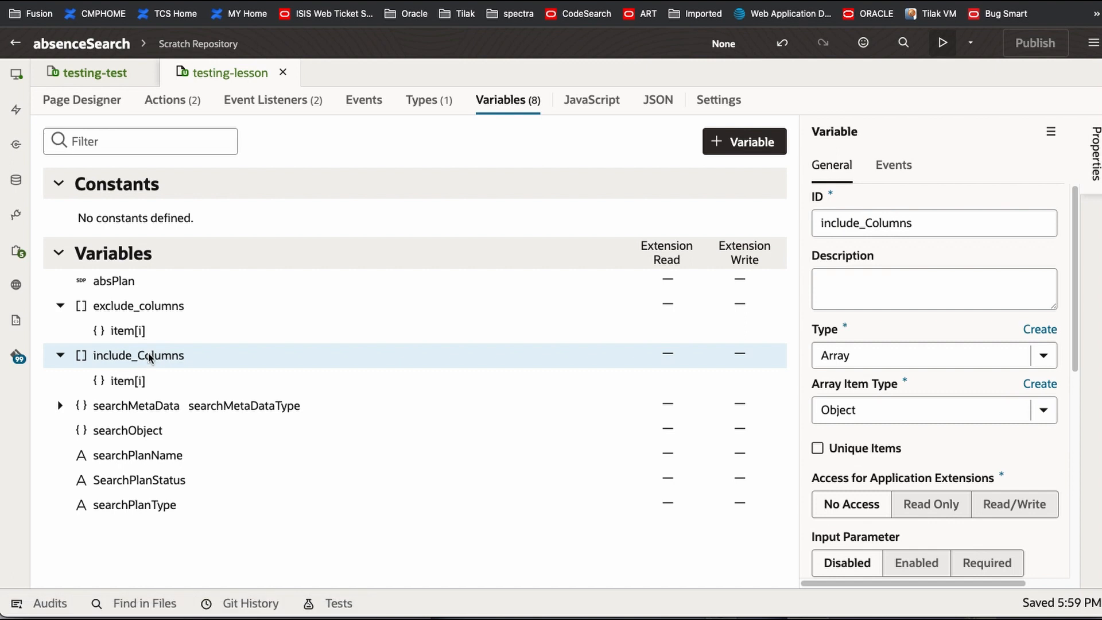
pyautogui.scroll(-3)
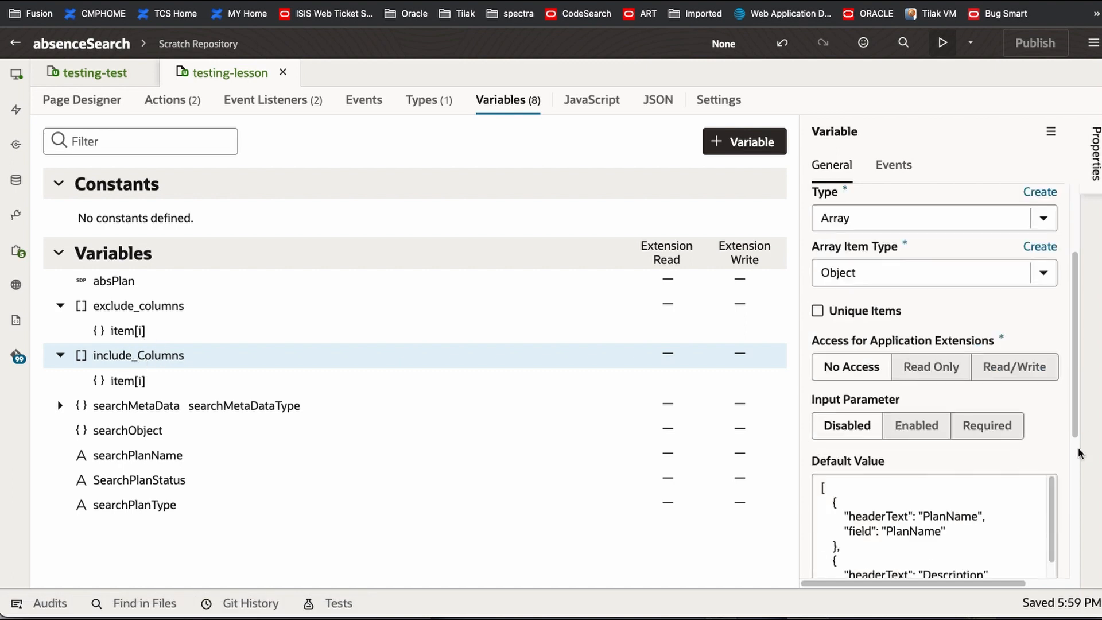
pyautogui.scroll(-3)
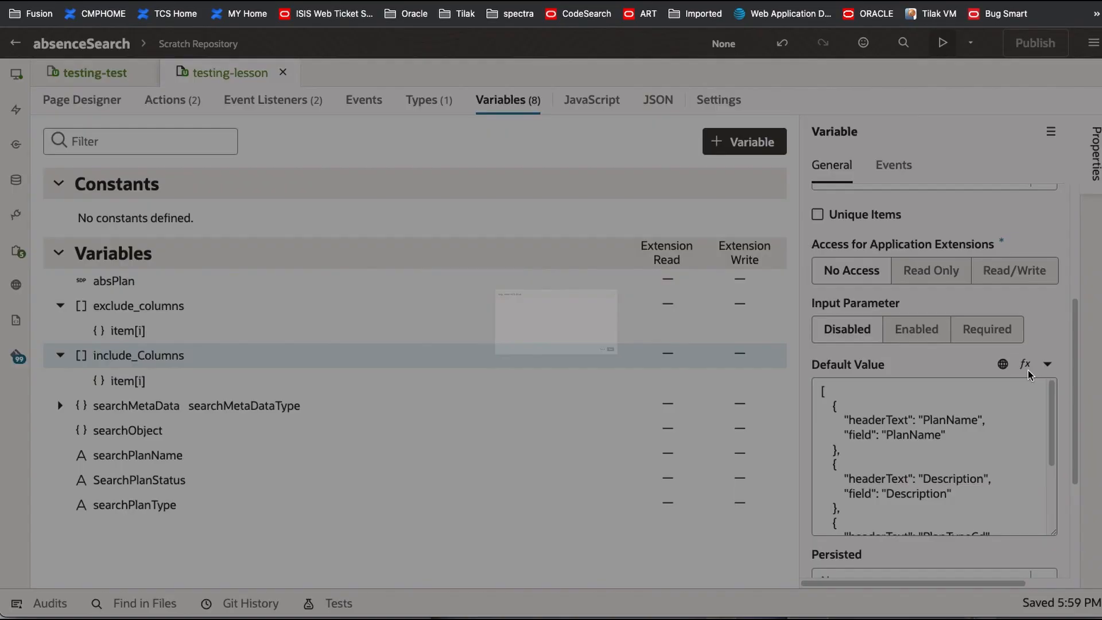
pyautogui.click(1024, 363)
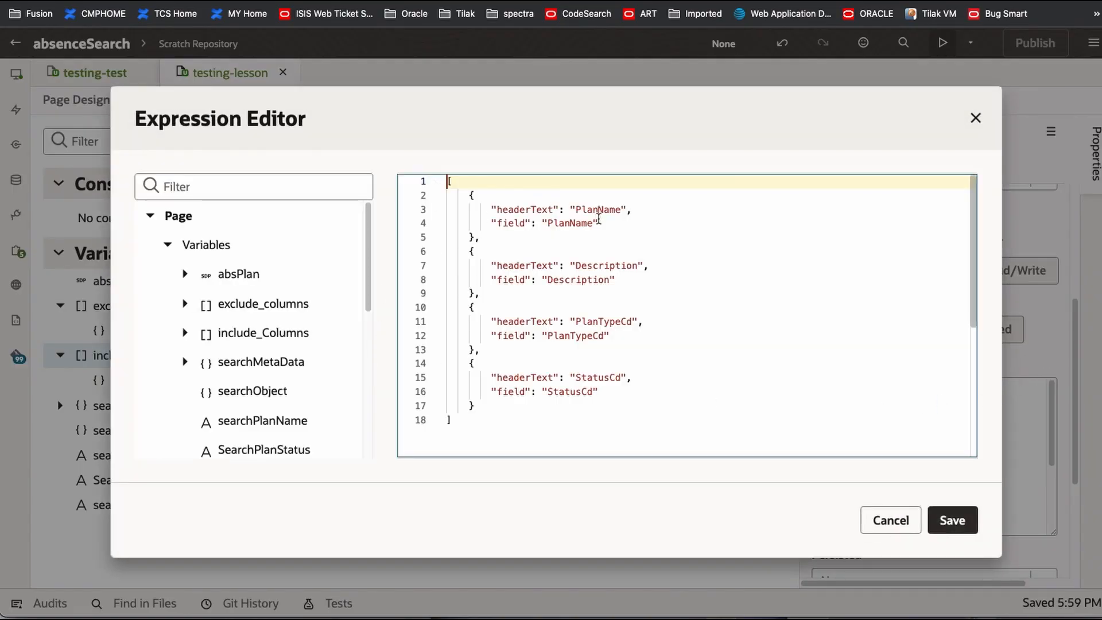
pyautogui.click(599, 223)
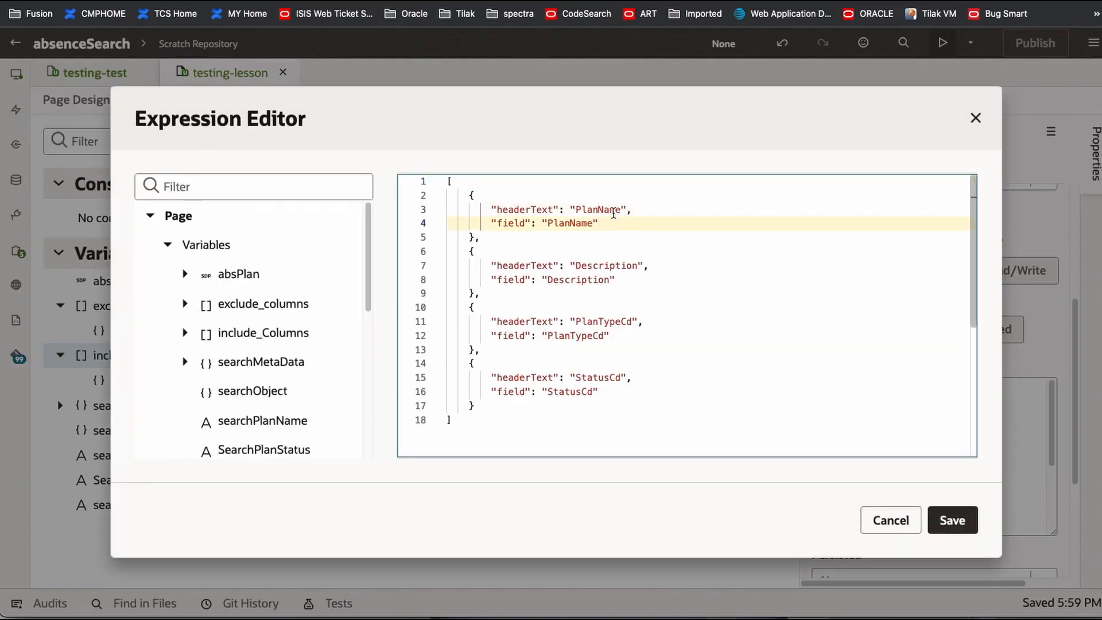
pyautogui.press('Enter')
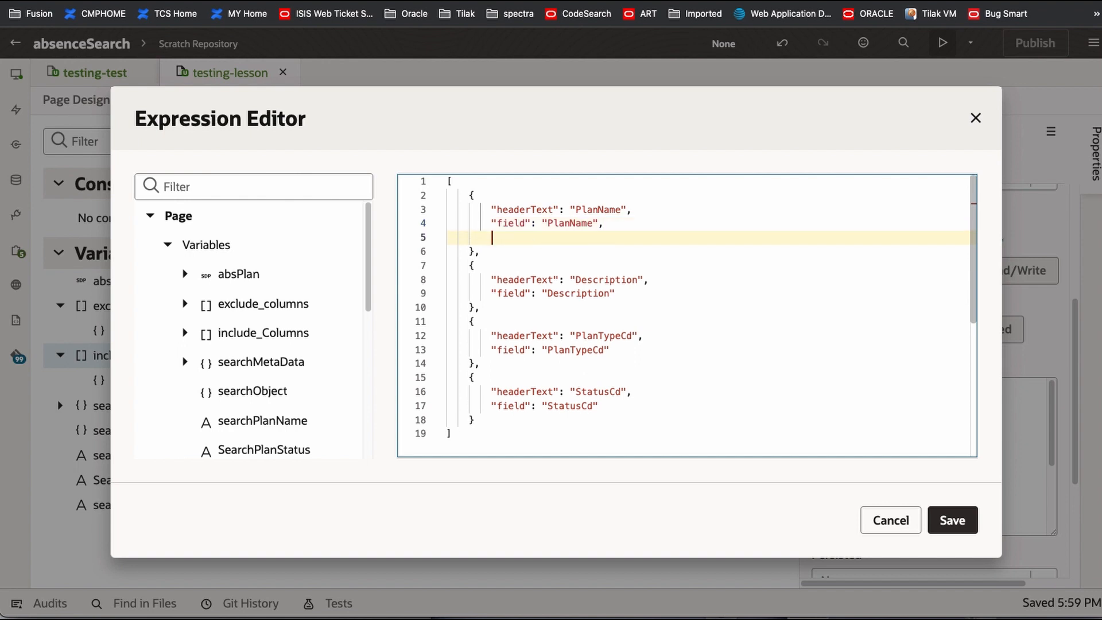
pyautogui.write('"id')
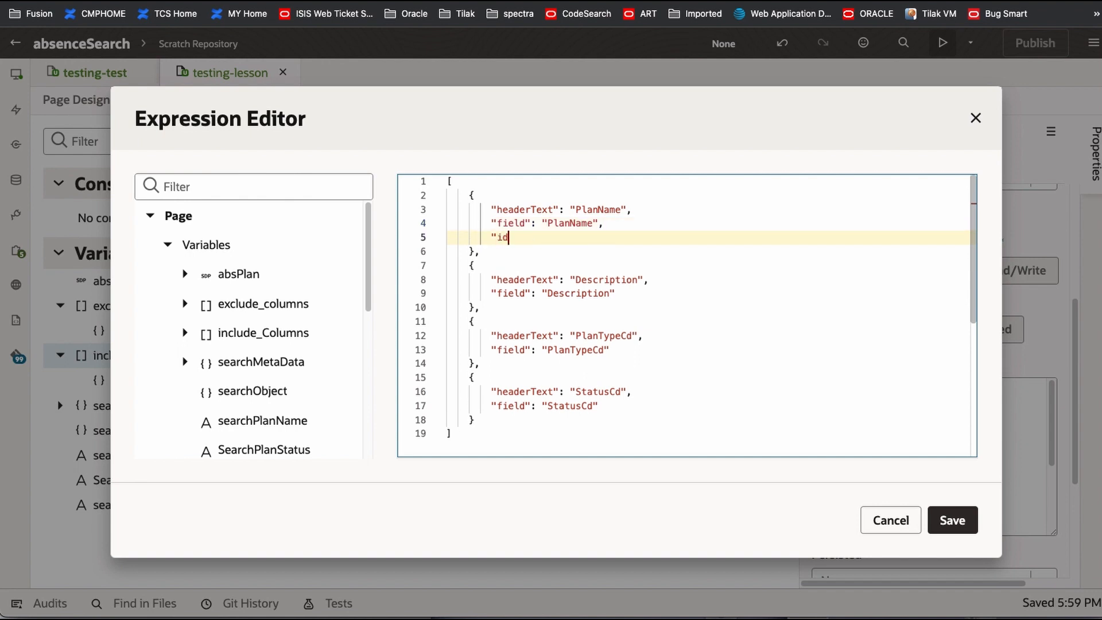
pyautogui.write('"')
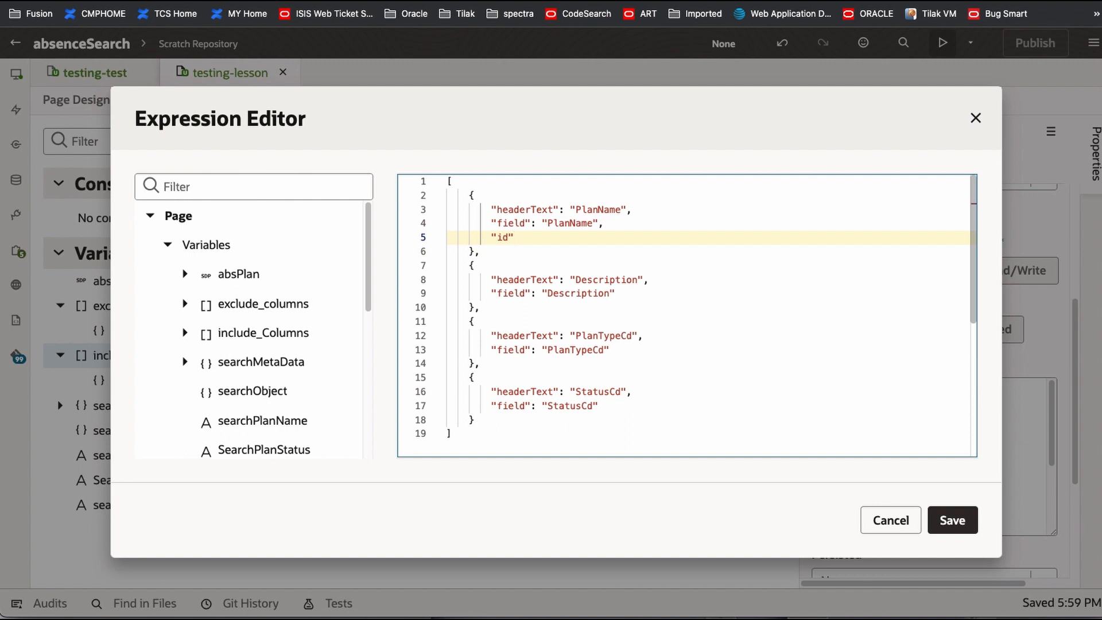
pyautogui.write(':"1"')
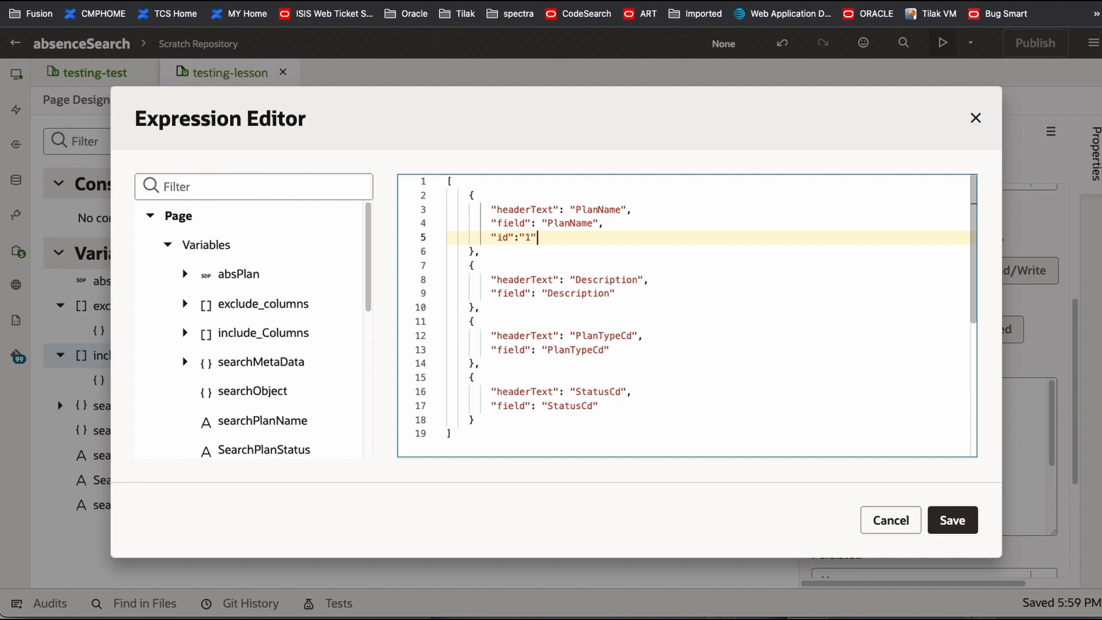
pyautogui.moveTo(608, 228)
pyautogui.write('"id":"1')
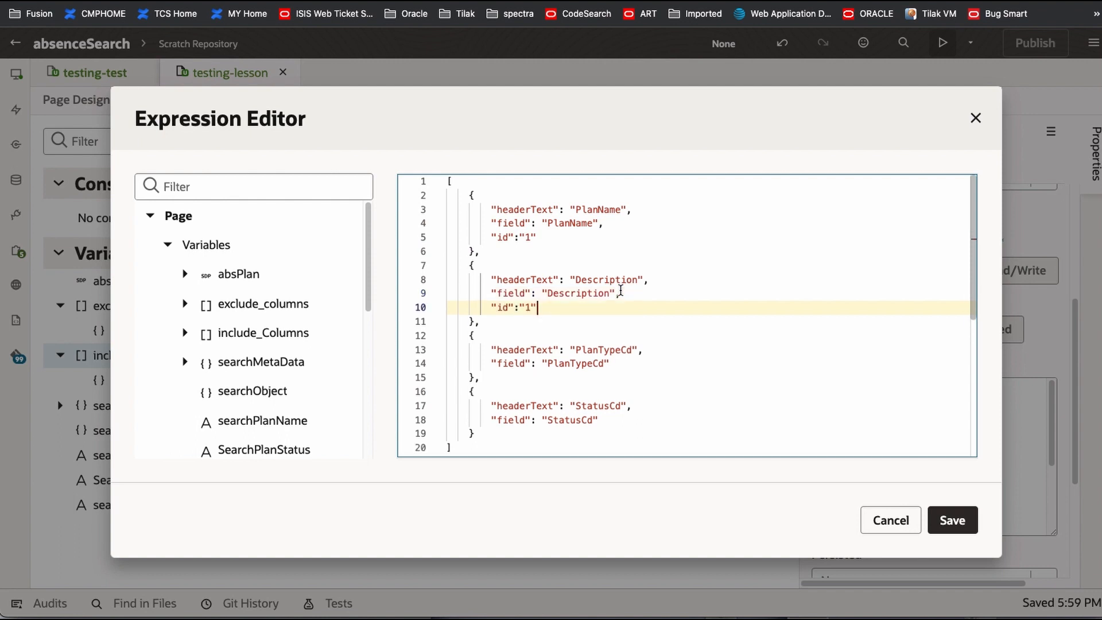
# Step: Add ids 2, 3 and 4 to the remaining column entries and save the default value
pyautogui.write('2')
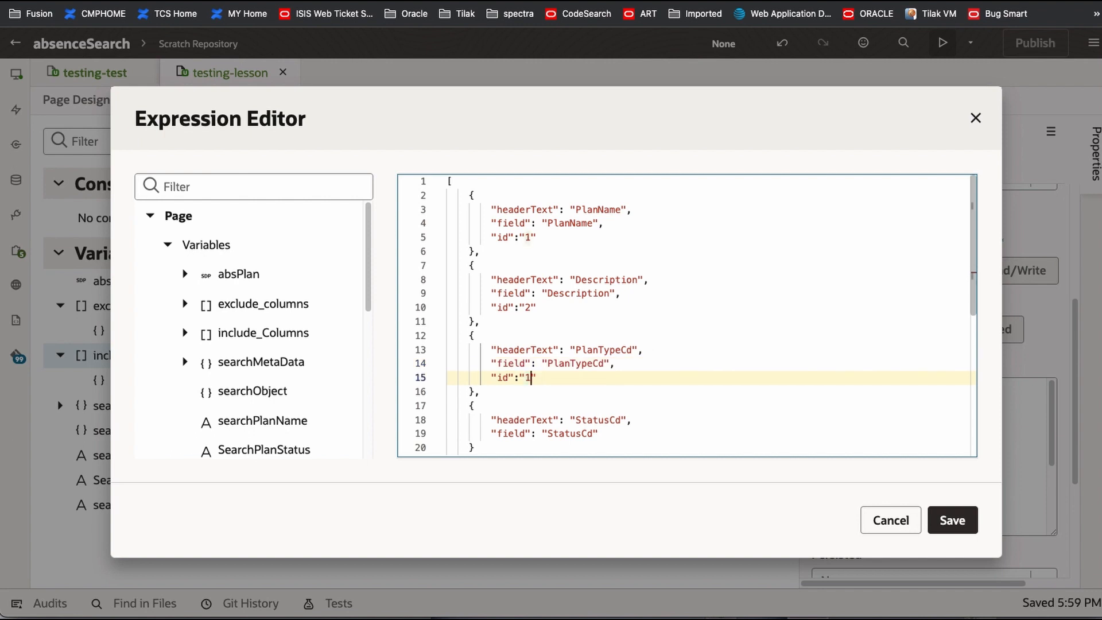
pyautogui.write('3')
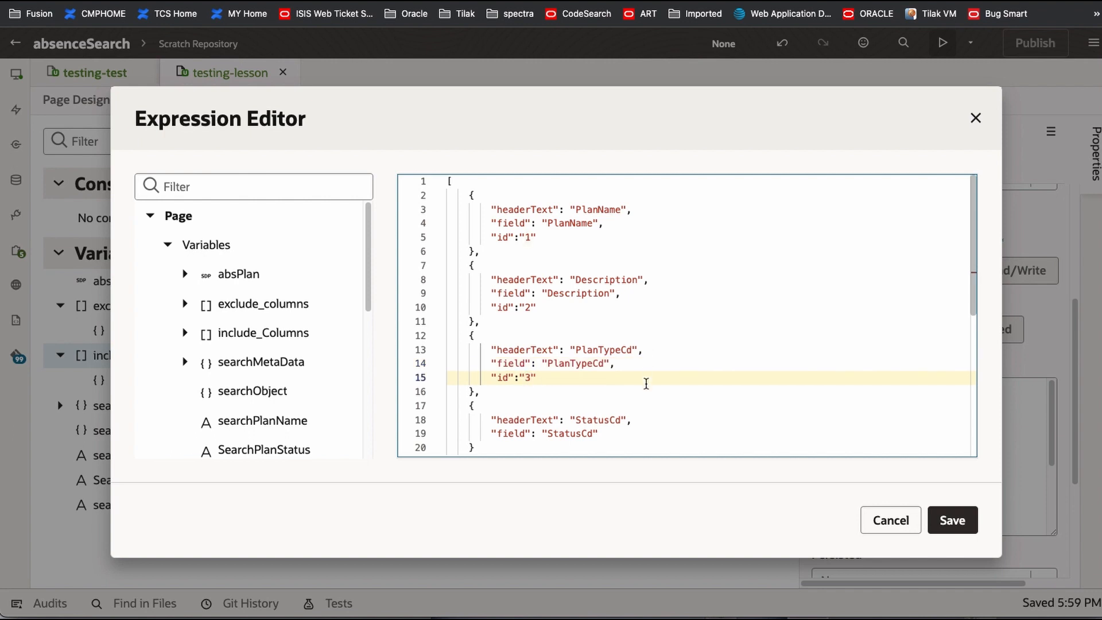
pyautogui.click(639, 433)
pyautogui.write('"id":"1')
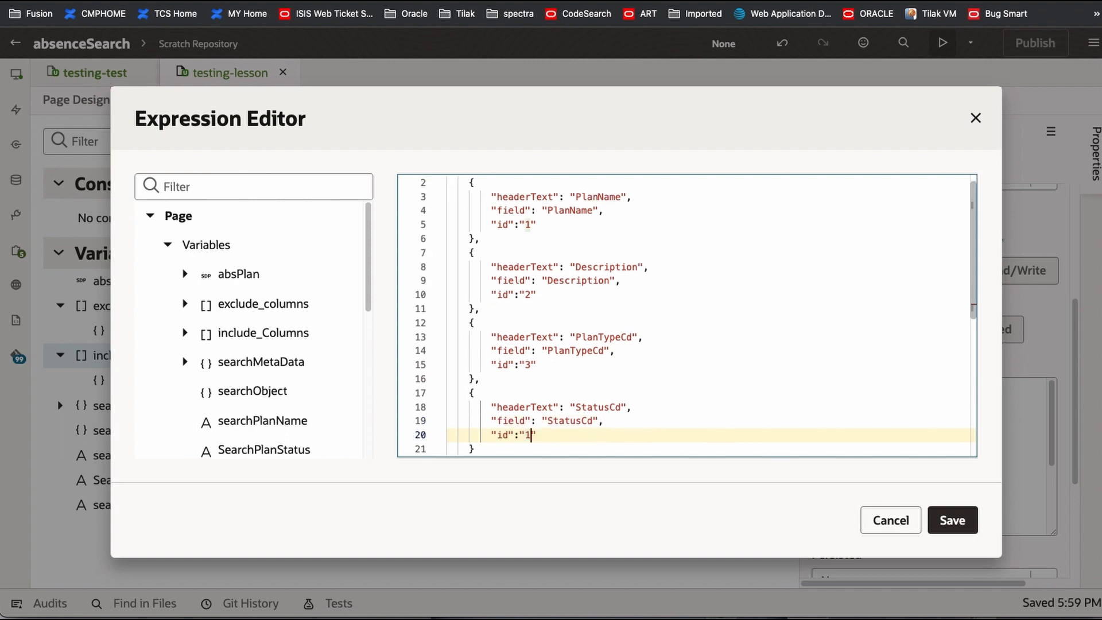
pyautogui.write('4')
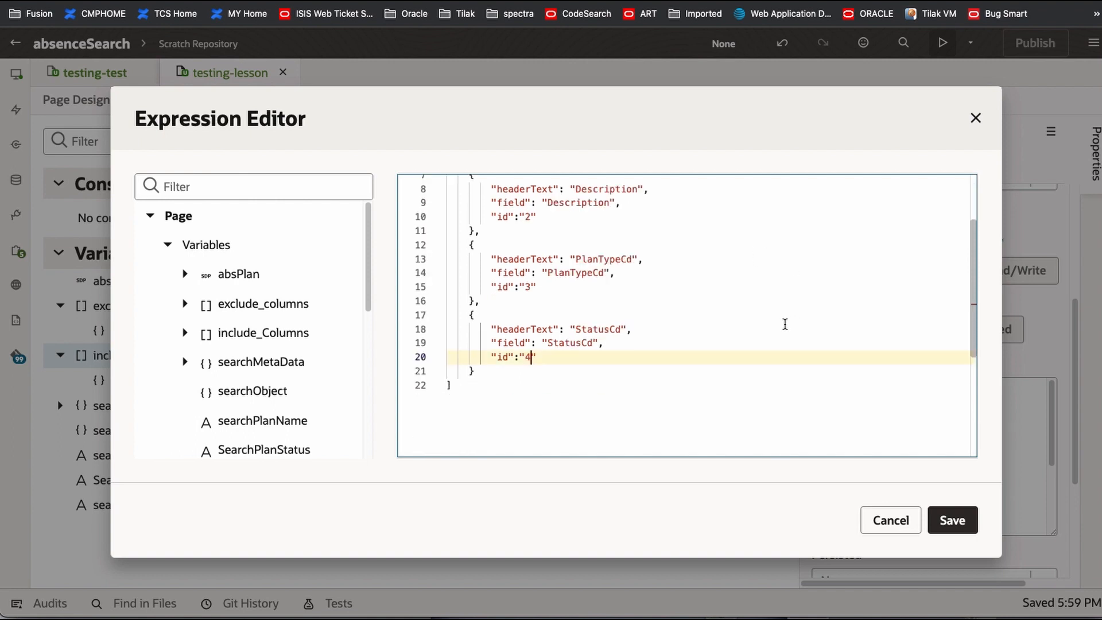
pyautogui.click(952, 520)
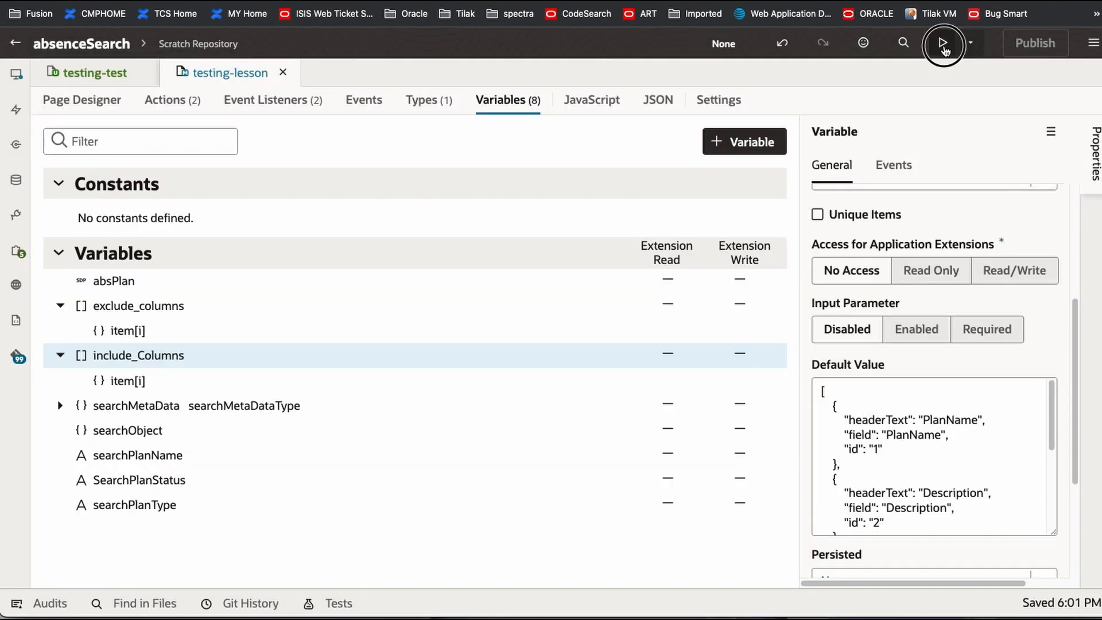
# Step: Launch a fresh preview showing Total Compensation Items with its four columns and chooser button
pyautogui.click(944, 43)
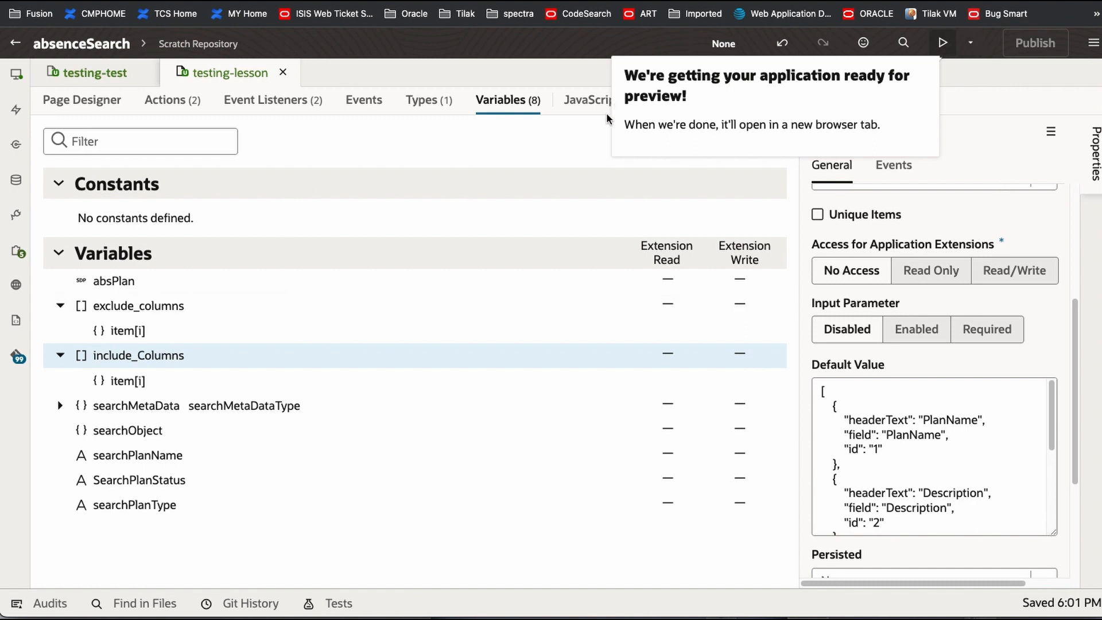
pyautogui.moveTo(608, 120)
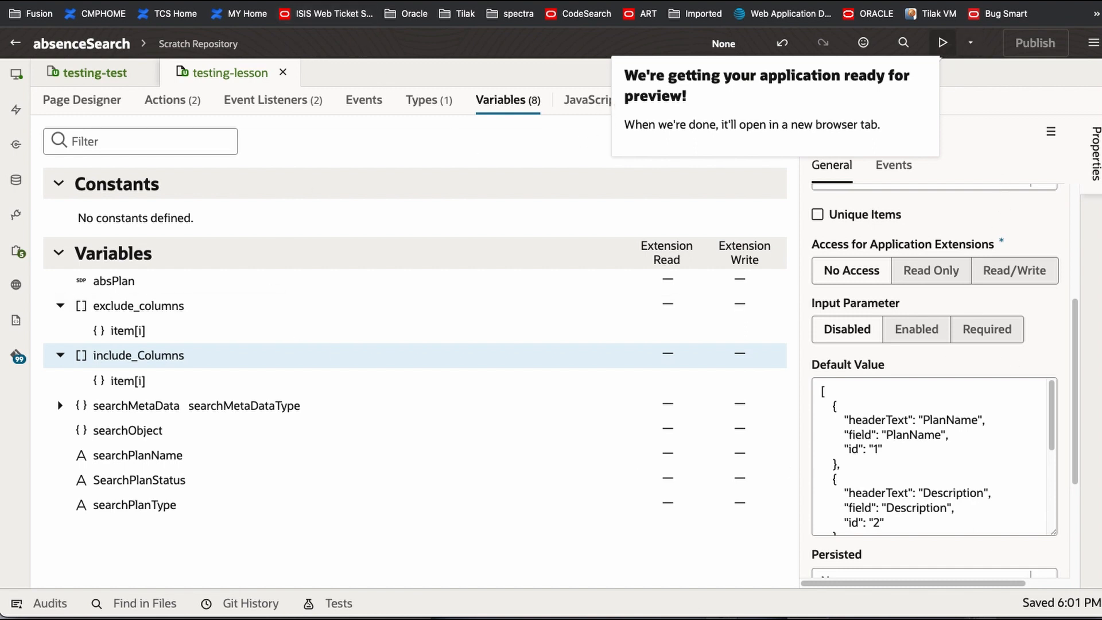
pyautogui.click(940, 43)
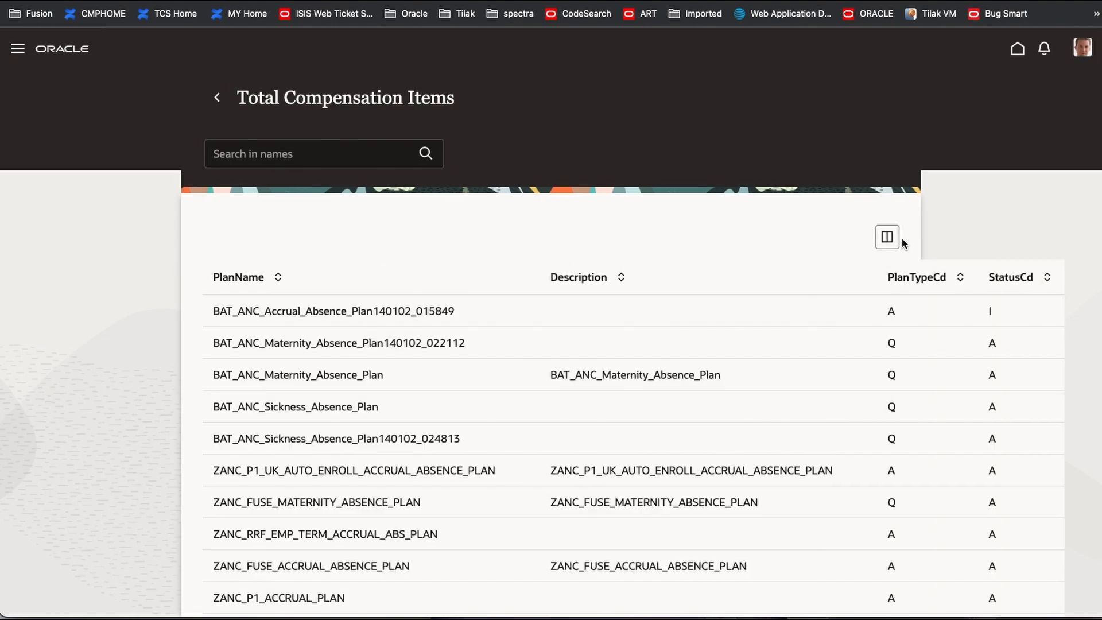
# Step: Toggle the Description column in the preview's Columns chooser, then return to the designer
pyautogui.click(887, 238)
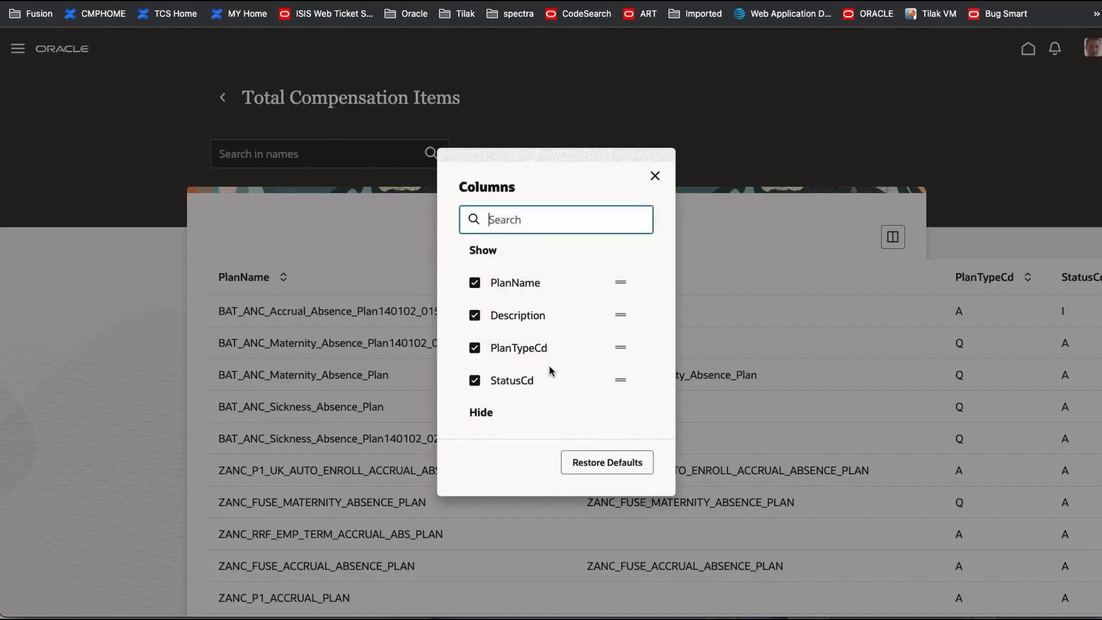
pyautogui.moveTo(465, 349)
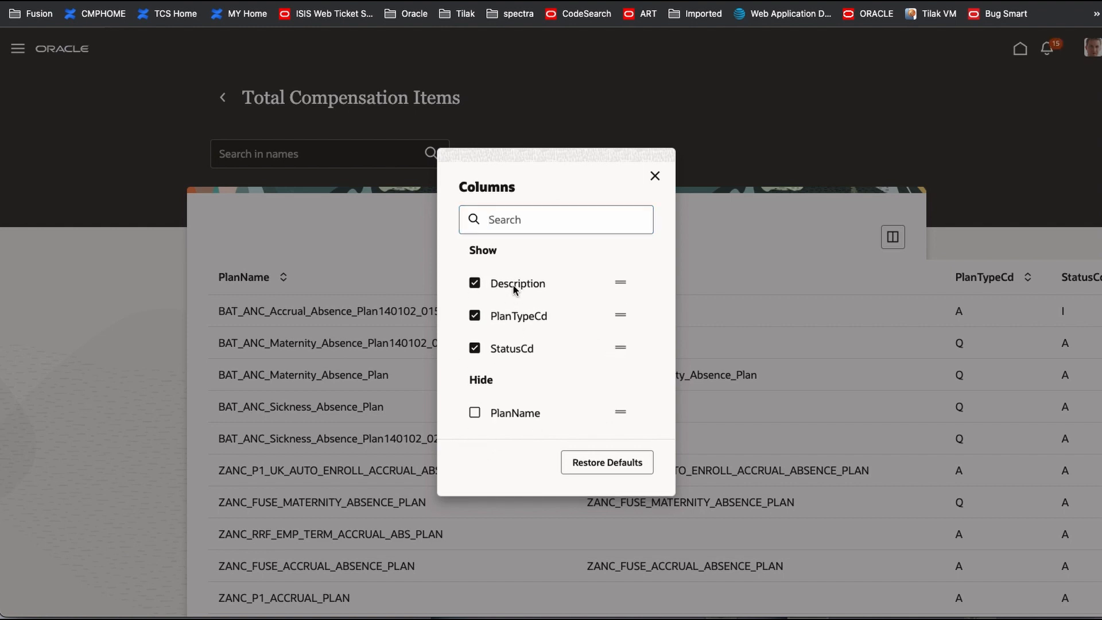
pyautogui.click(475, 282)
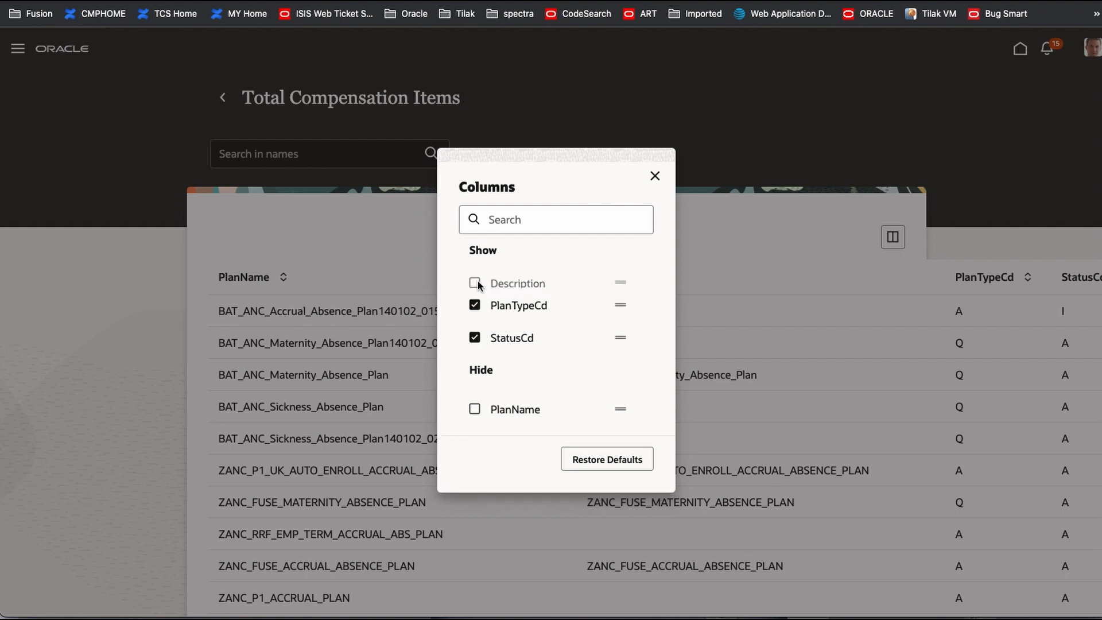
pyautogui.click(474, 282)
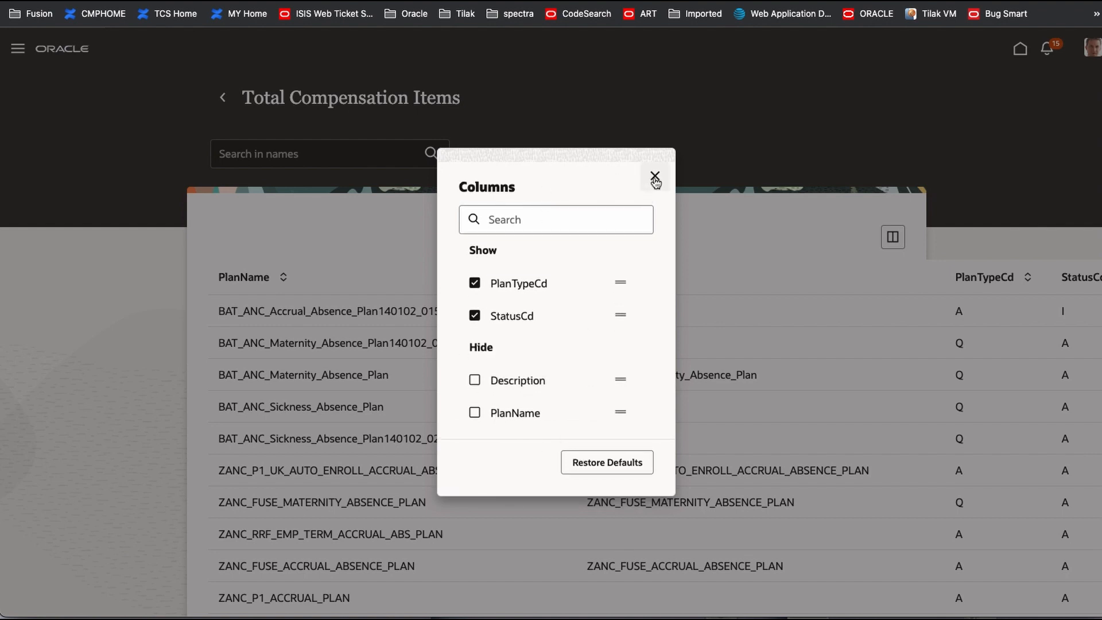
pyautogui.moveTo(266, 299)
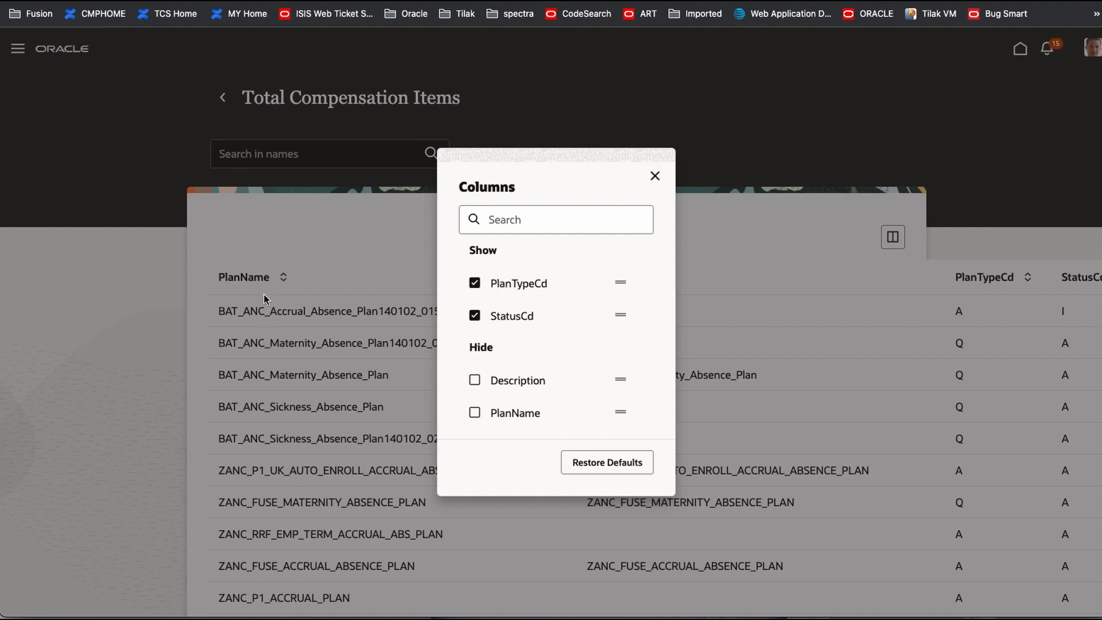
pyautogui.moveTo(685, 172)
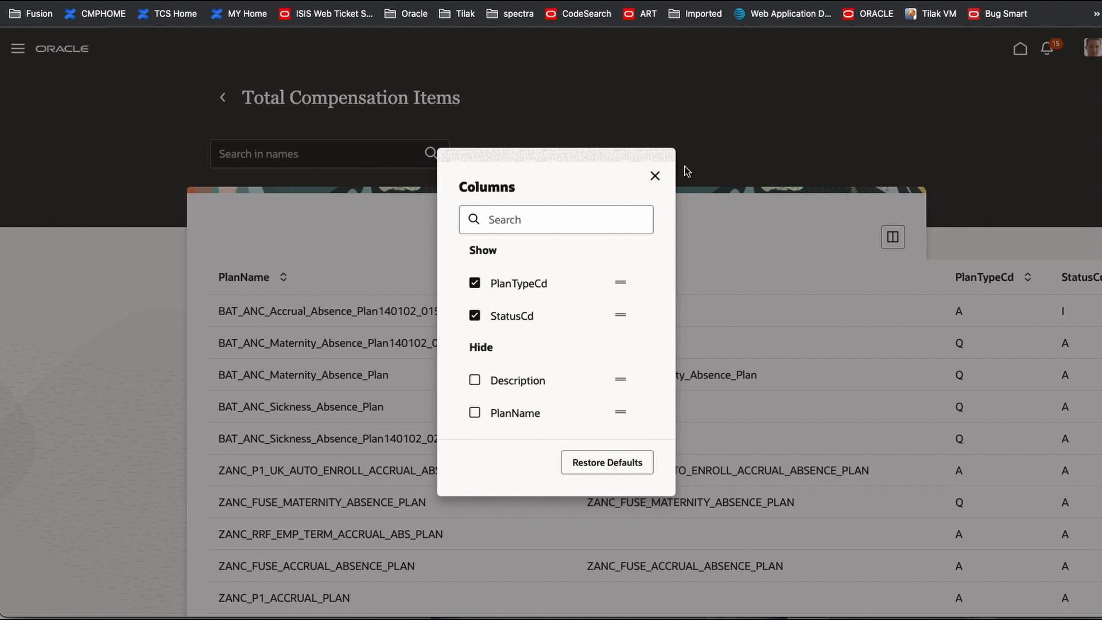
pyautogui.moveTo(674, 404)
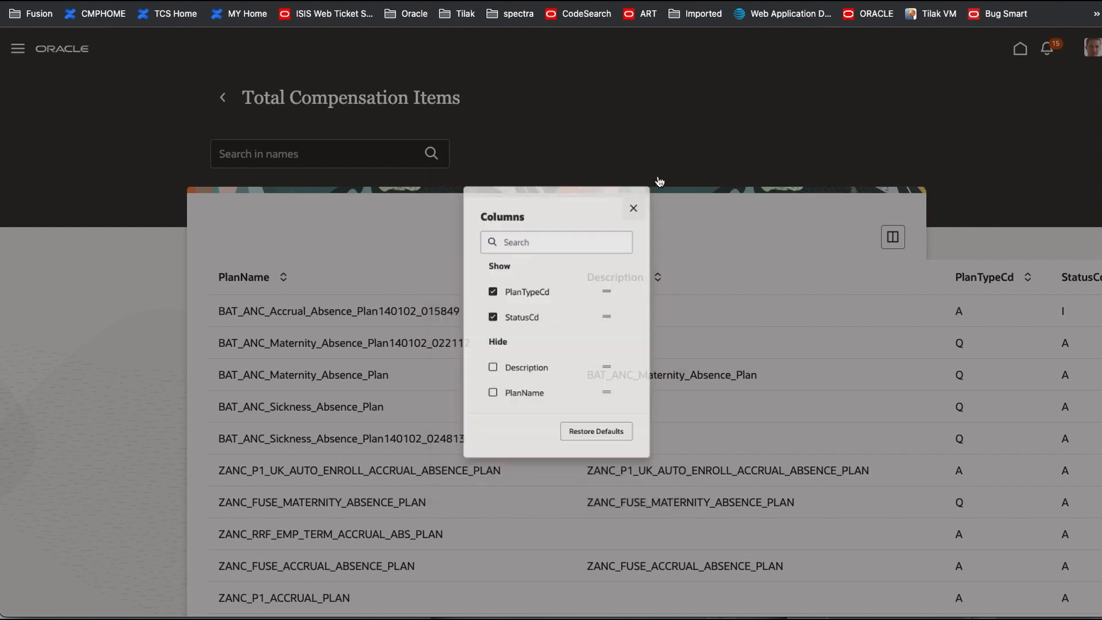
pyautogui.click(632, 208)
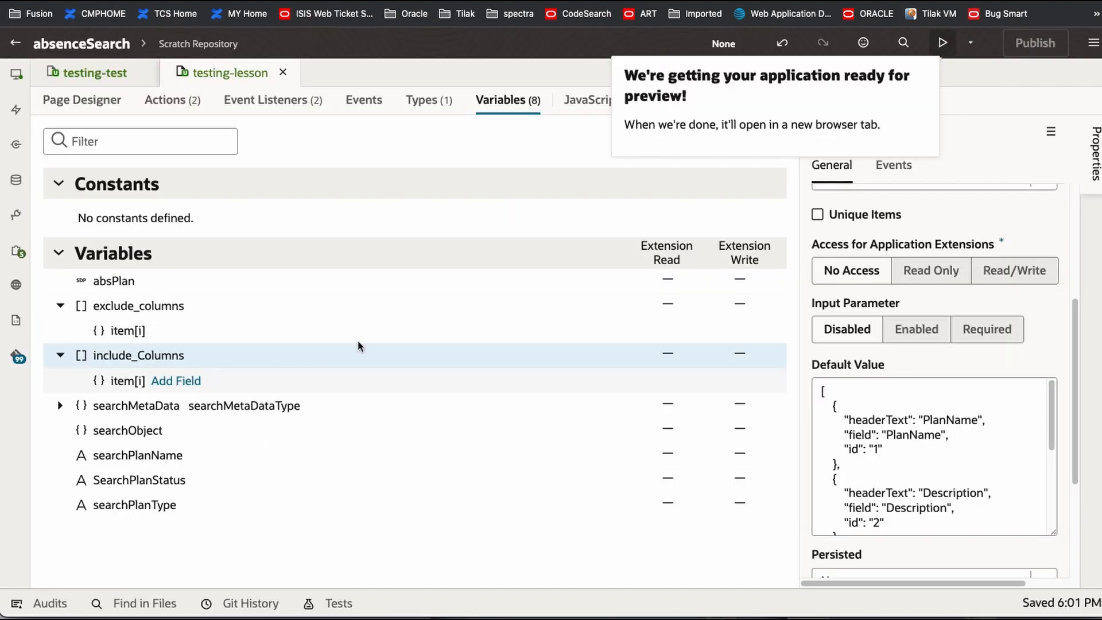
pyautogui.moveTo(358, 345)
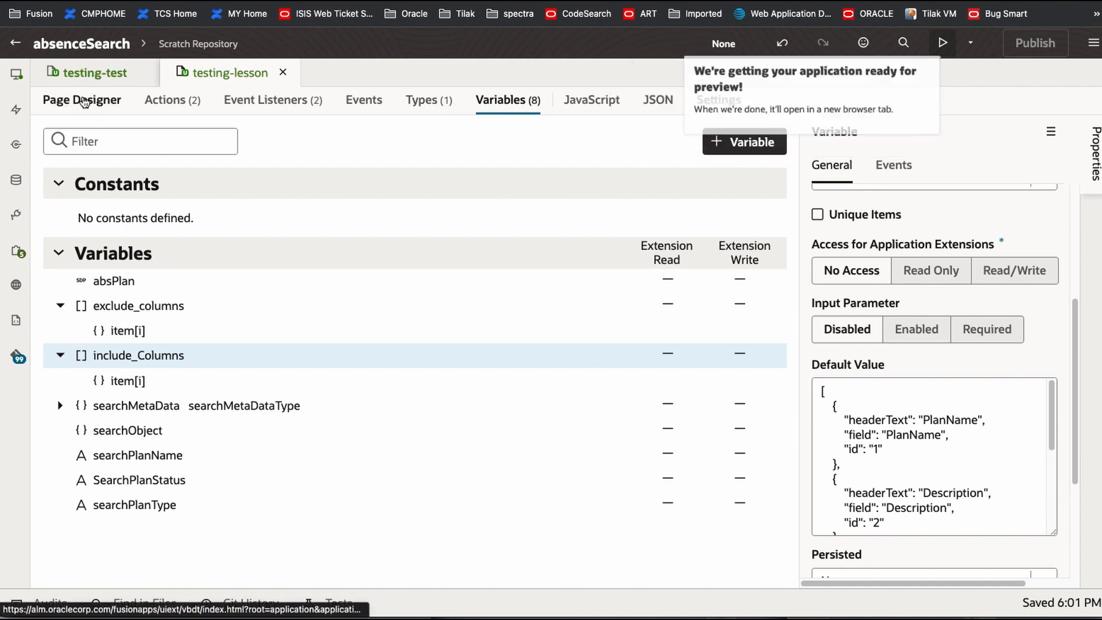
# Step: Show the page's Code view and select the oj-table with its hardcoded columns attribute
pyautogui.click(82, 100)
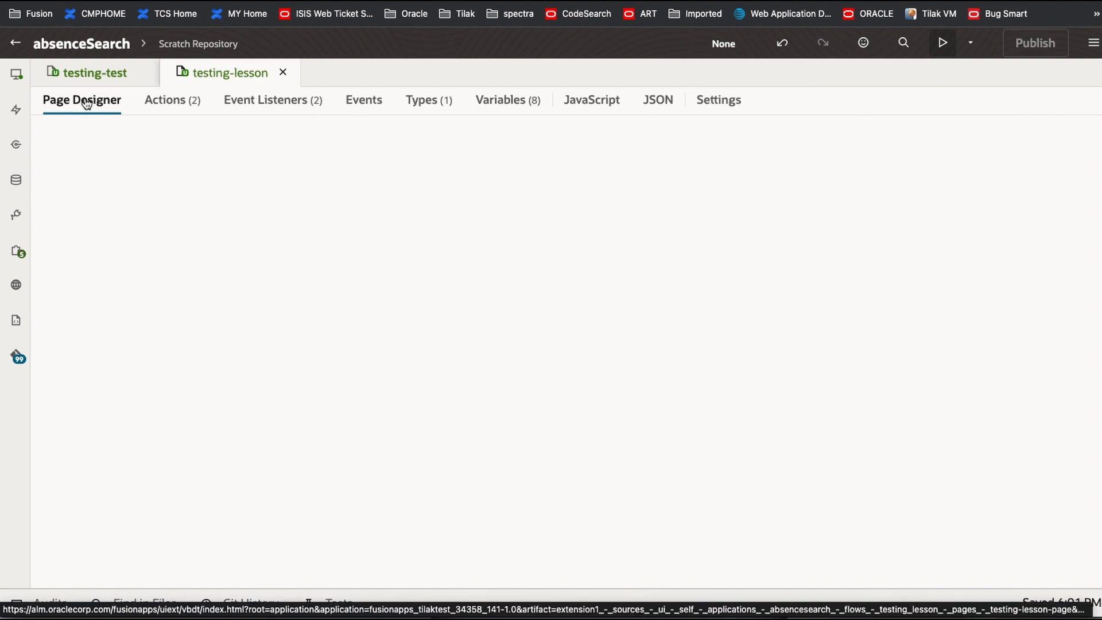
pyautogui.click(81, 100)
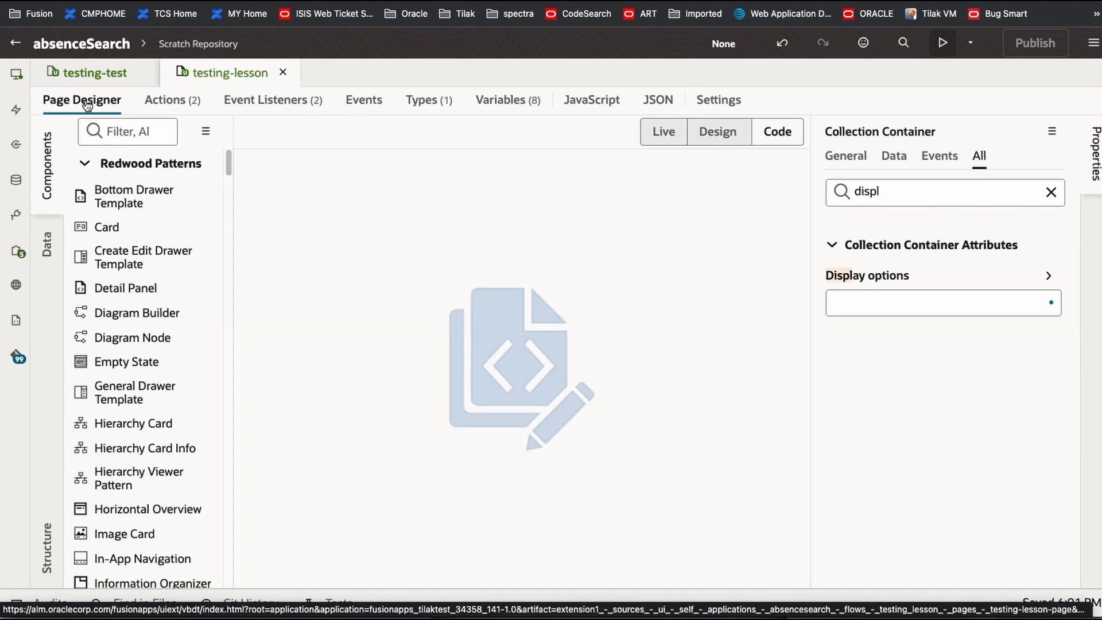
pyautogui.click(776, 132)
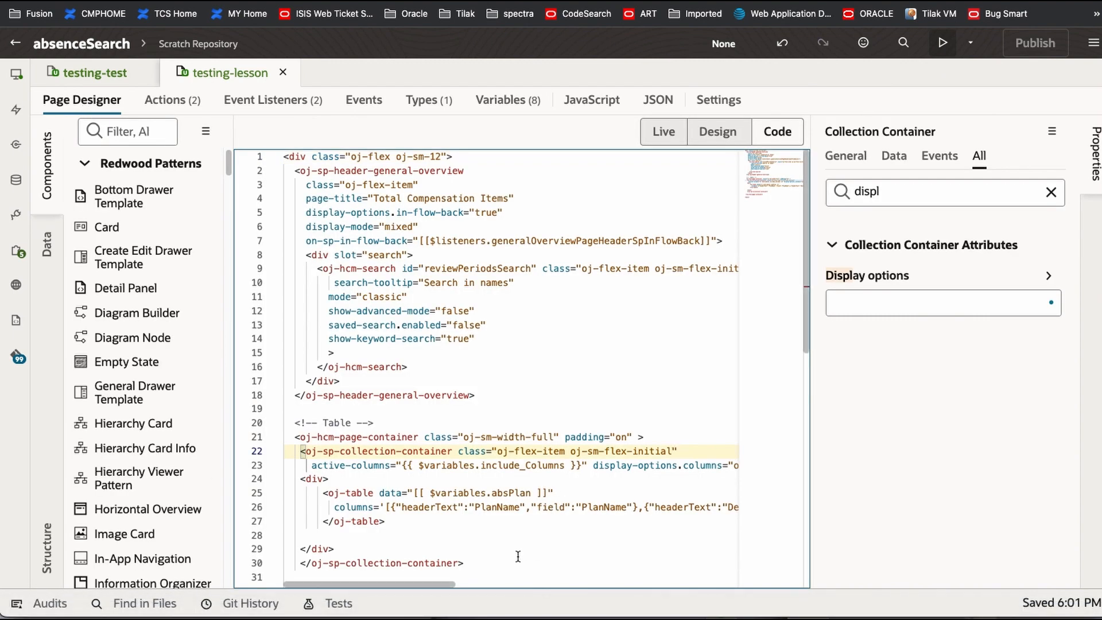
pyautogui.scroll(-3)
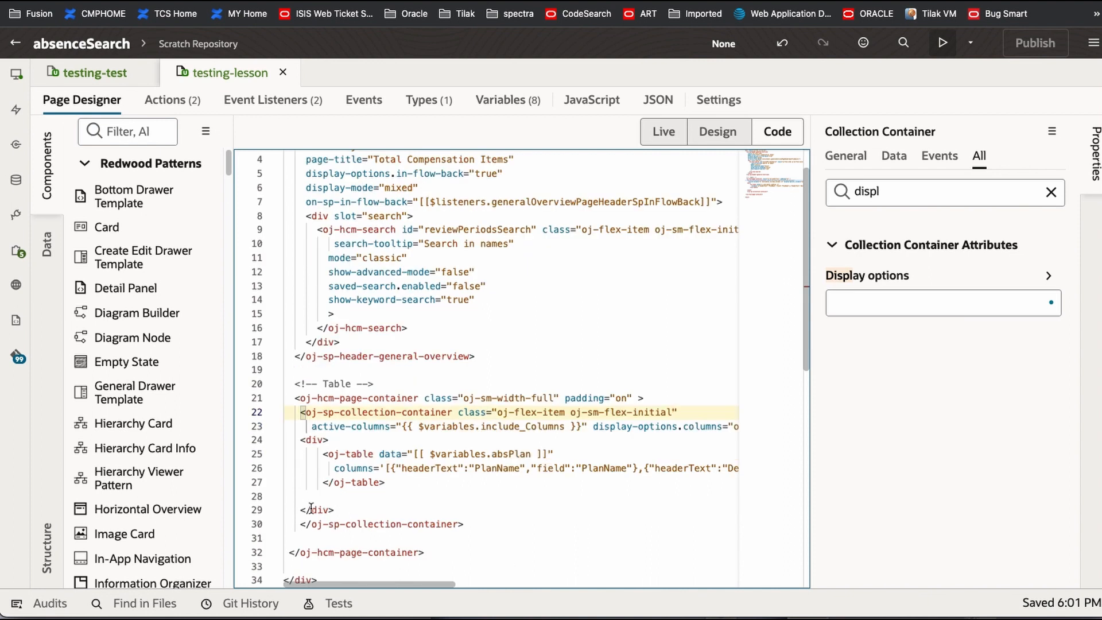
pyautogui.click(365, 468)
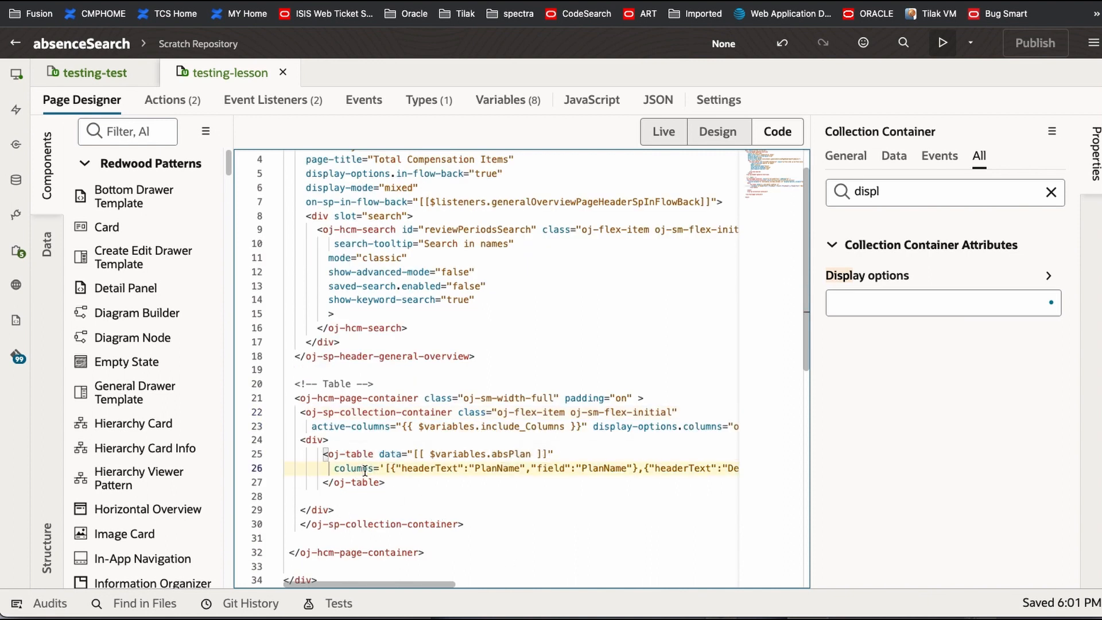
pyautogui.click(351, 453)
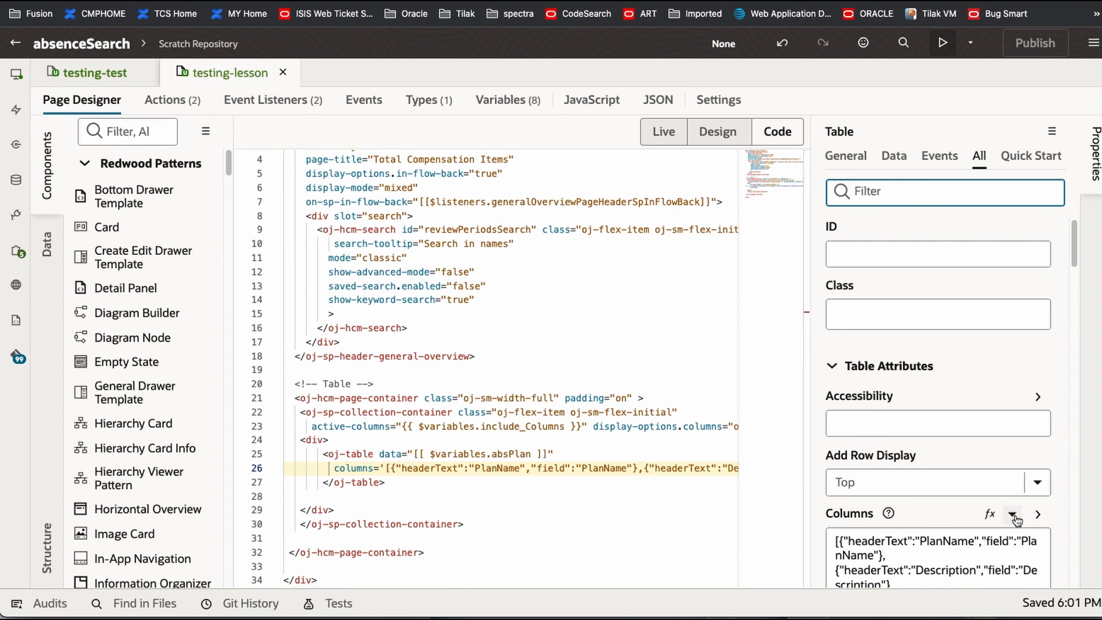
# Step: Bind the table's Columns to {{ $variables.include_Columns }} via the expression editor and save
pyautogui.click(1015, 514)
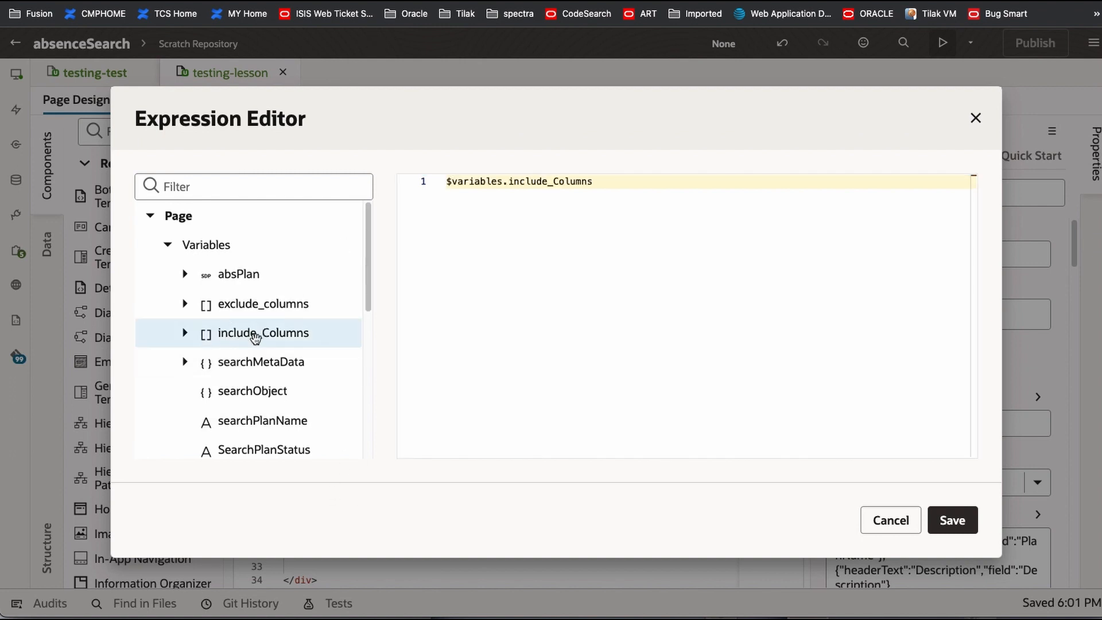
pyautogui.click(951, 520)
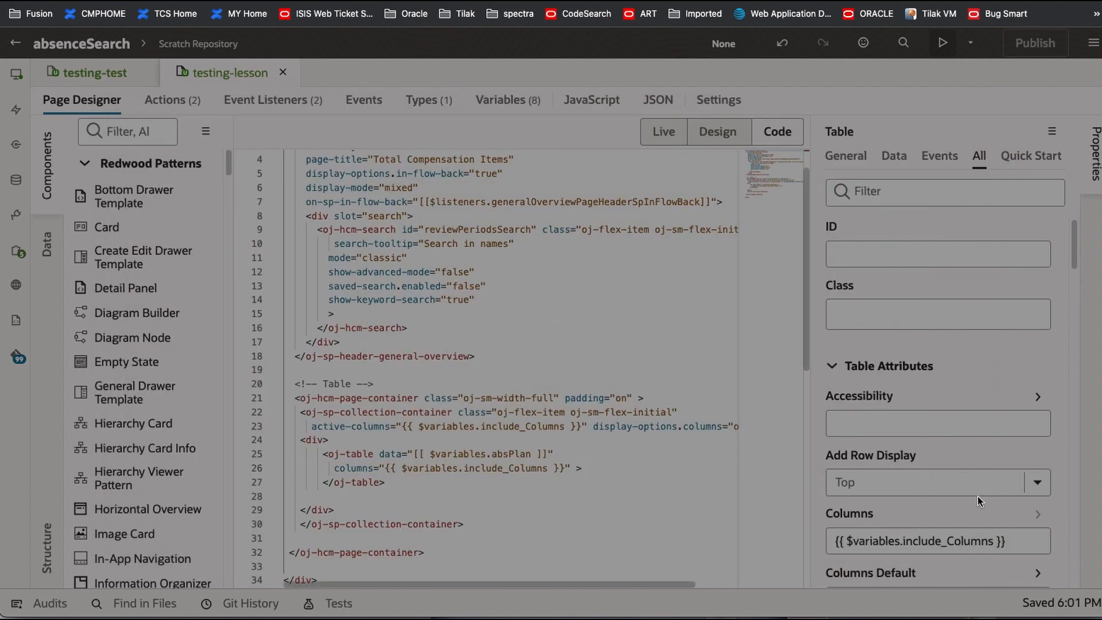
pyautogui.click(941, 43)
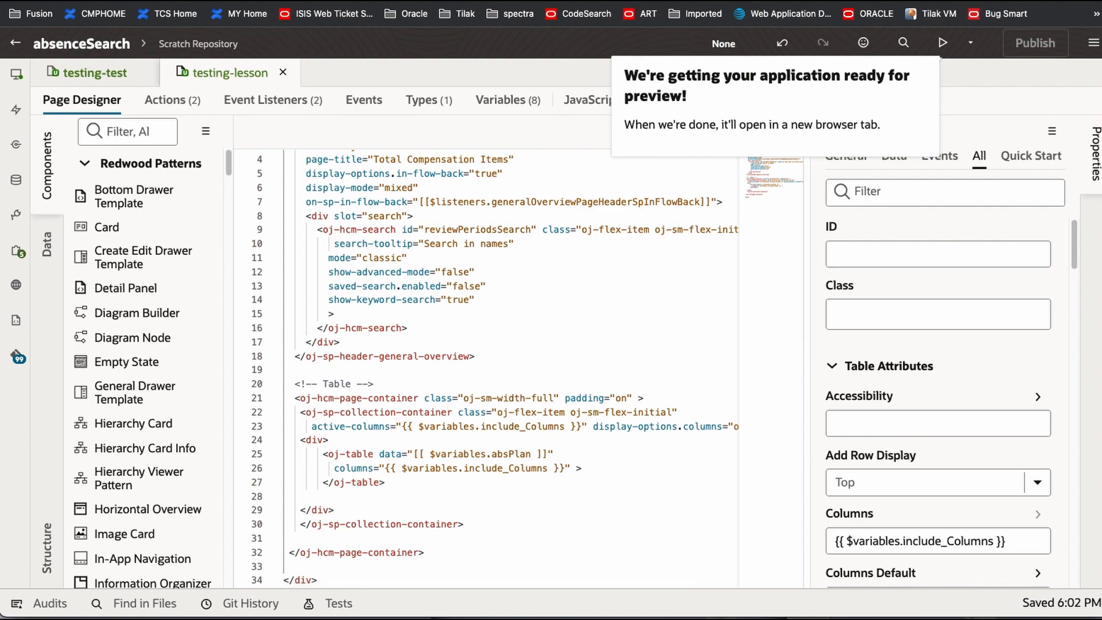
# Step: Launch a preview of Total Compensation Items with PlanName, Description, PlanTypeCd and StatusCd
pyautogui.click(942, 43)
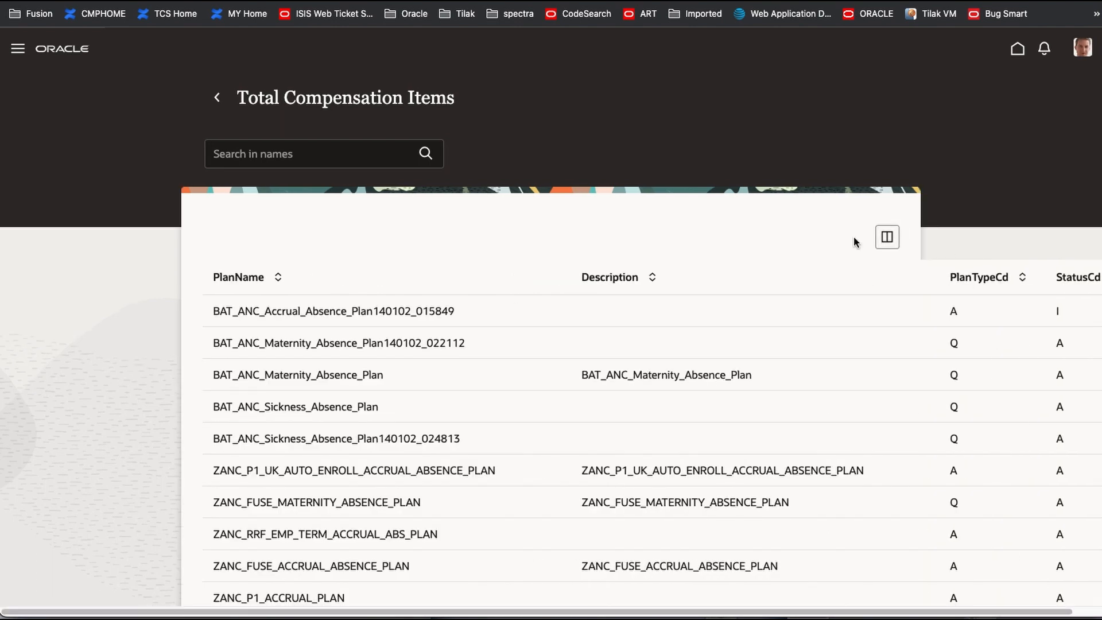
pyautogui.moveTo(356, 285)
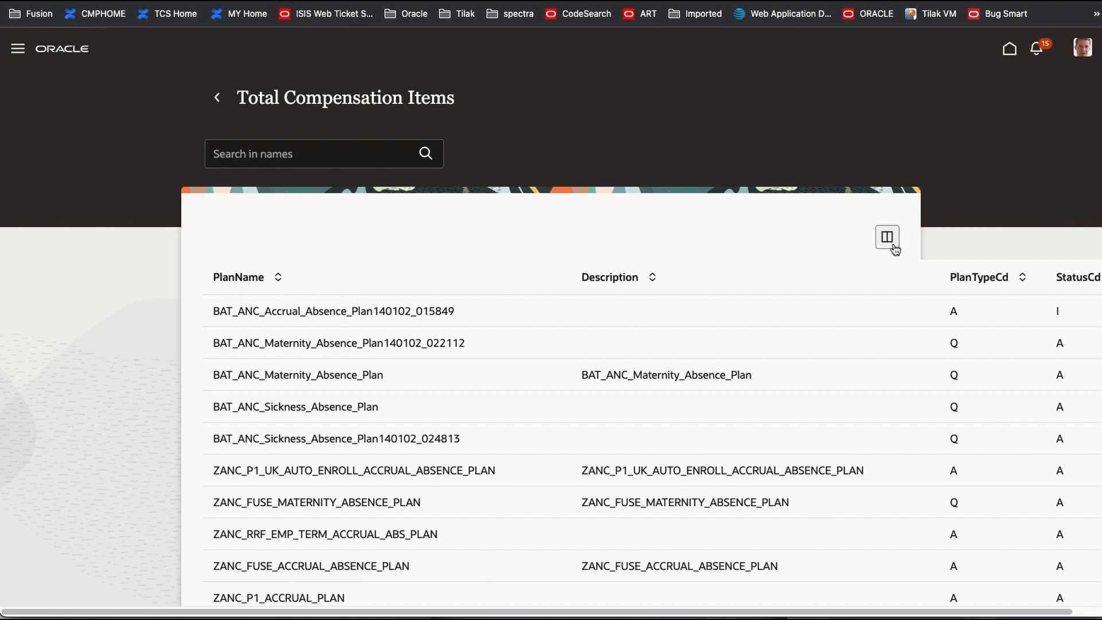
# Step: Hide Description and PlanName in the Columns chooser, then restore all four columns
pyautogui.click(887, 237)
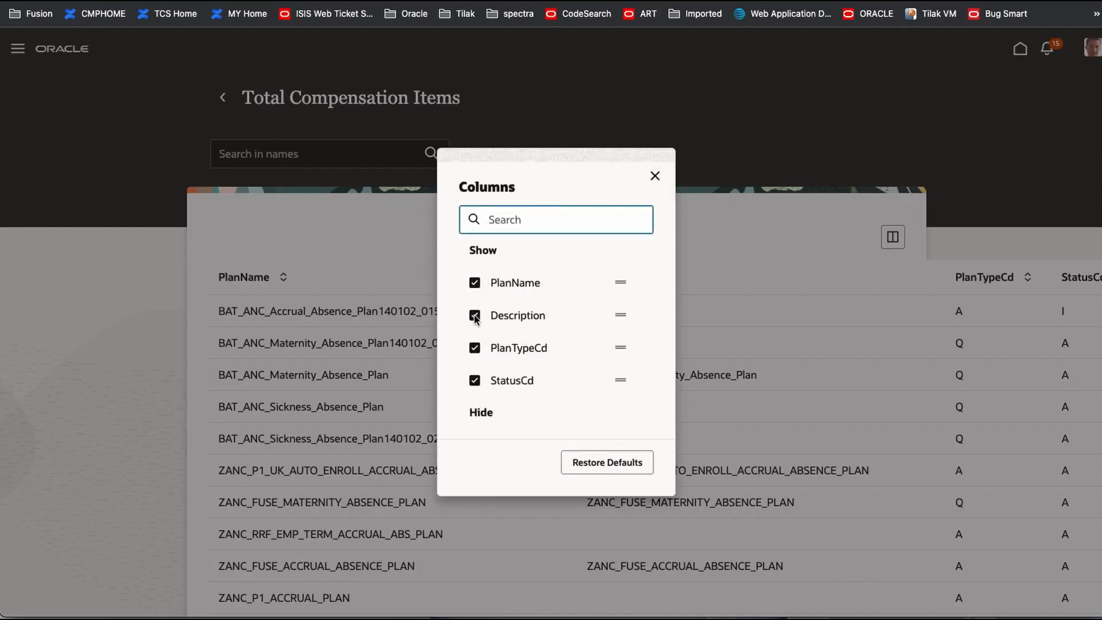
pyautogui.click(475, 315)
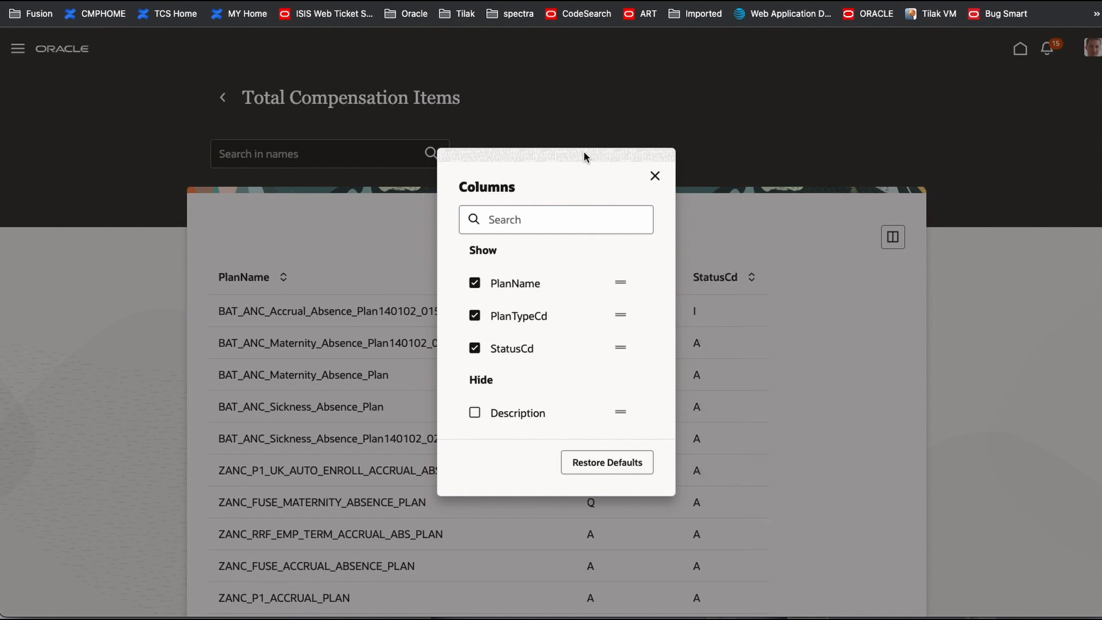
pyautogui.click(475, 283)
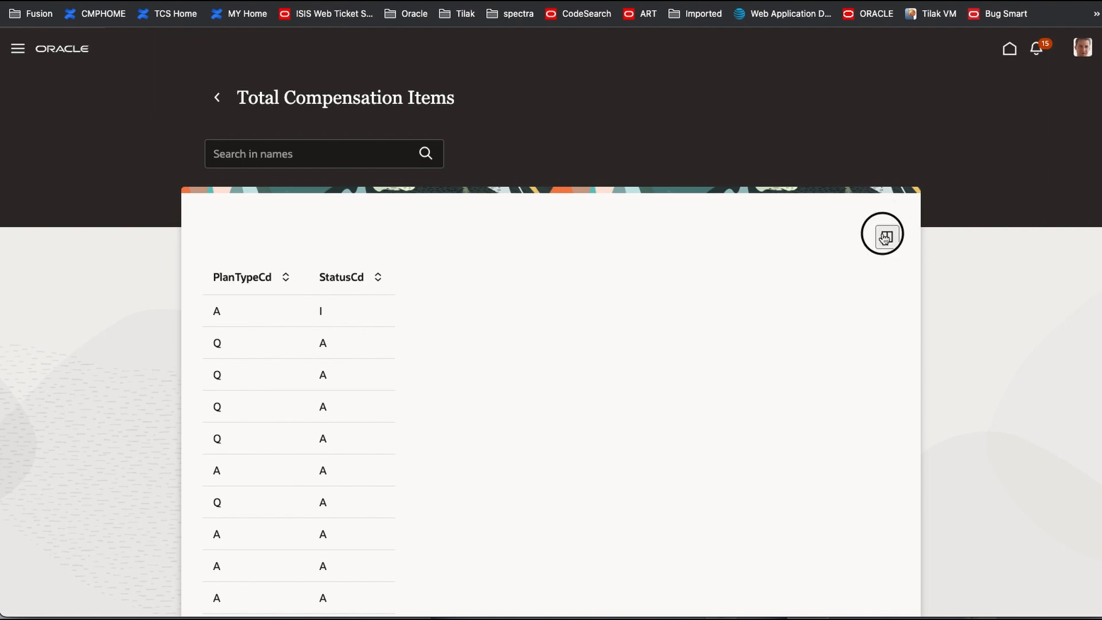
pyautogui.click(883, 235)
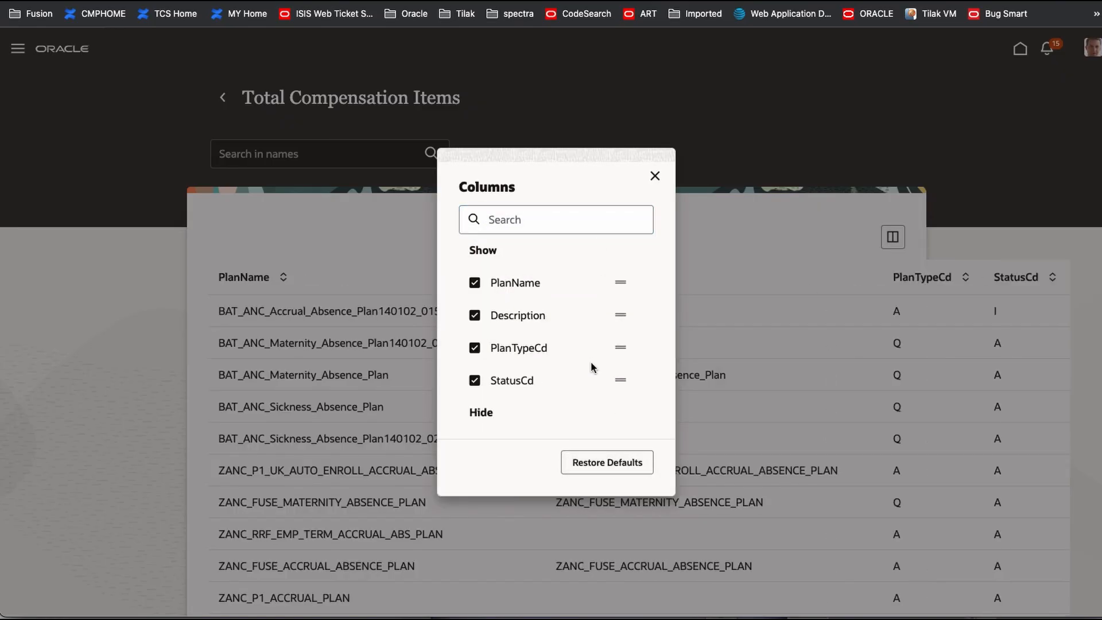
pyautogui.click(654, 176)
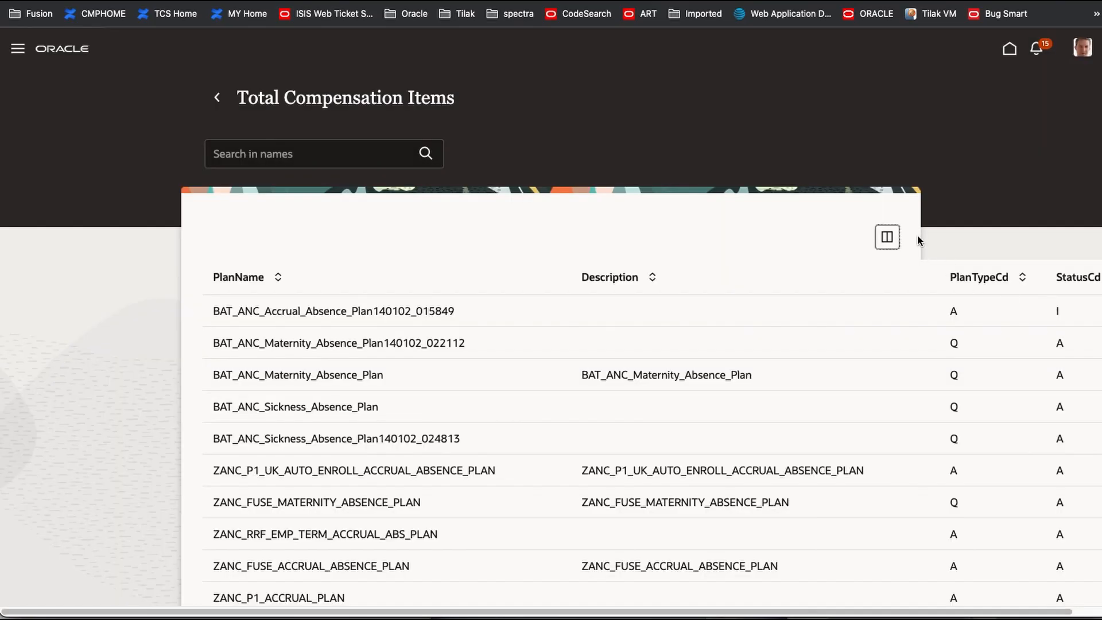
pyautogui.moveTo(907, 311)
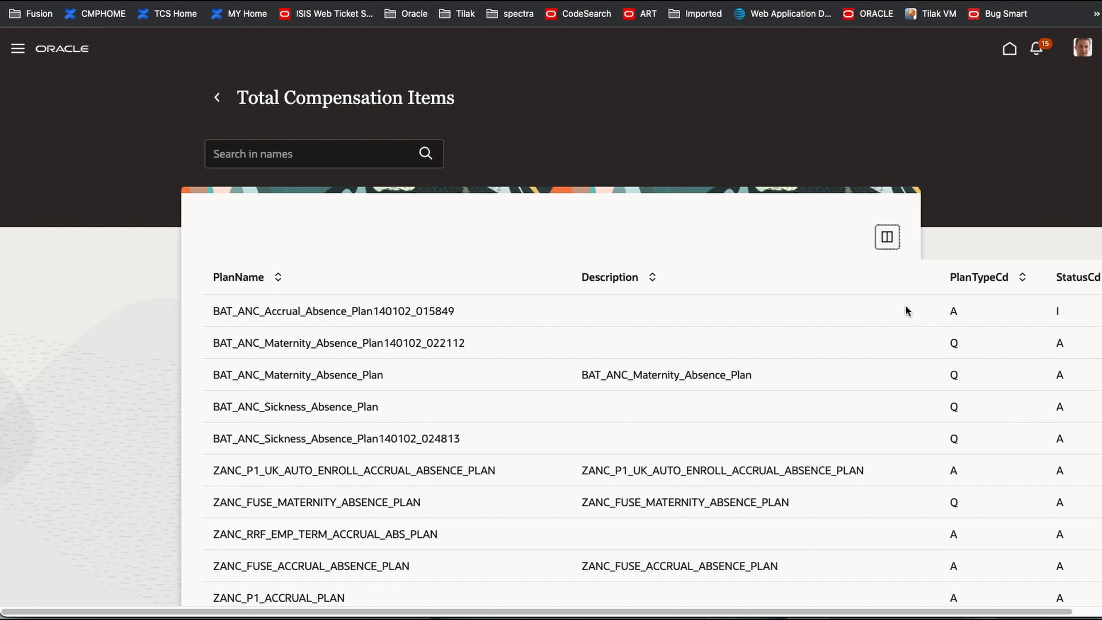
pyautogui.moveTo(867, 301)
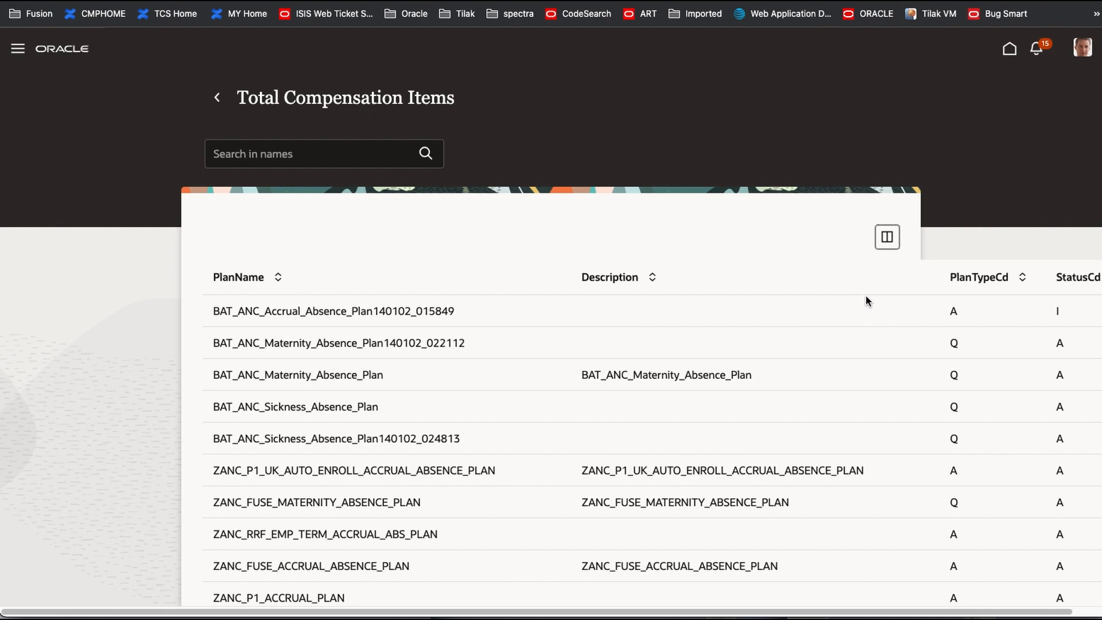
pyautogui.moveTo(827, 223)
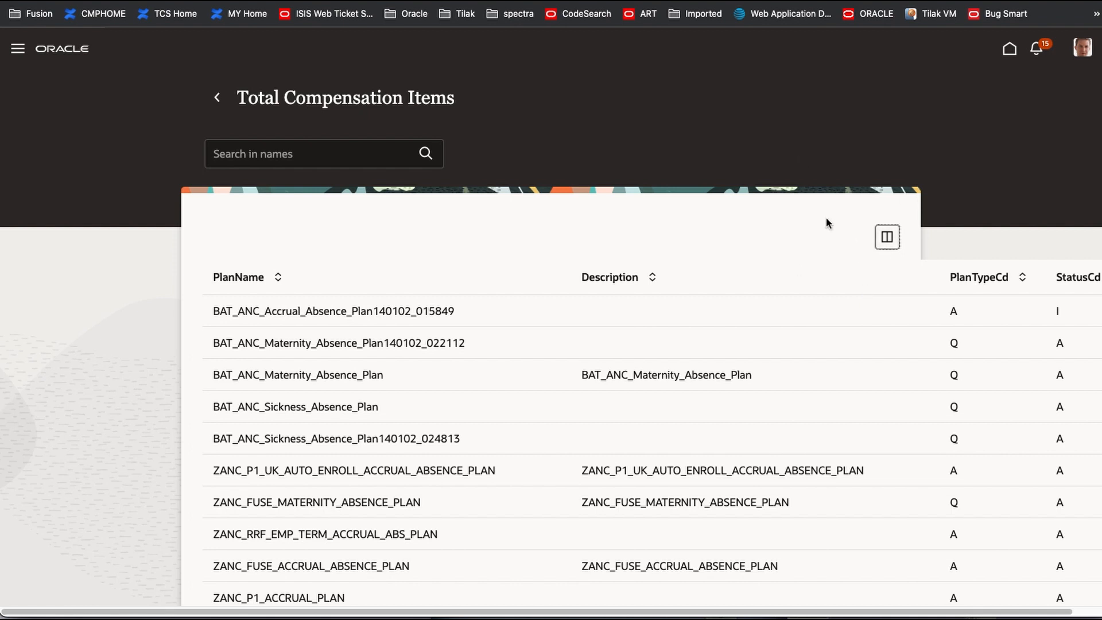
pyautogui.moveTo(806, 153)
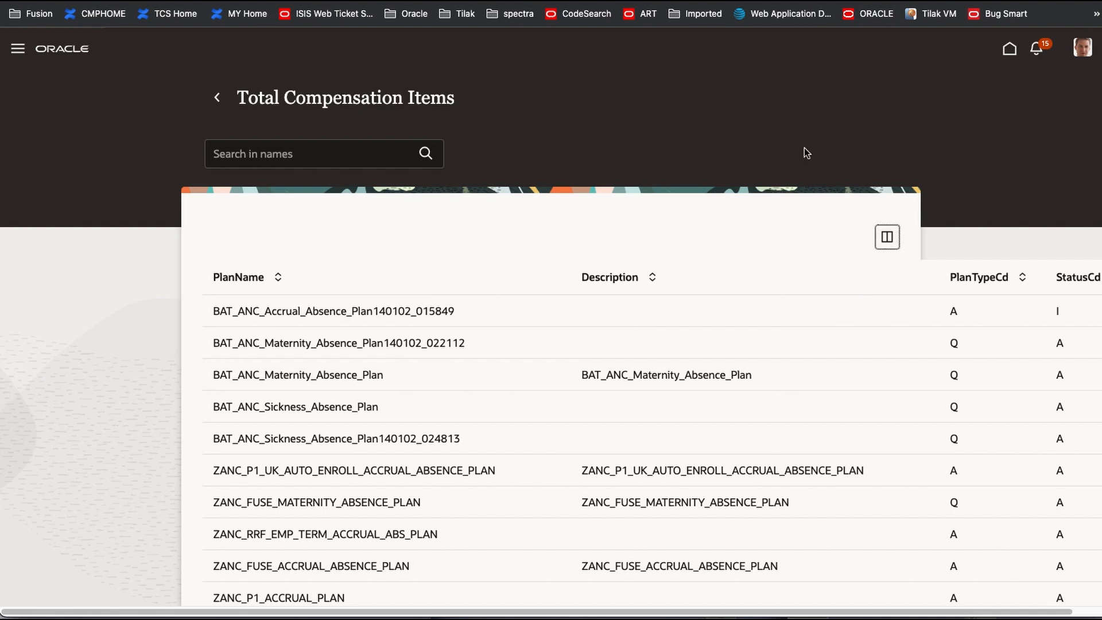